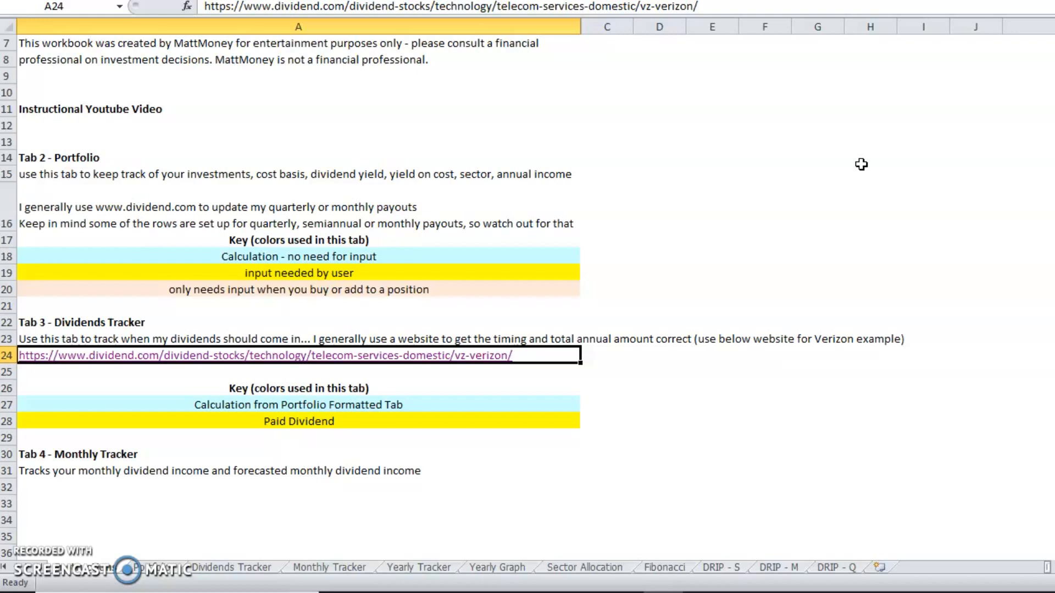
Review the welcome introduction, Tab 2 Portfolio description and the portfolio colour key.
click(299, 240)
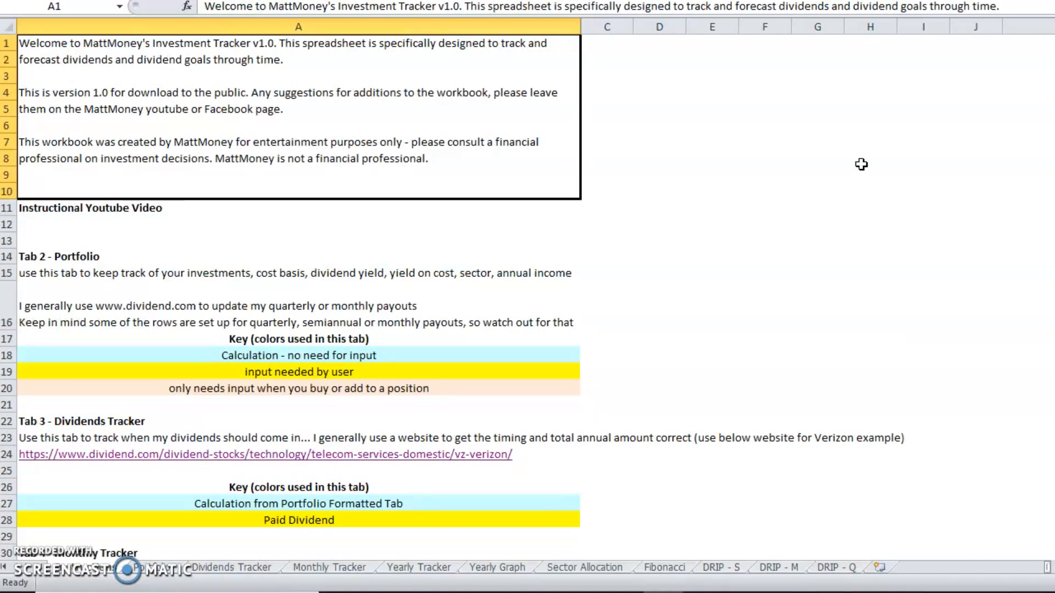
click(90, 207)
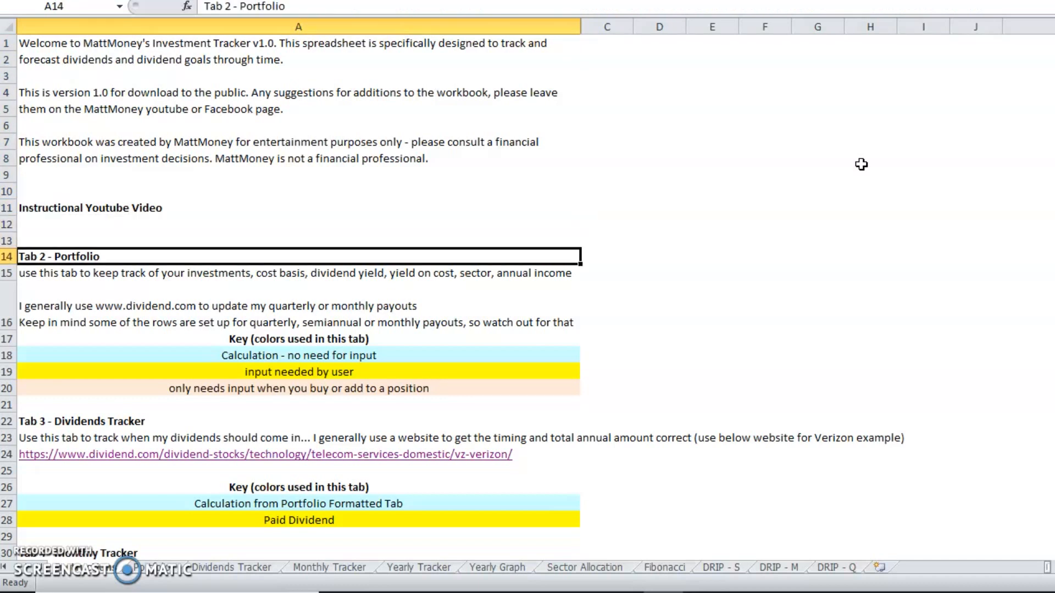
click(299, 339)
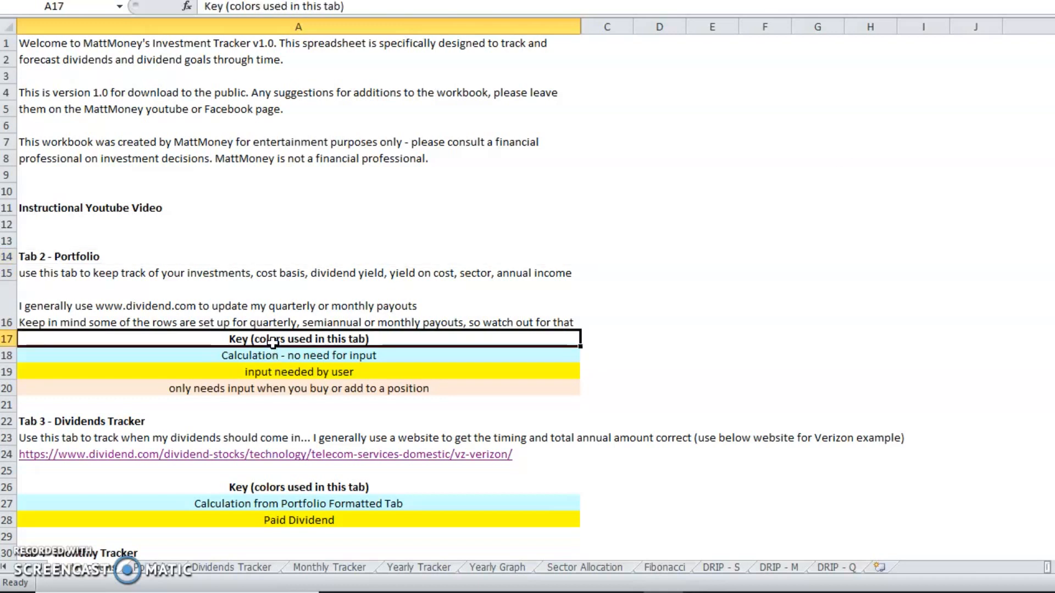
click(268, 388)
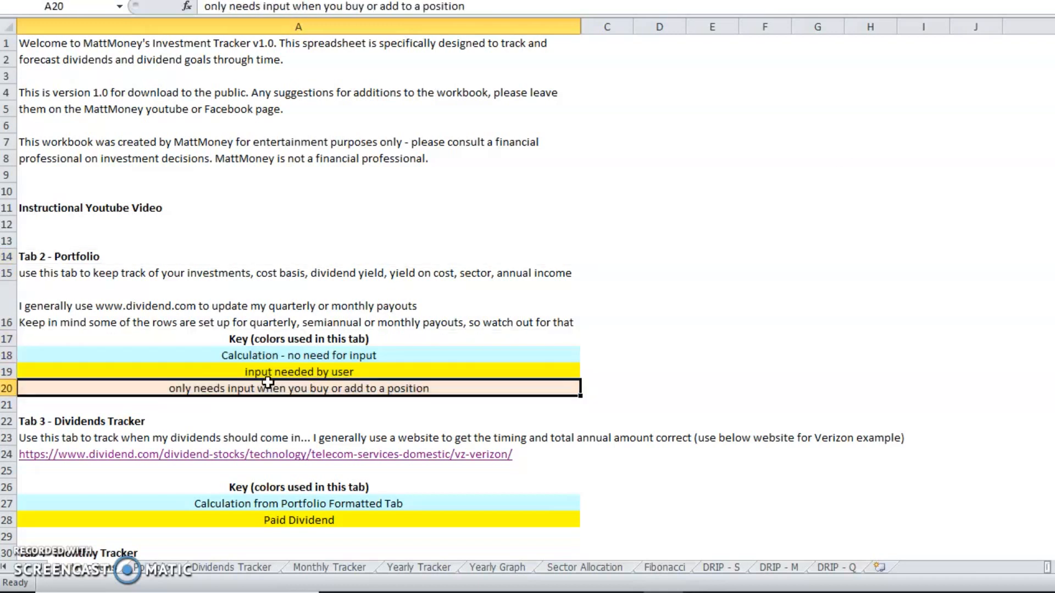
mouse_move(160, 575)
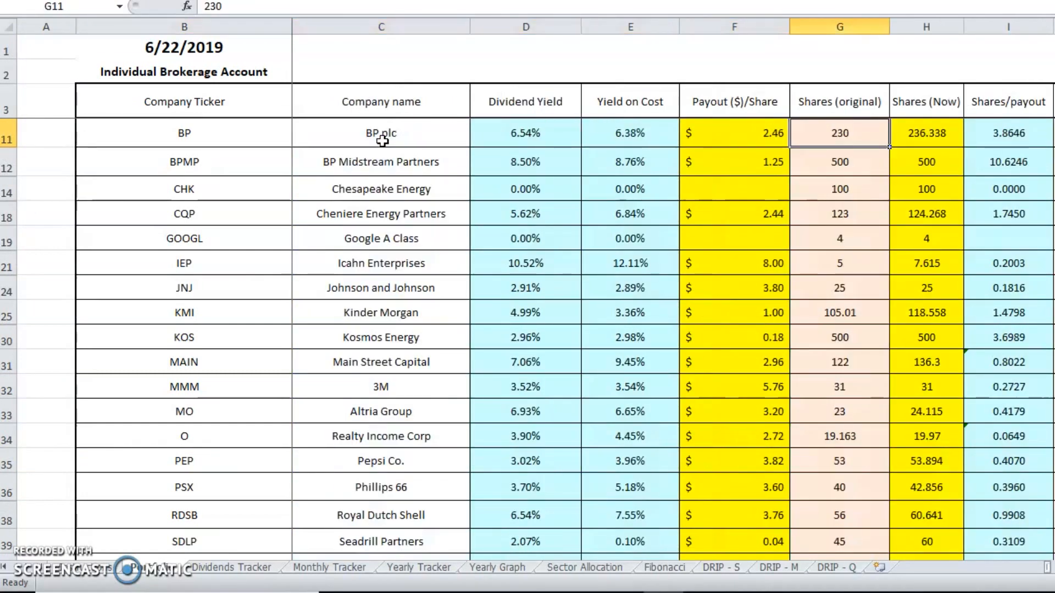
Check the Cash holding's ticker and its 2.10% dividend yield.
click(184, 133)
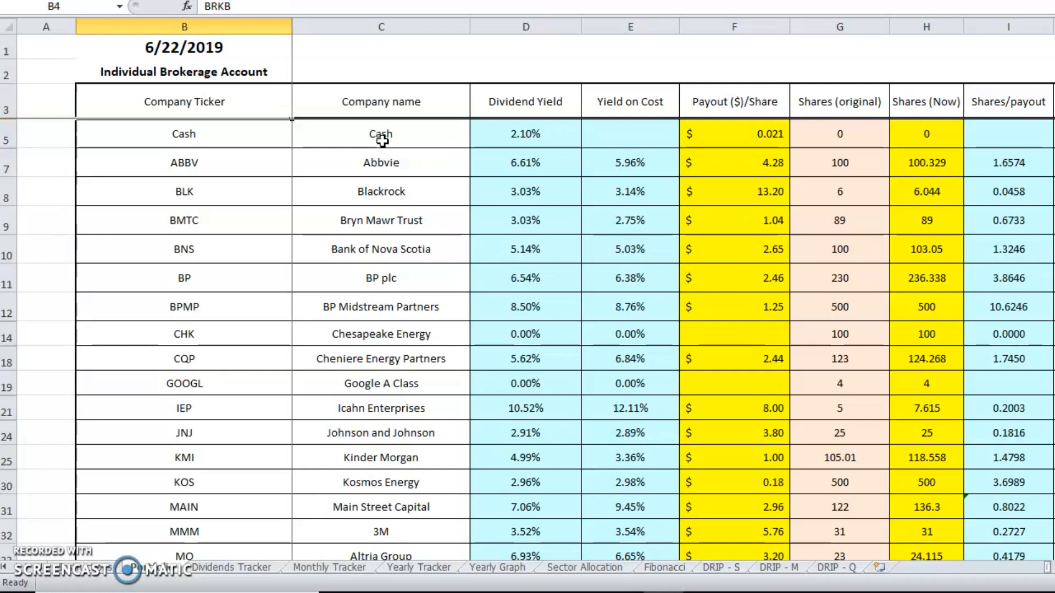
click(183, 133)
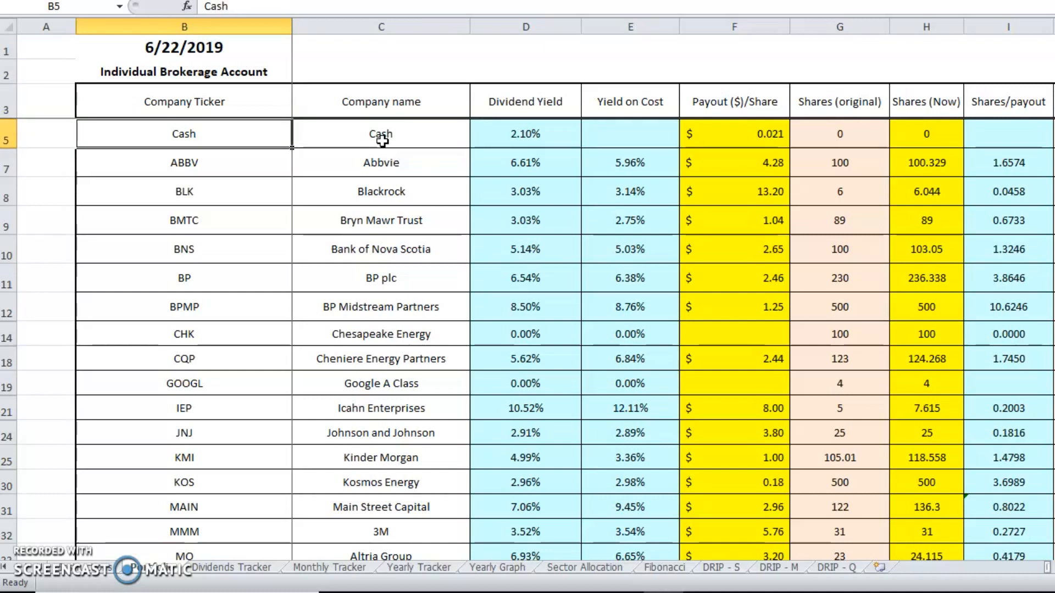
click(525, 134)
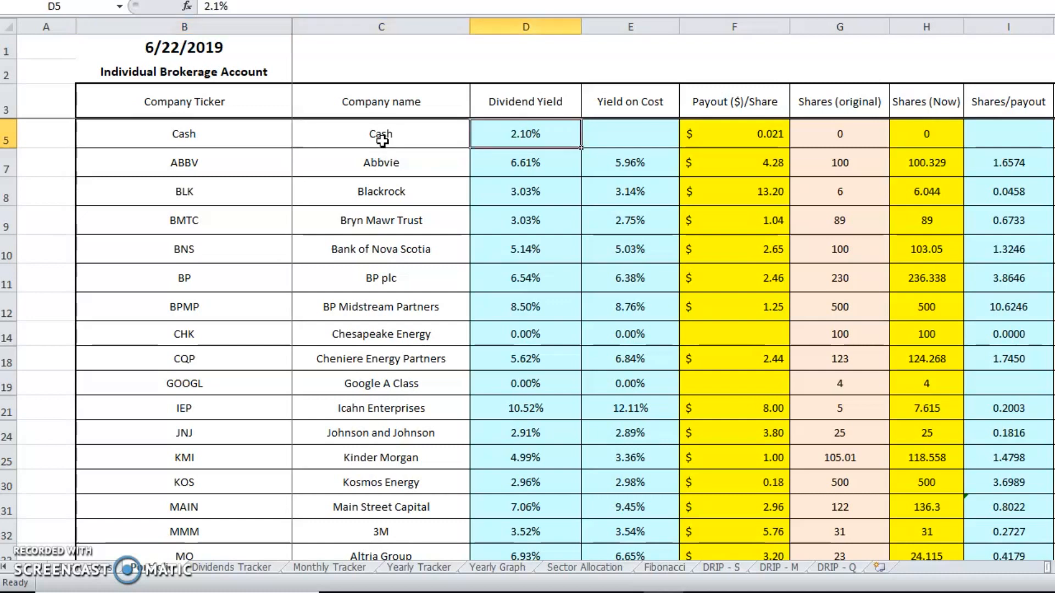
click(733, 133)
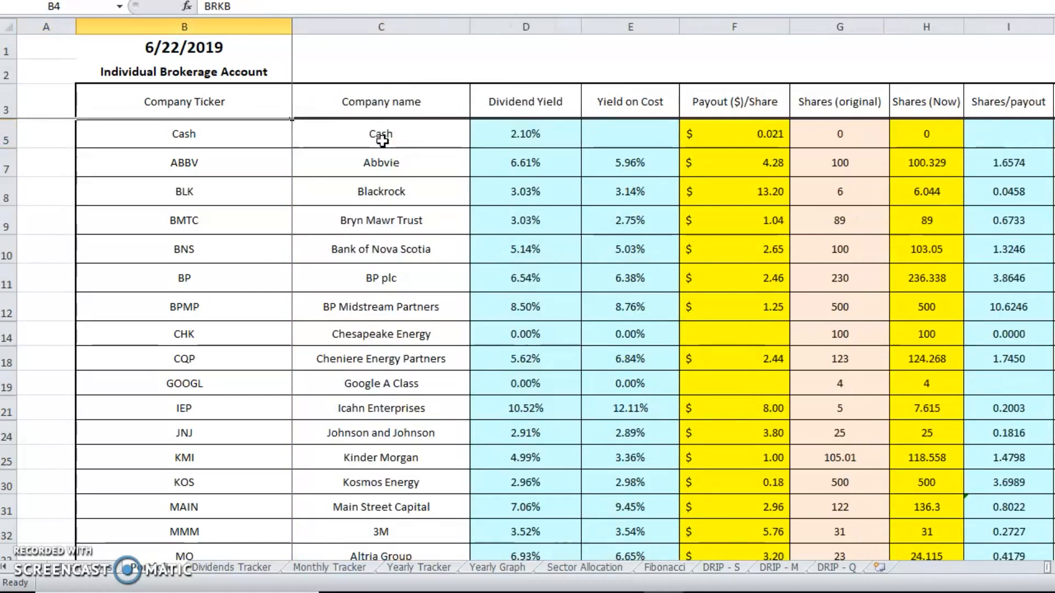
scroll(right, 3)
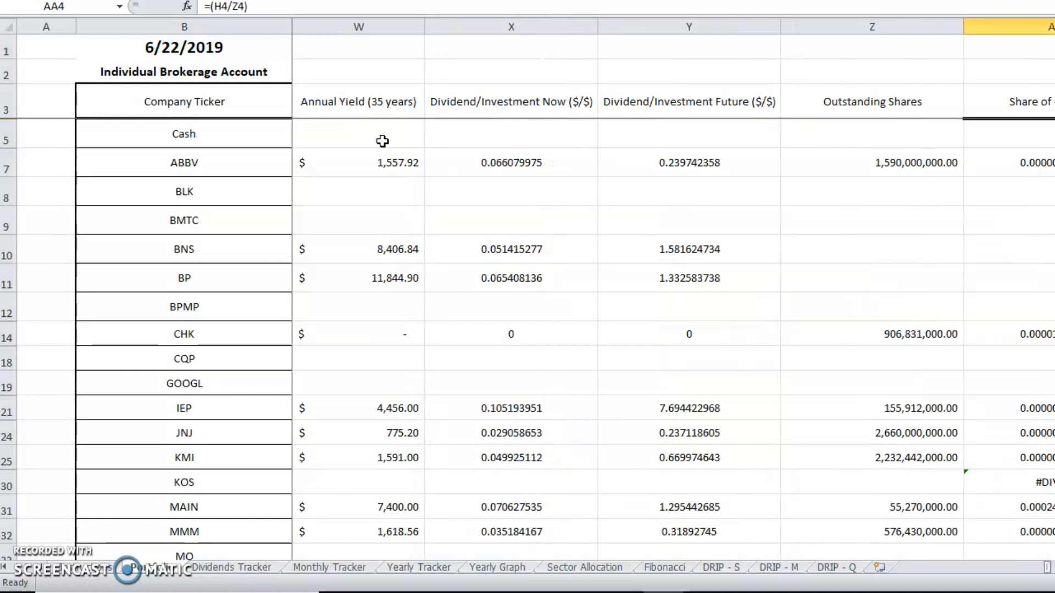
Inspect the Cash holding's Return Now, cost basis per share and Value calculations.
click(1020, 101)
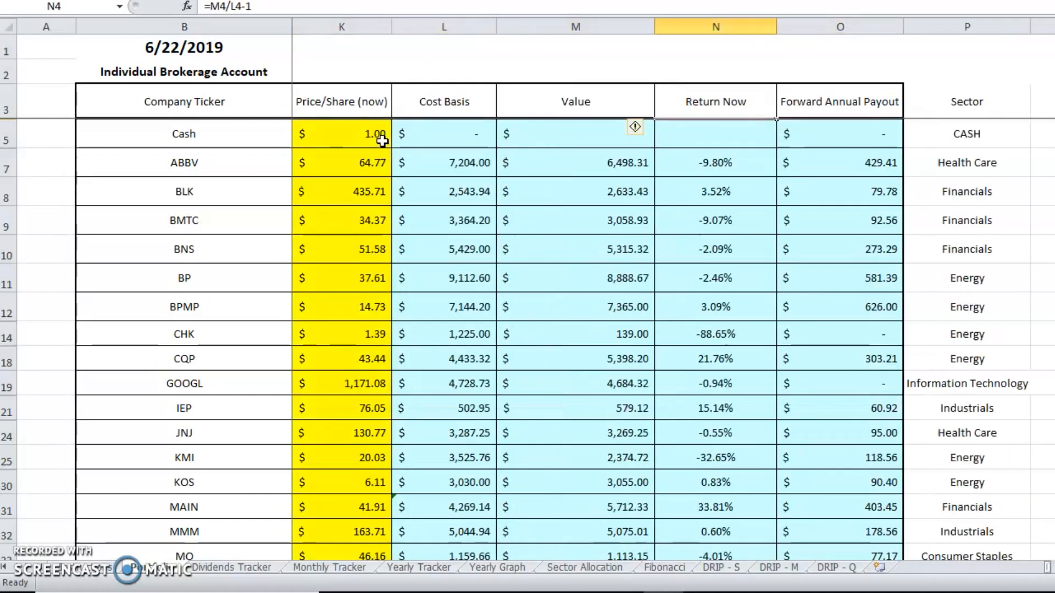
click(444, 134)
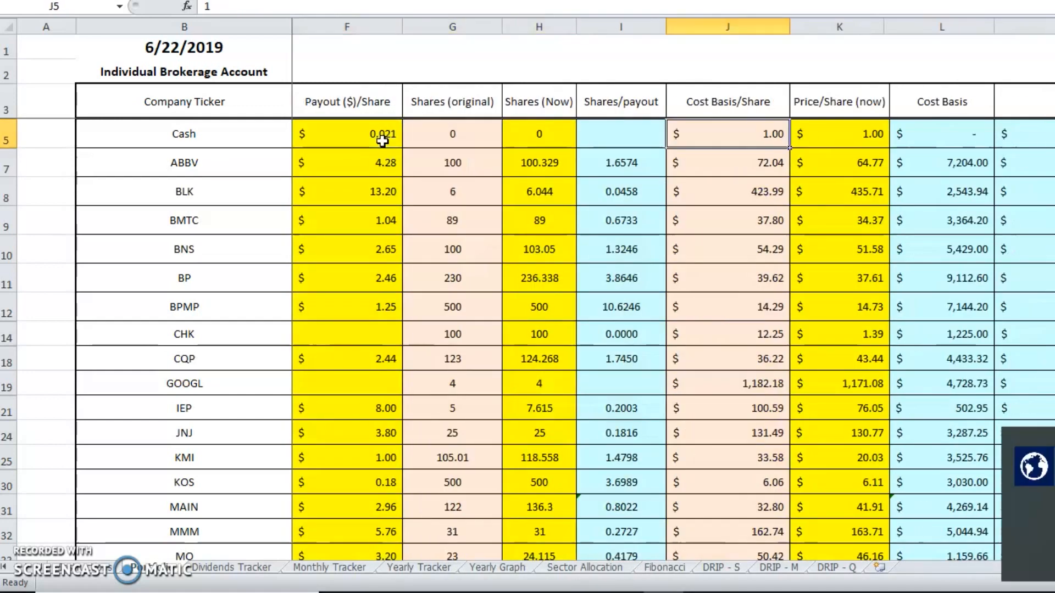
click(1023, 133)
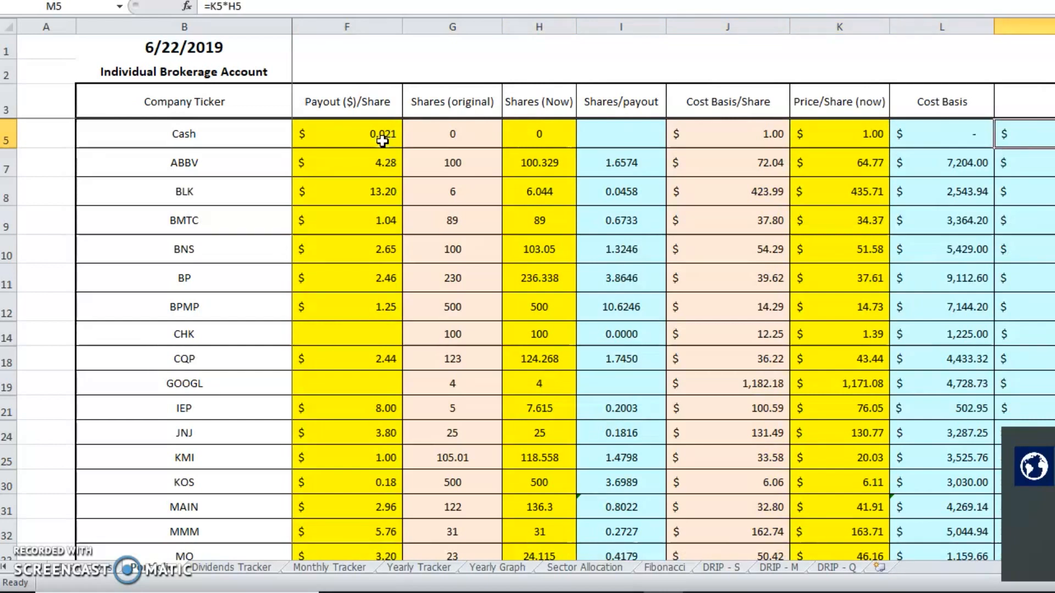
scroll(right, 3)
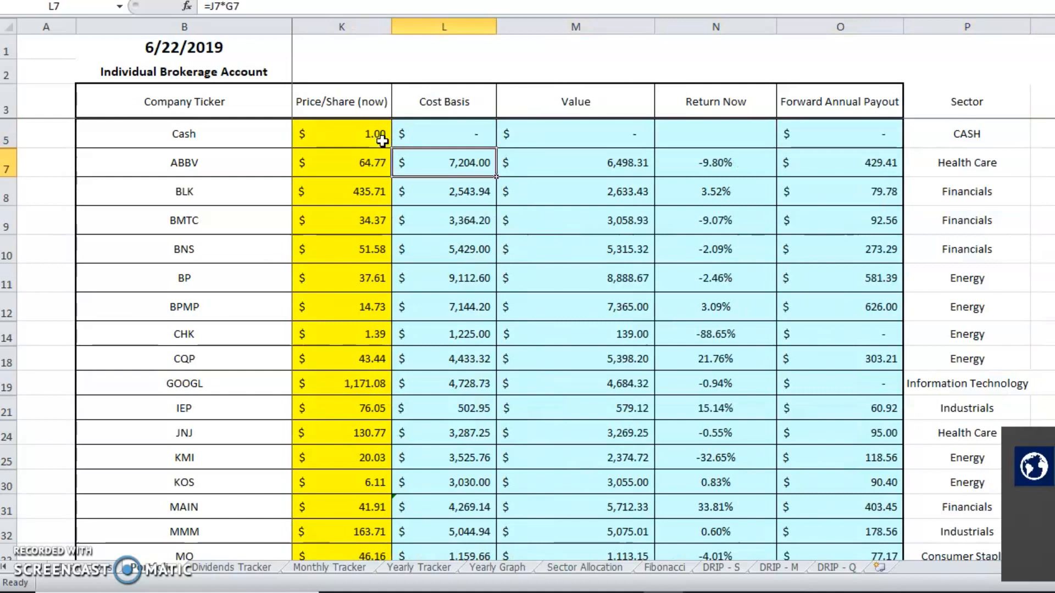
Inspect ABBV's Return Now, dividend yield and annual payout per share entries.
click(715, 163)
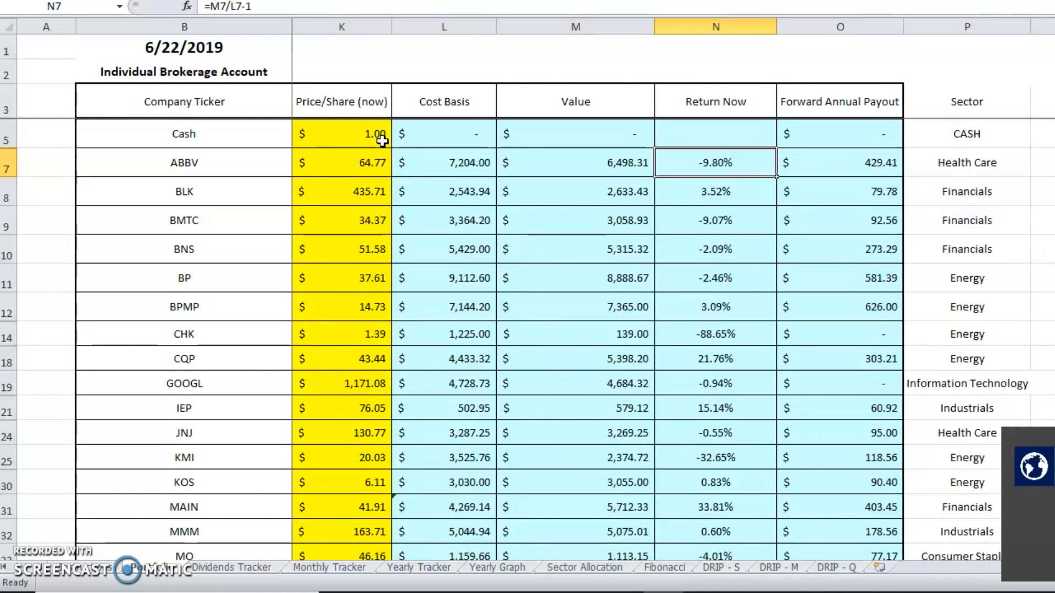
click(840, 162)
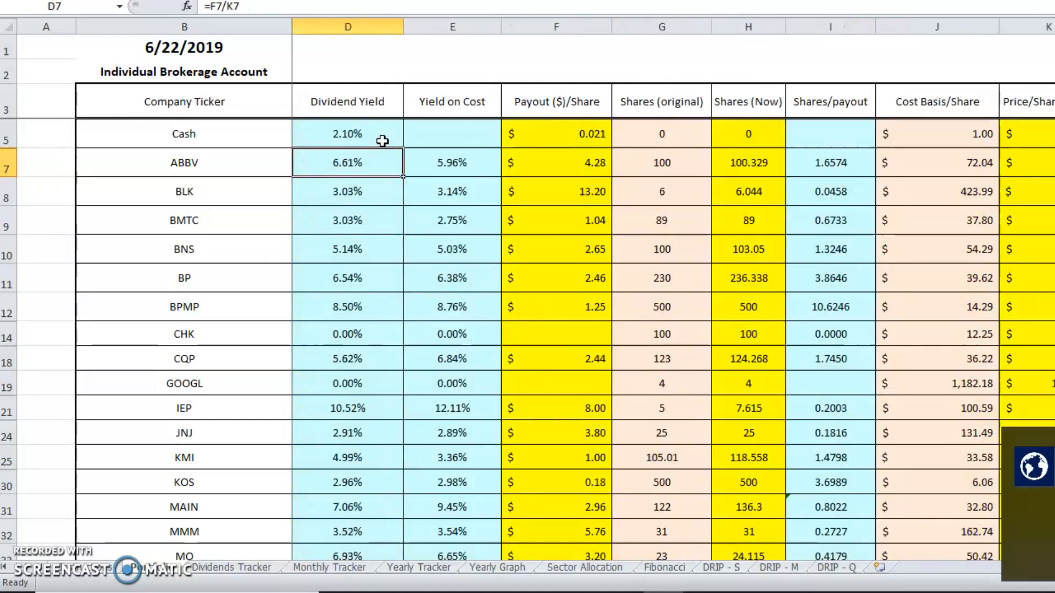
click(556, 162)
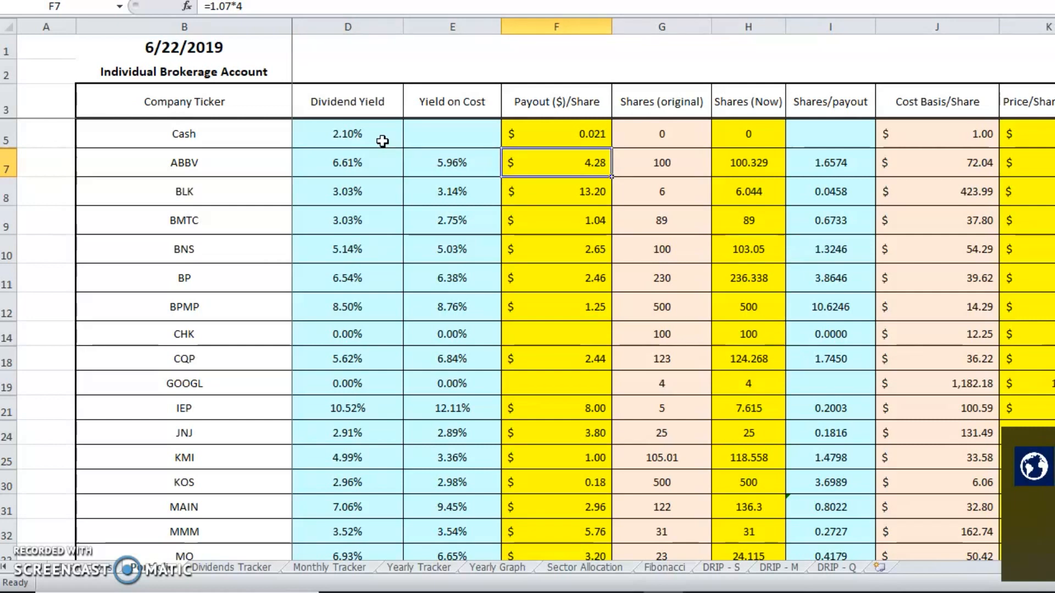
mouse_move(233, 431)
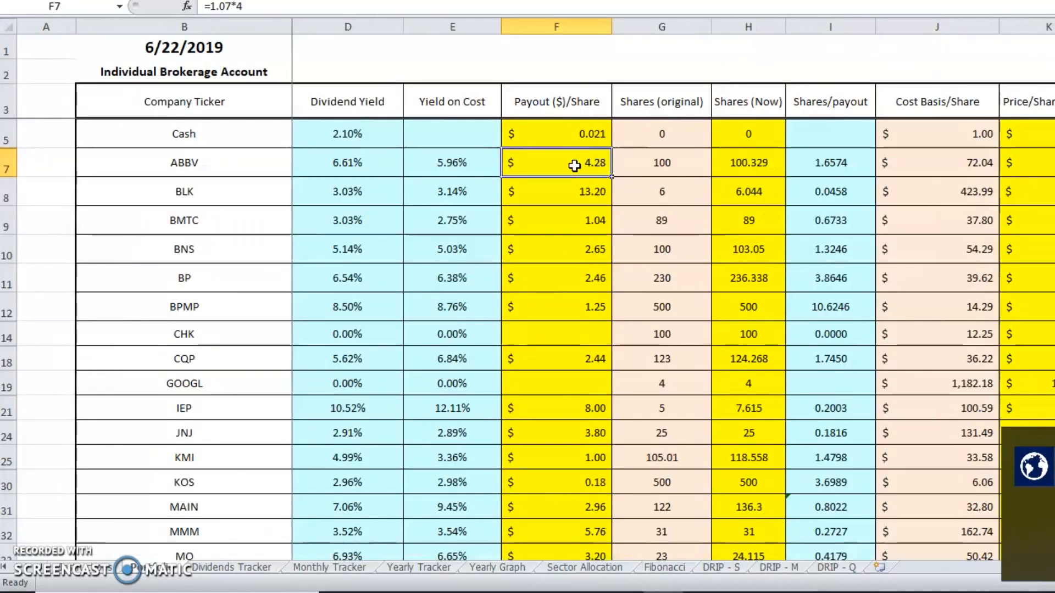
mouse_move(135, 552)
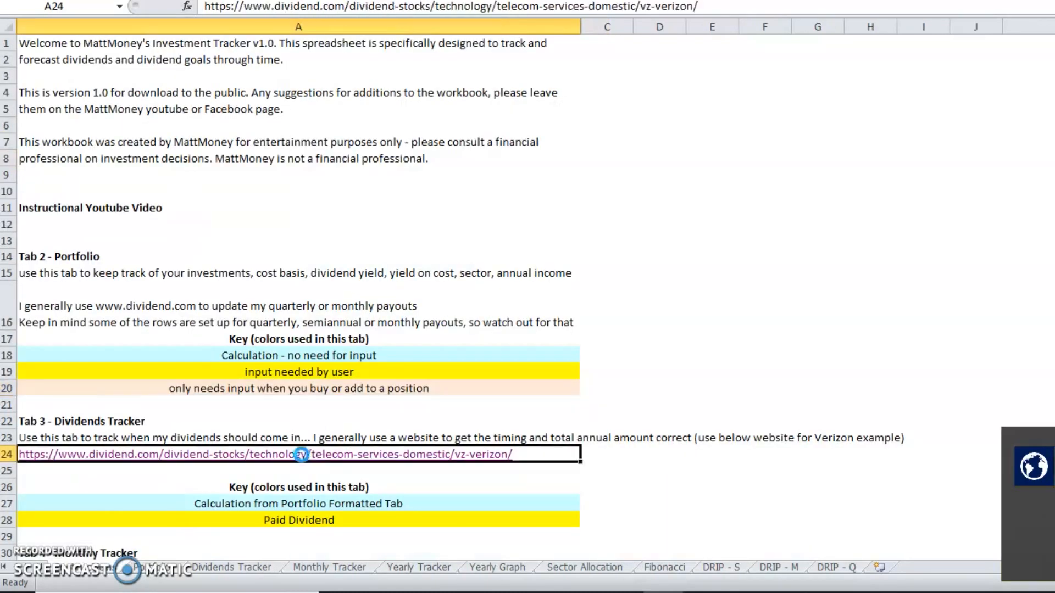
mouse_move(617, 330)
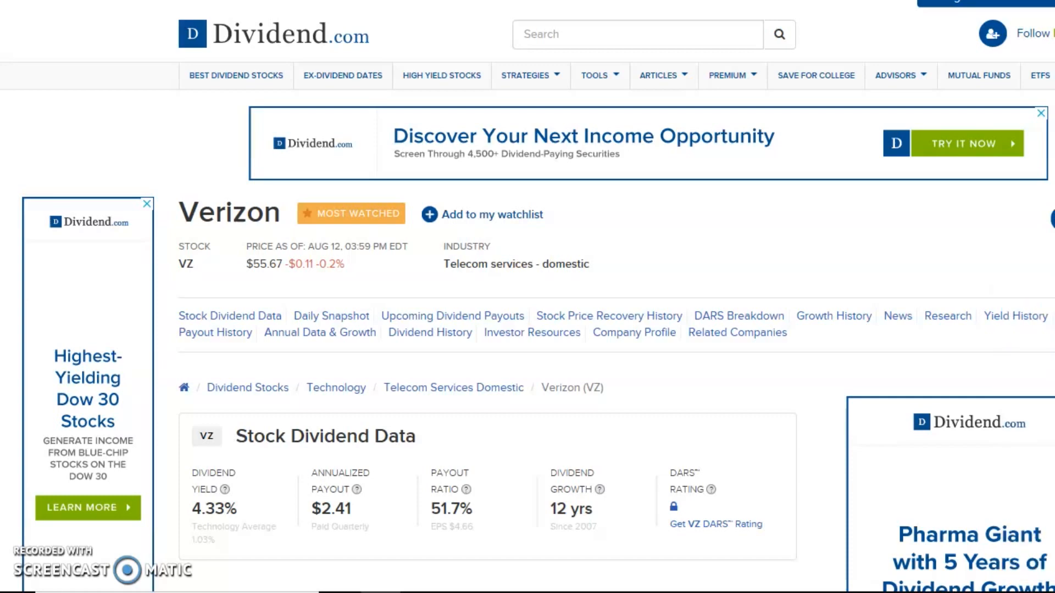
scroll(down, 3)
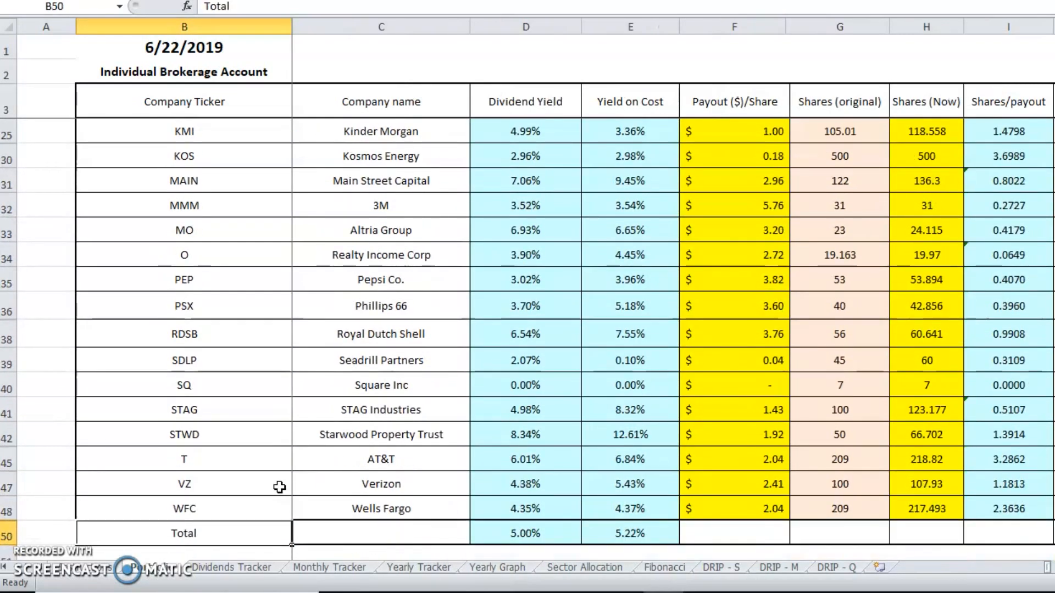
Return to Excel's Portfolio holdings showing the VZ row and the totals below.
click(734, 484)
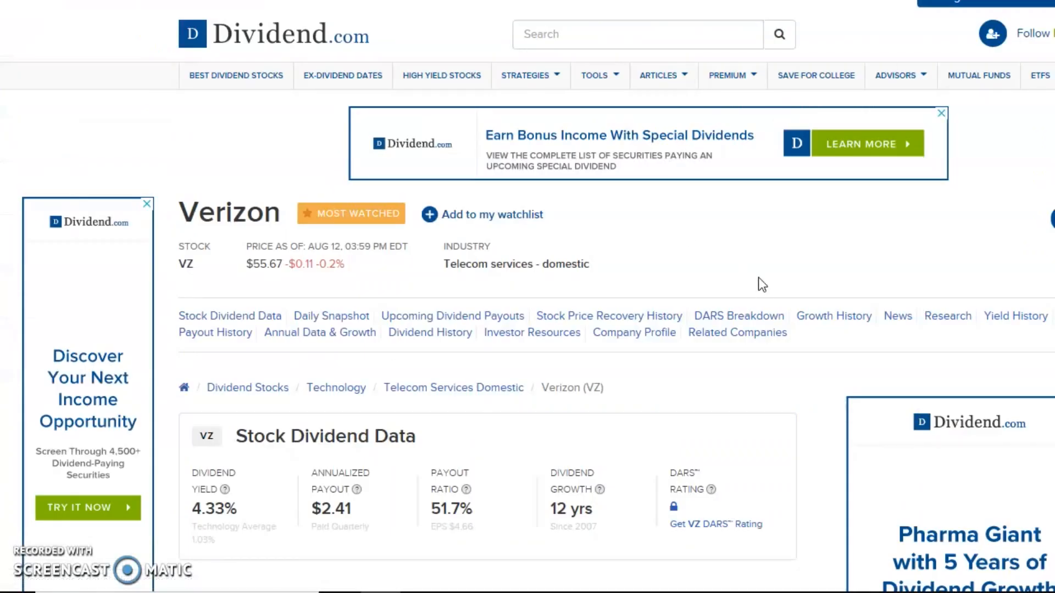
Scroll Verizon's Dividend.com page to the history table showing $0.6025 quarterly payouts.
scroll(down, 3)
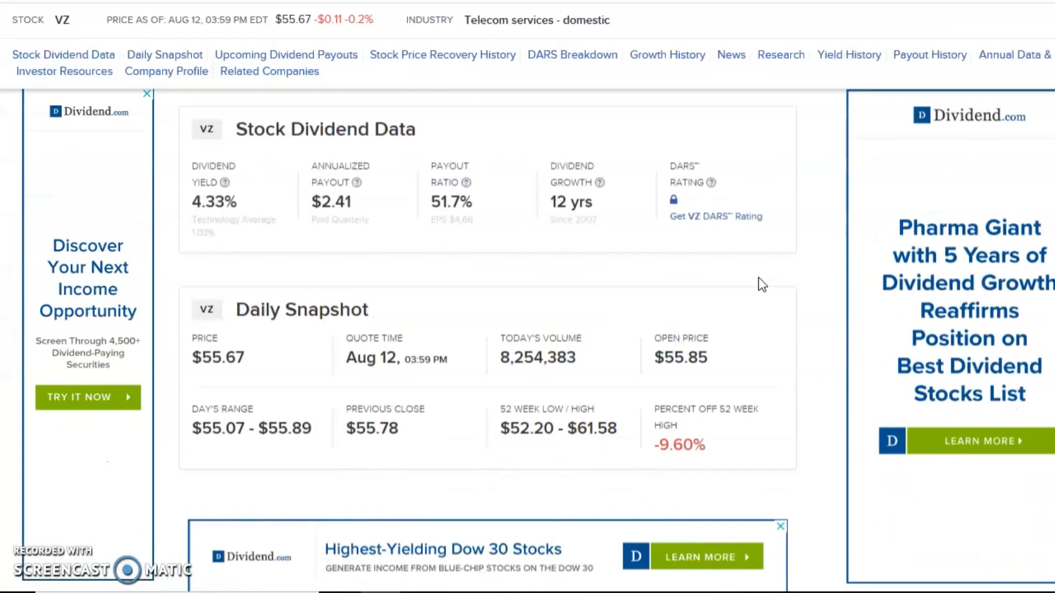
scroll(down, 3)
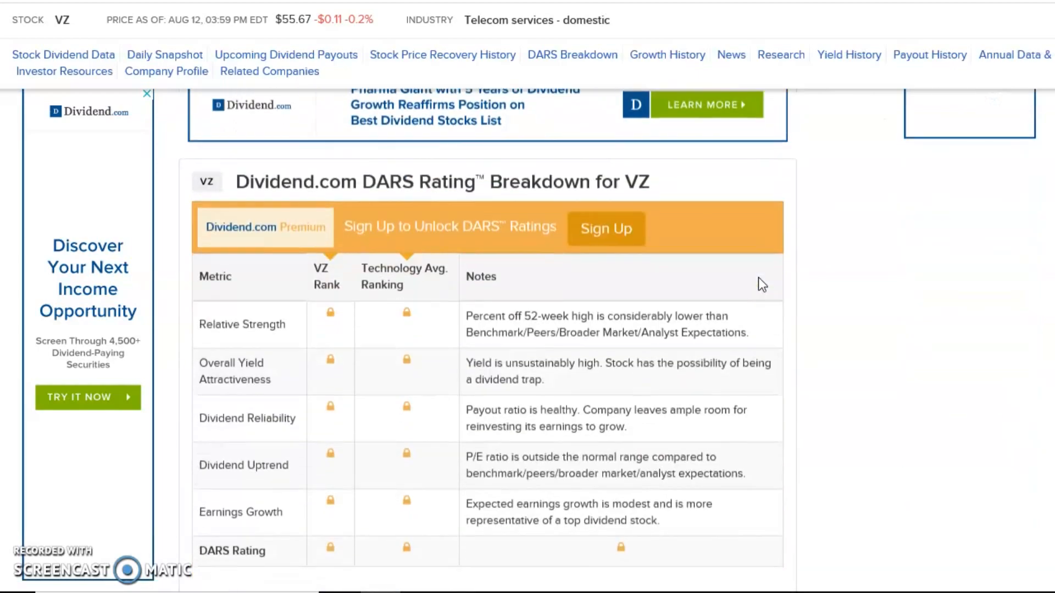
scroll(down, 3)
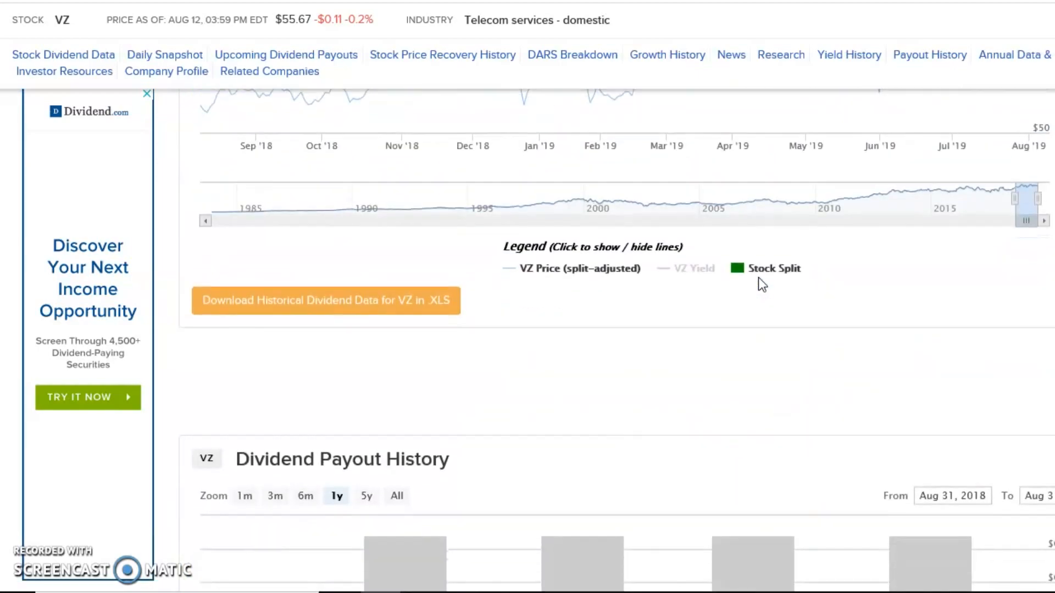
scroll(down, 3)
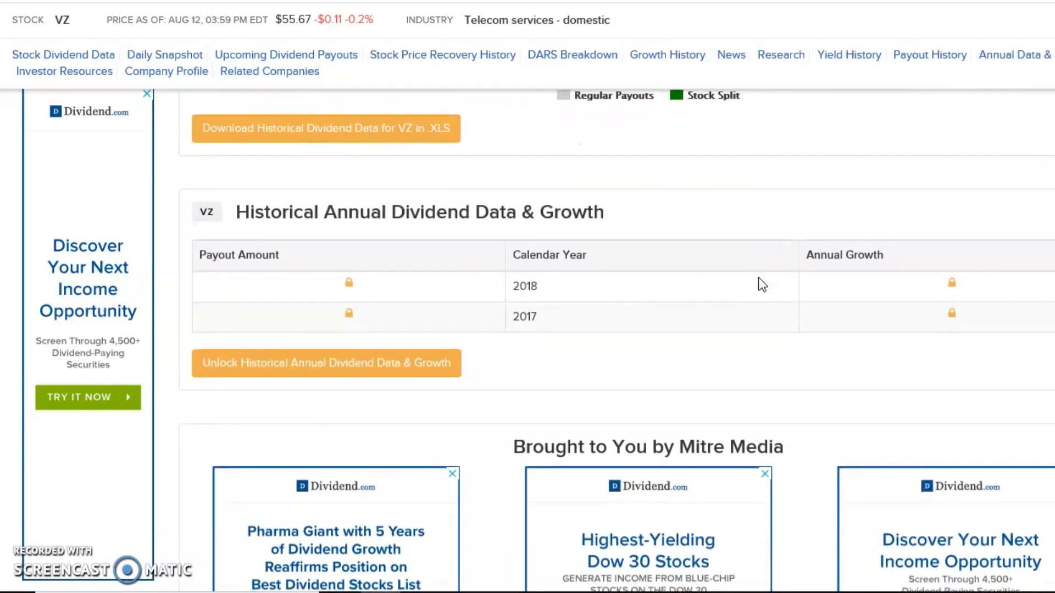
scroll(up, 3)
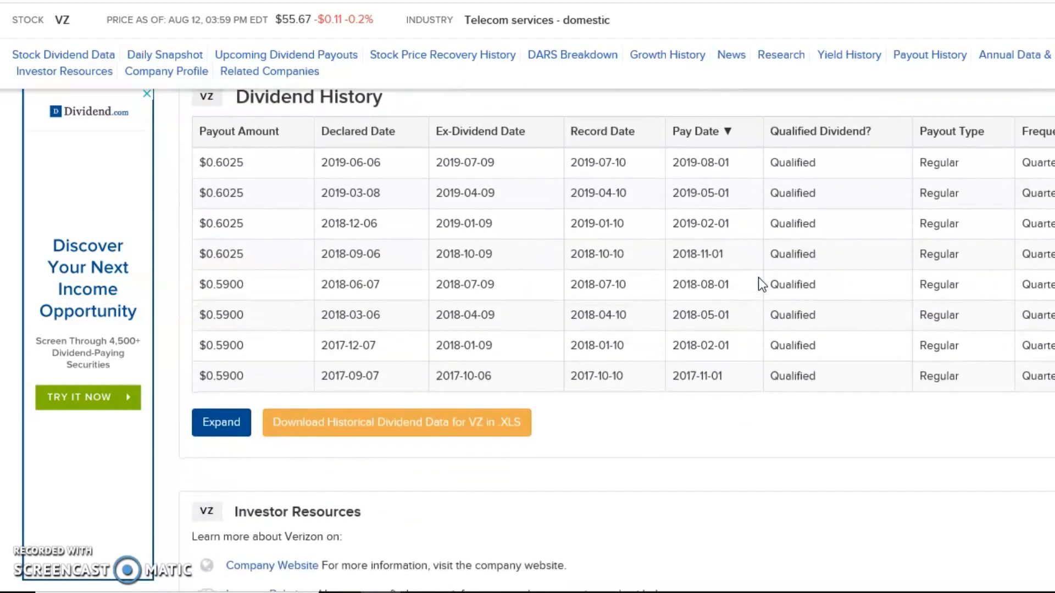
mouse_move(398, 105)
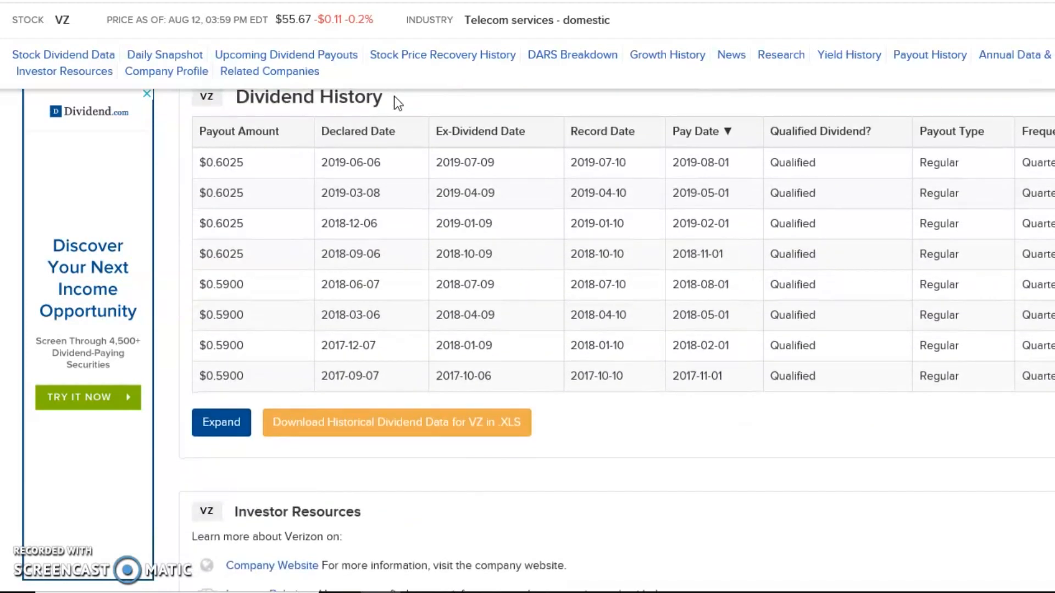
mouse_move(374, 130)
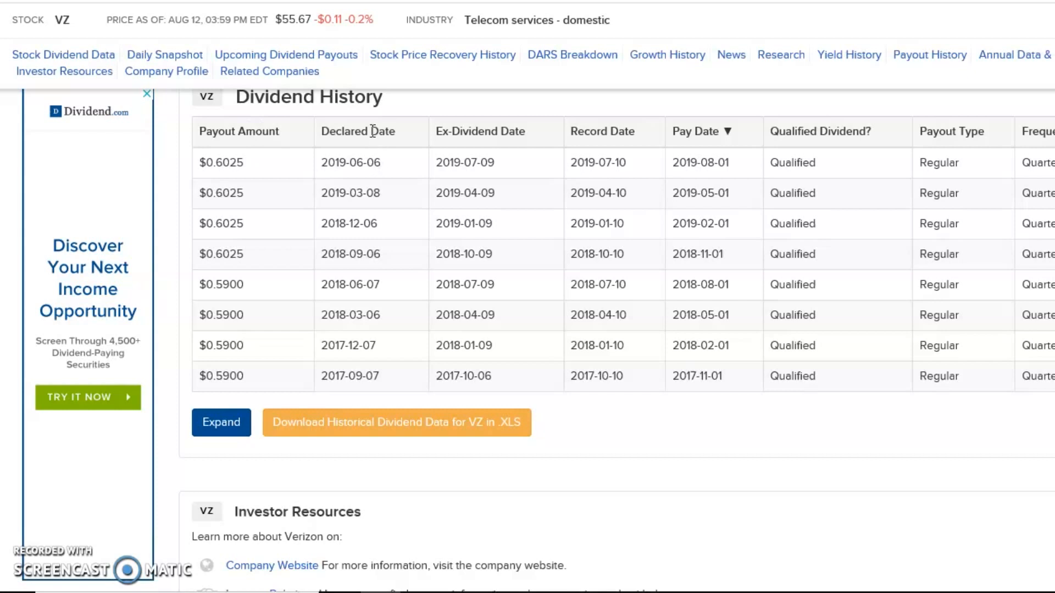
mouse_move(725, 177)
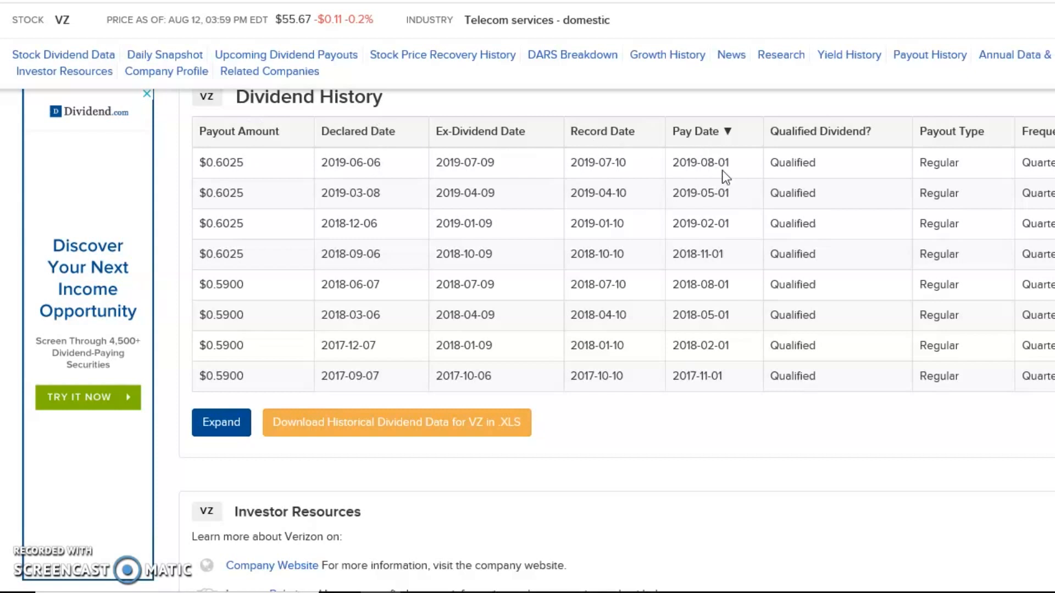
mouse_move(677, 166)
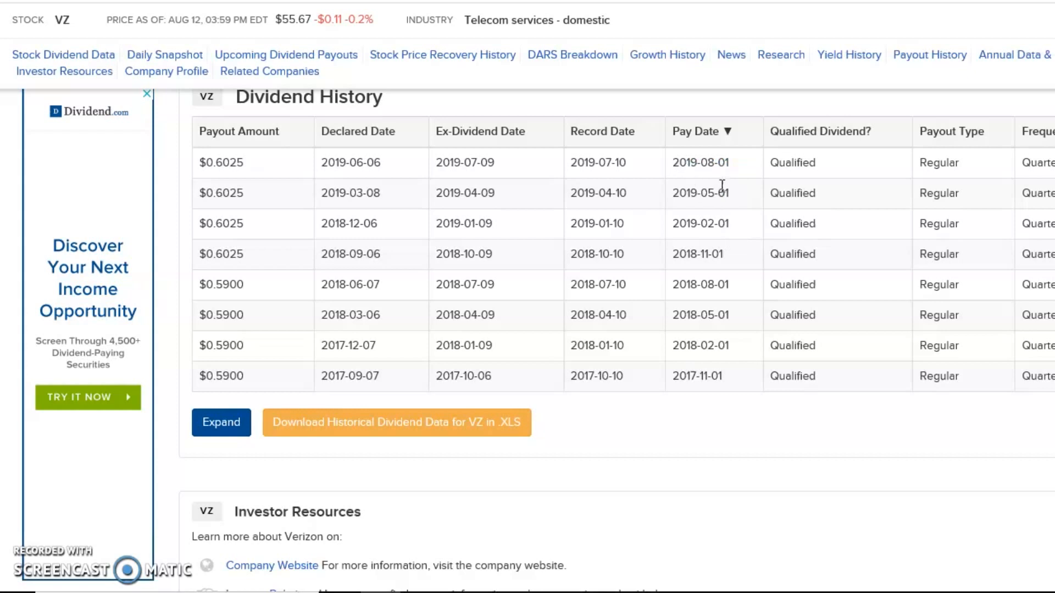
mouse_move(701, 254)
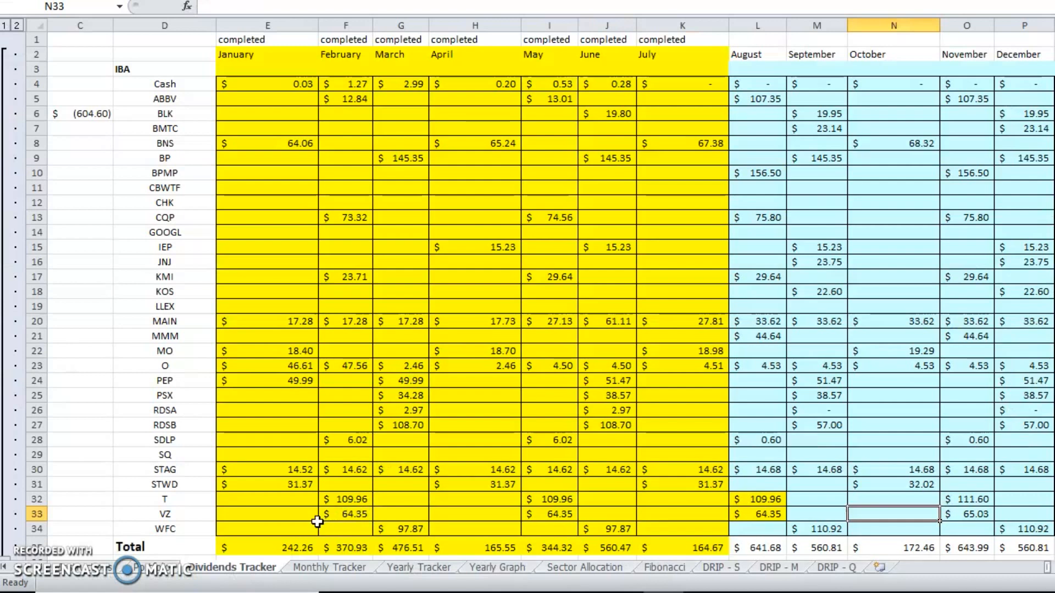
click(345, 515)
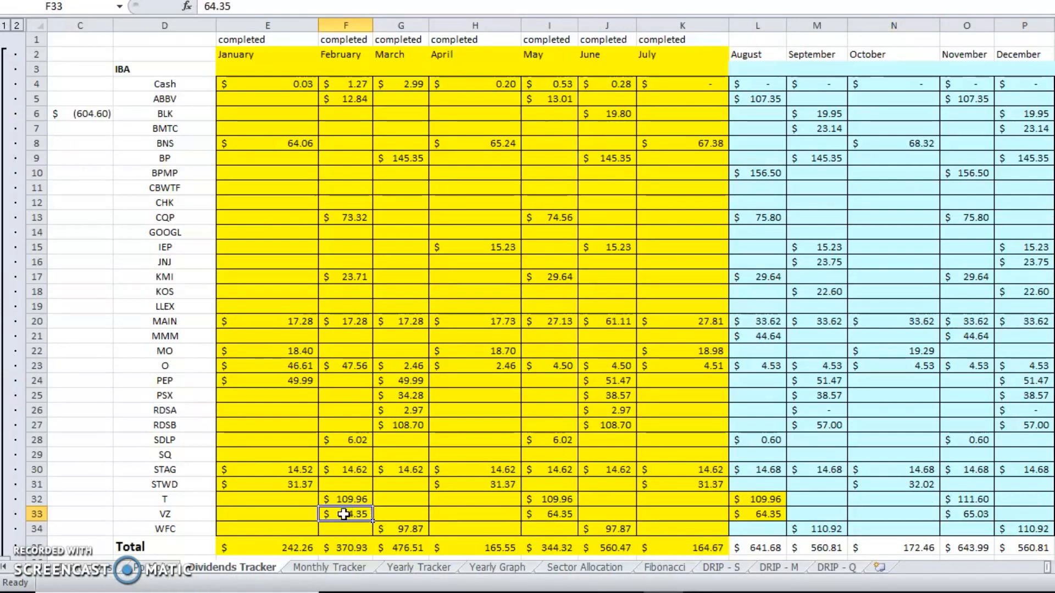
click(549, 514)
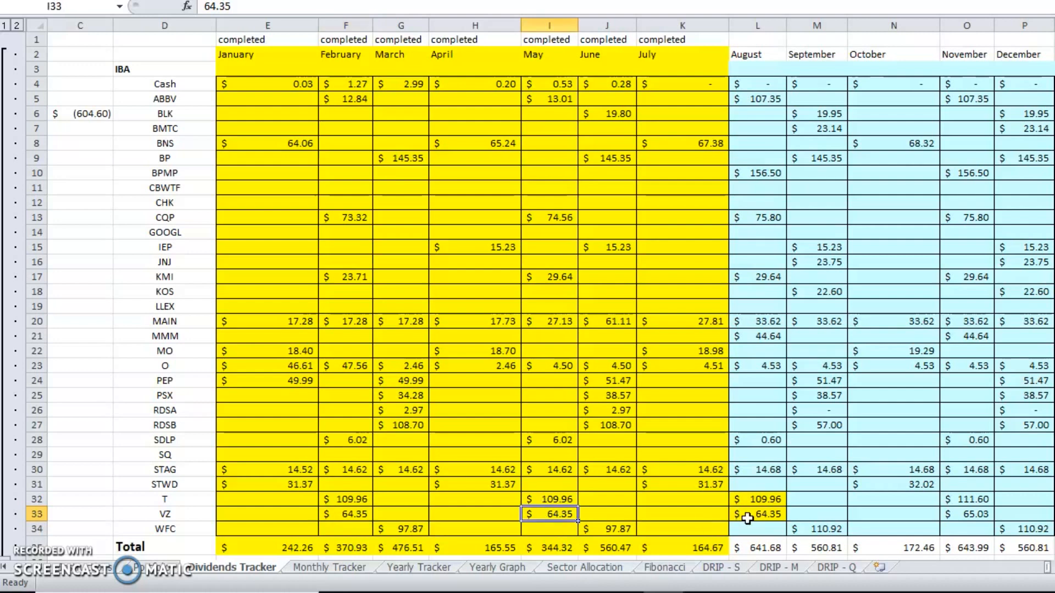
click(970, 515)
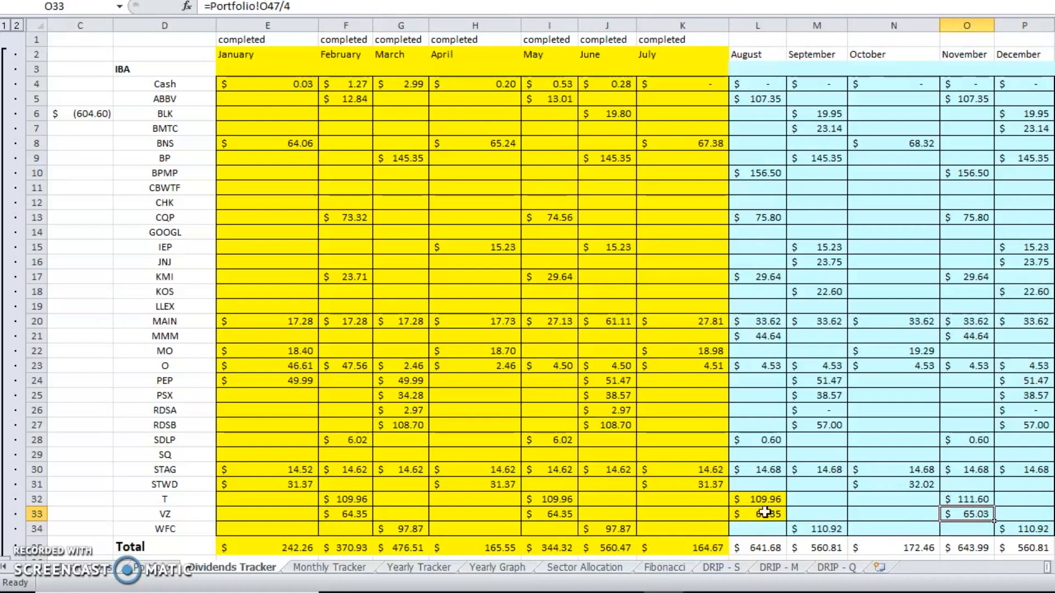
click(755, 514)
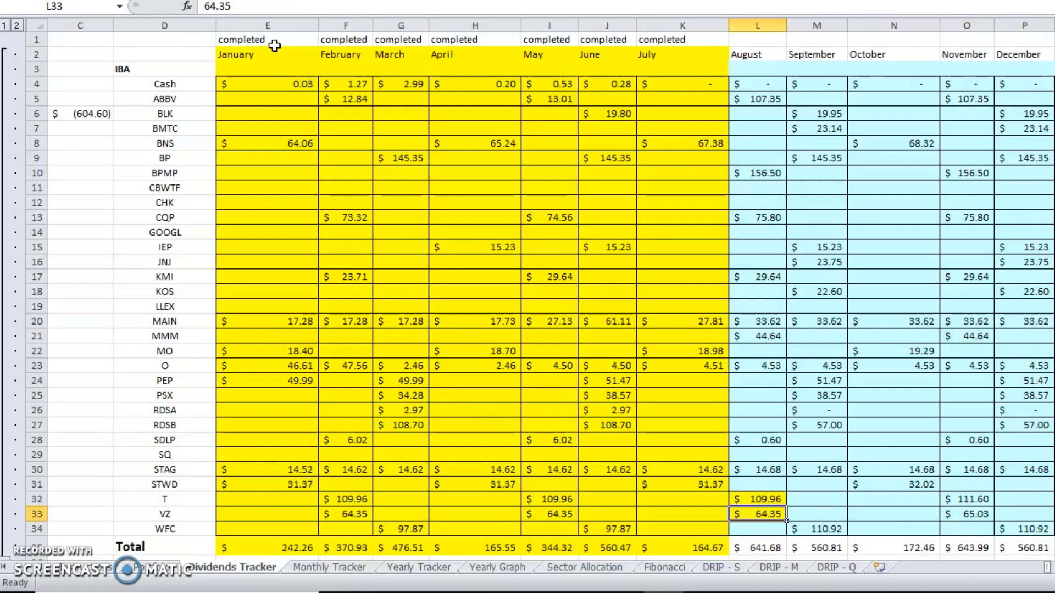
click(969, 515)
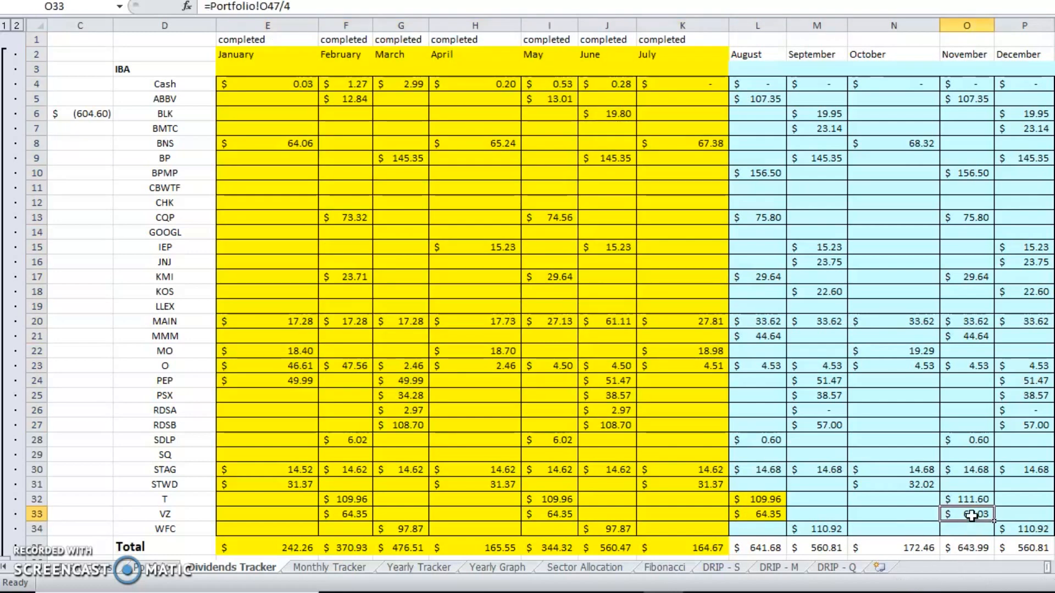
double_click(972, 513)
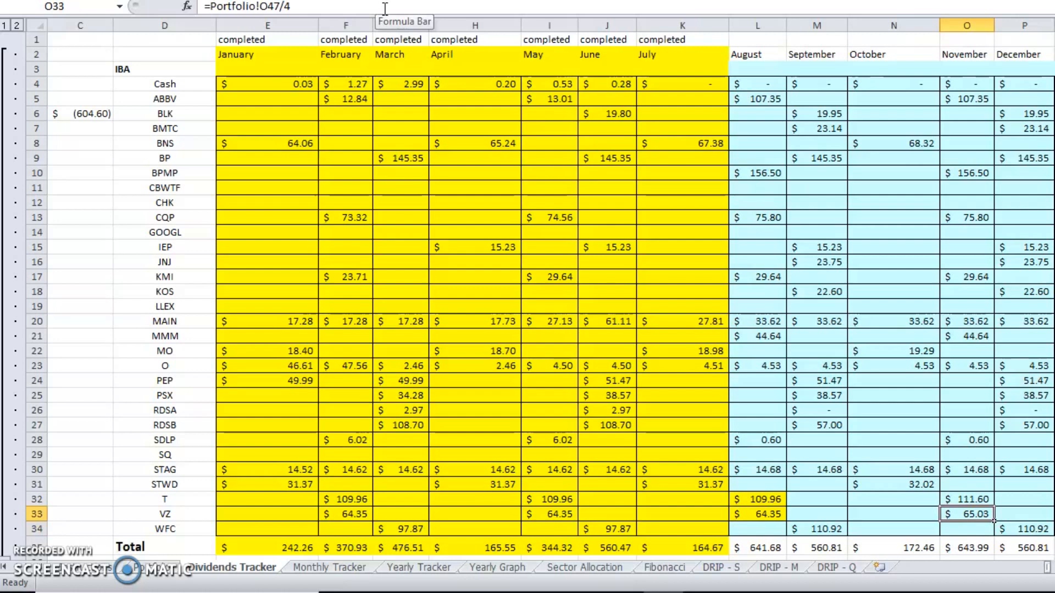
mouse_move(895, 496)
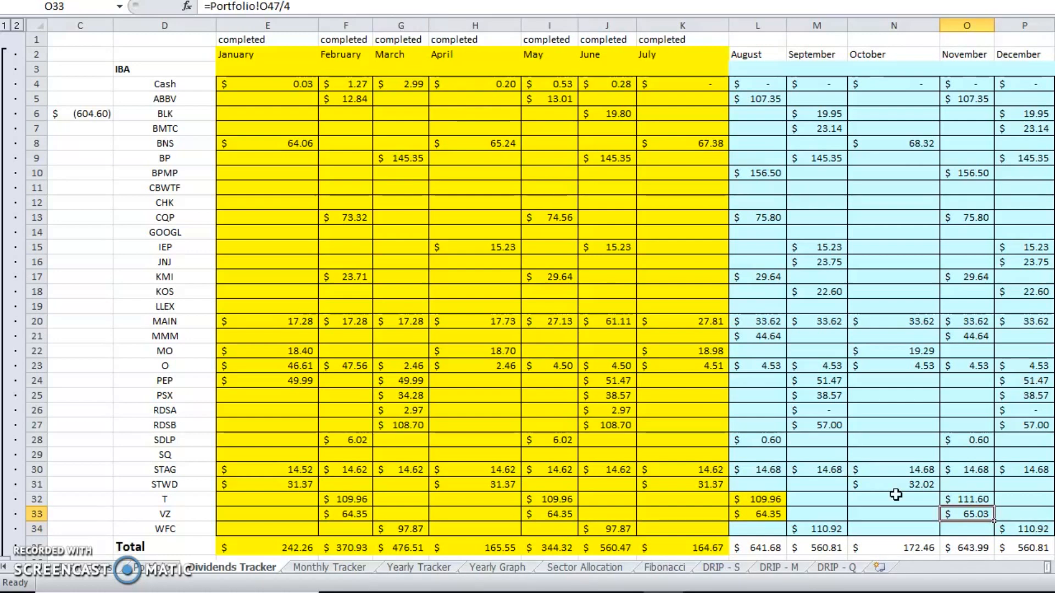
click(165, 99)
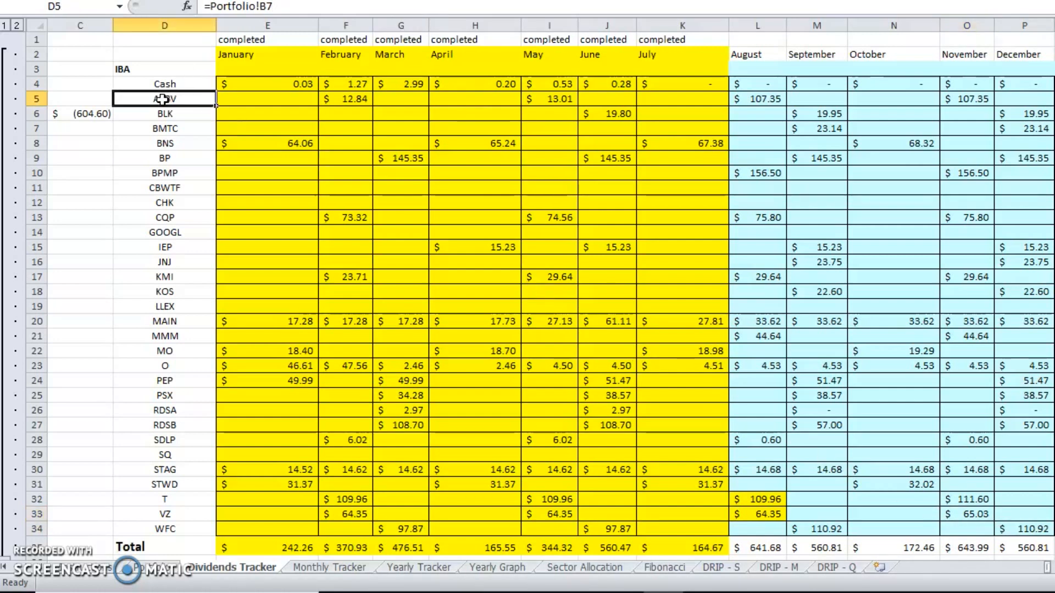
click(344, 100)
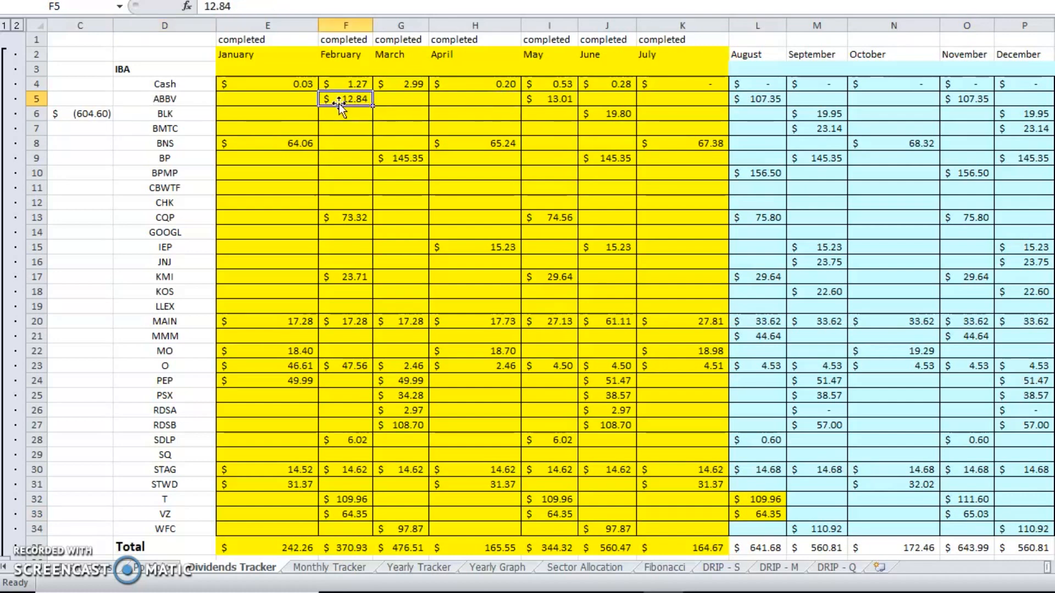
mouse_move(921, 384)
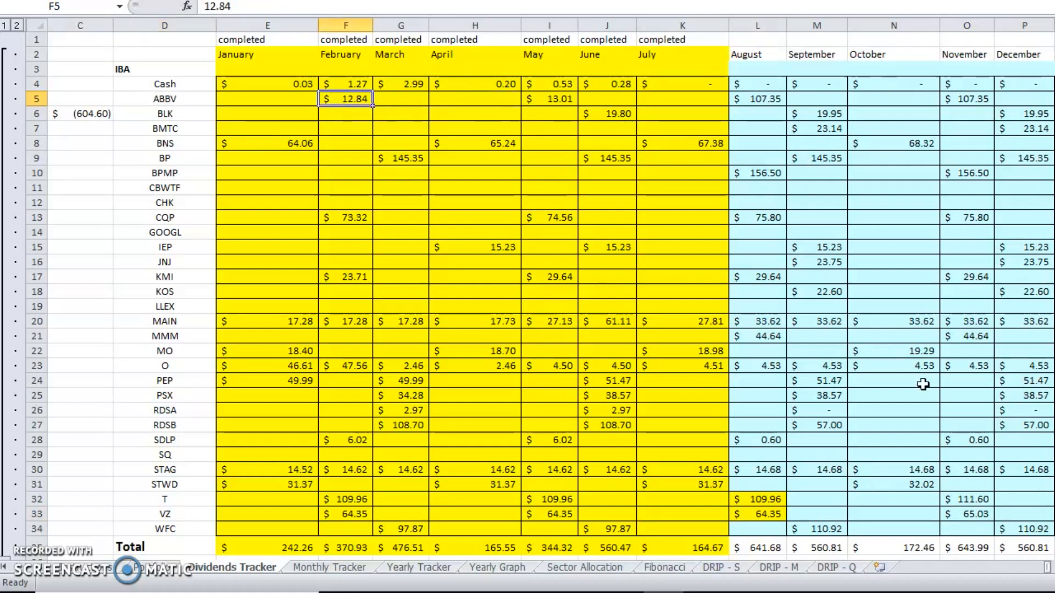
mouse_move(970, 525)
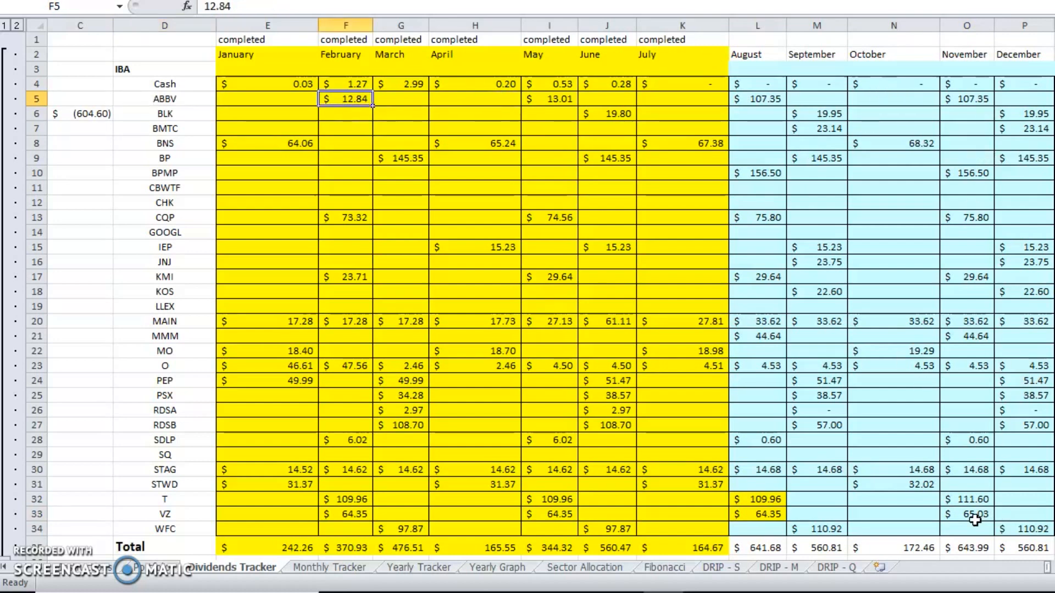
click(974, 513)
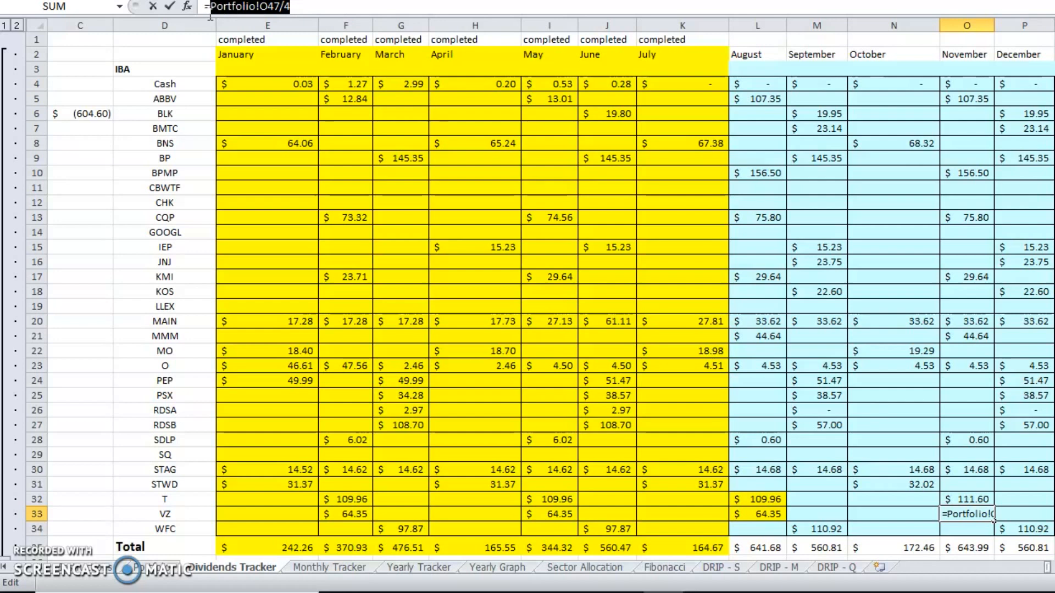
mouse_move(285, 117)
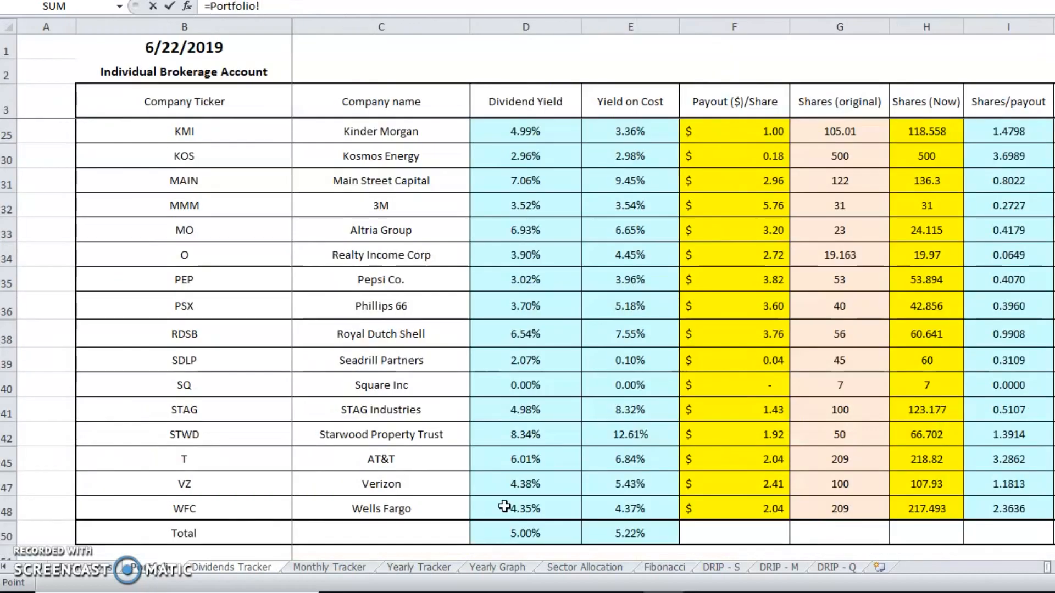
click(1016, 483)
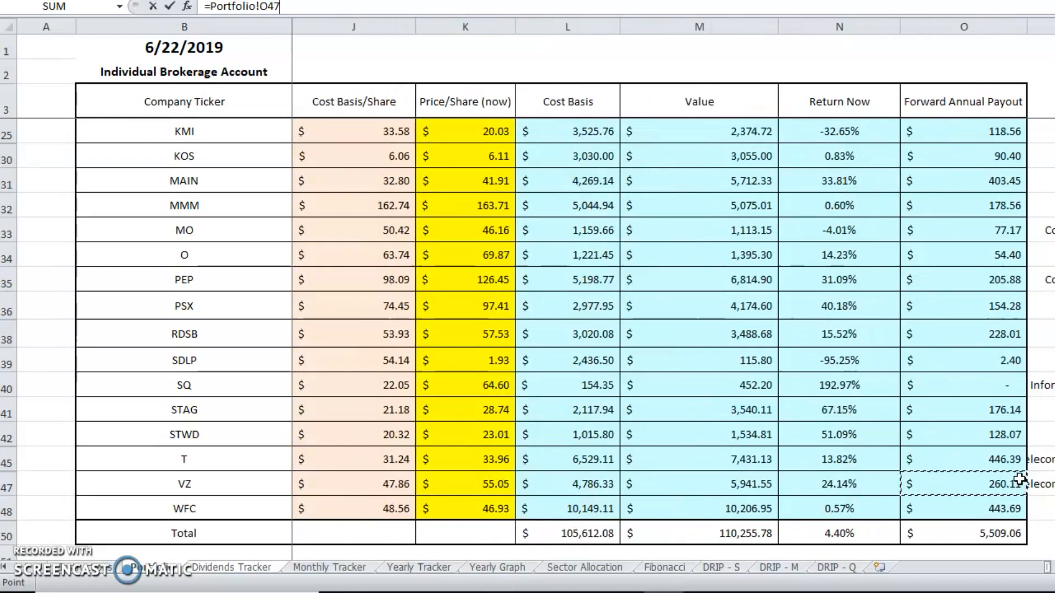
mouse_move(987, 437)
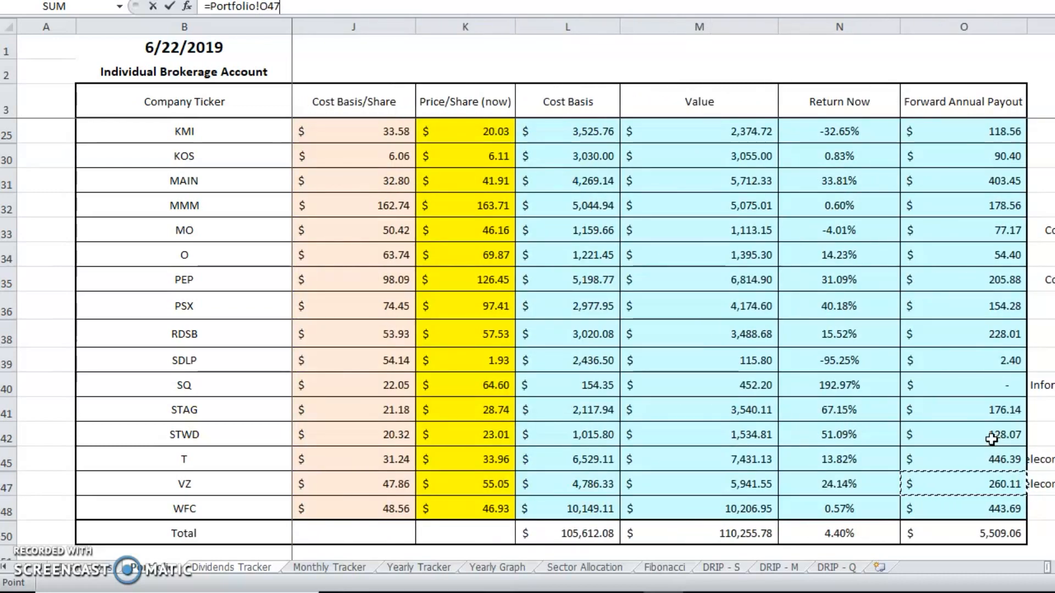
text(/)
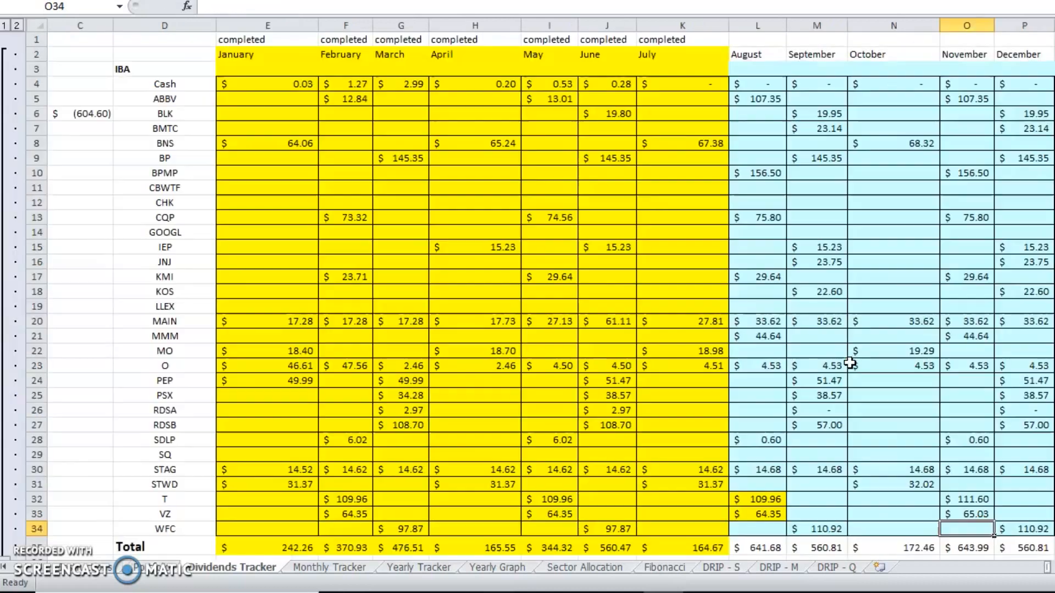
click(969, 514)
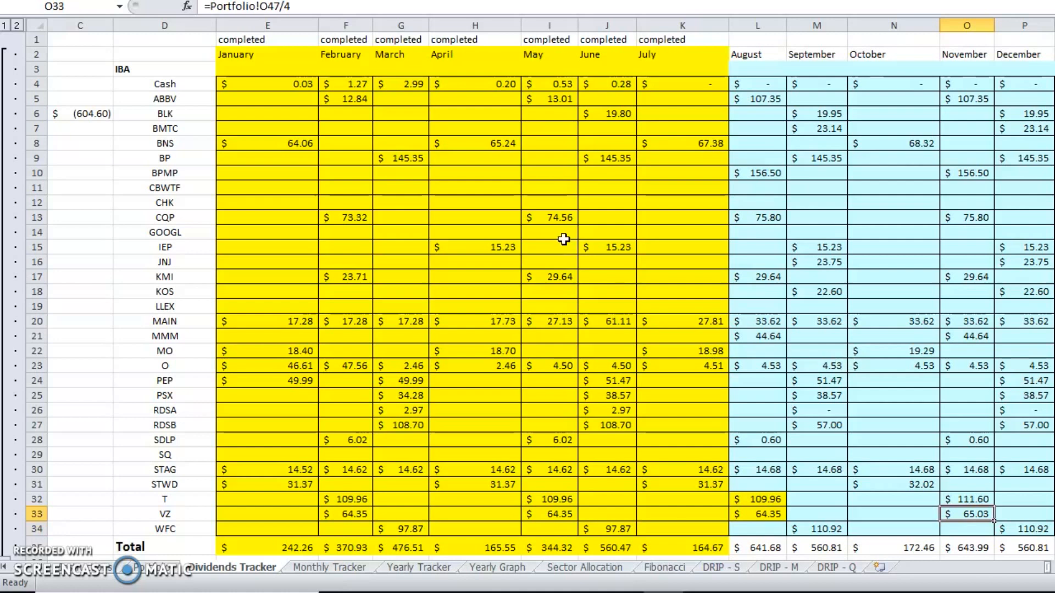
double_click(967, 514)
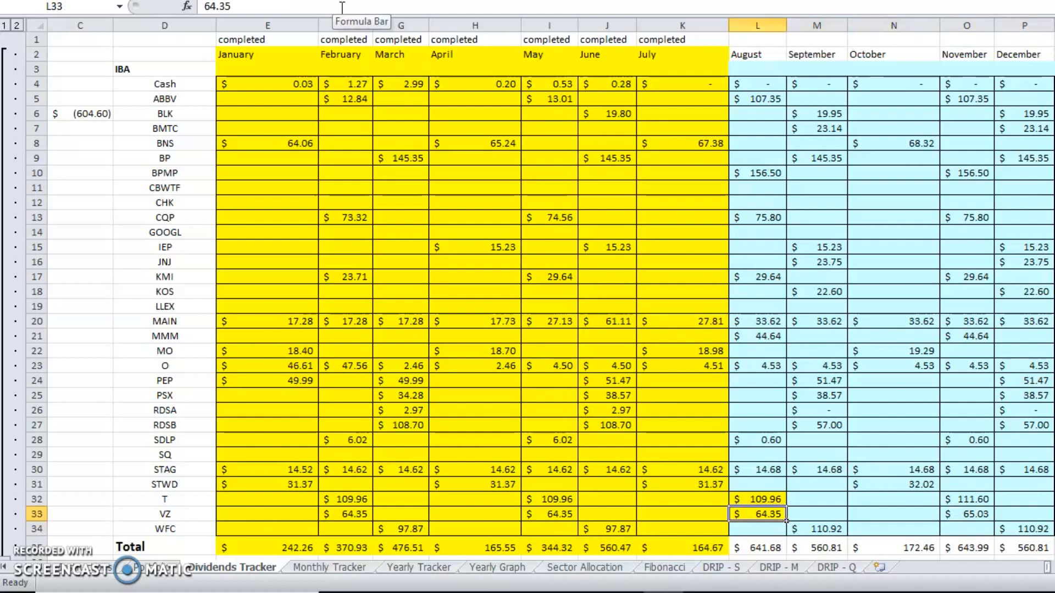
click(681, 514)
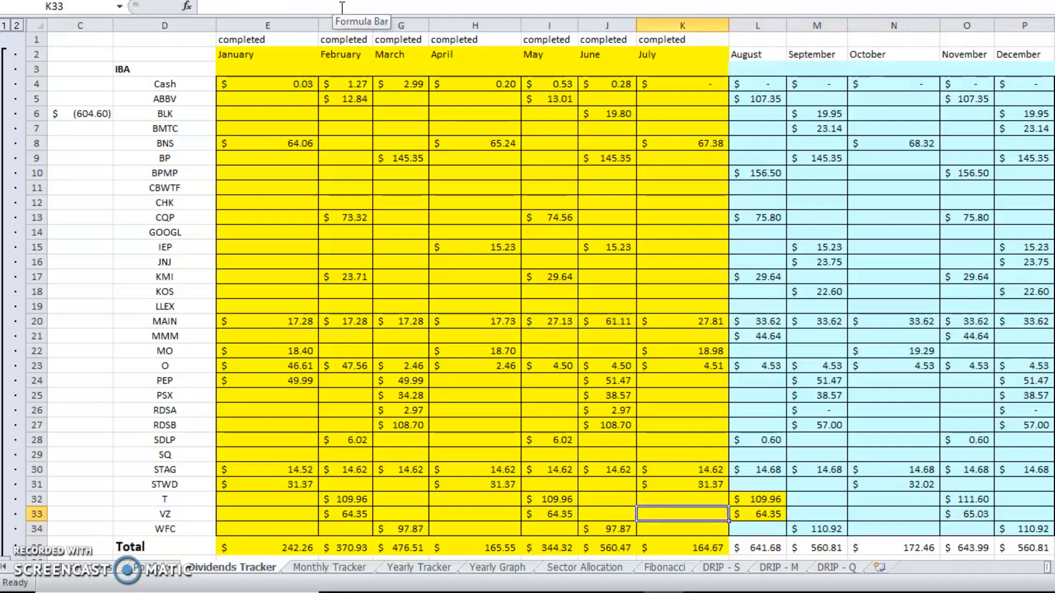
click(966, 515)
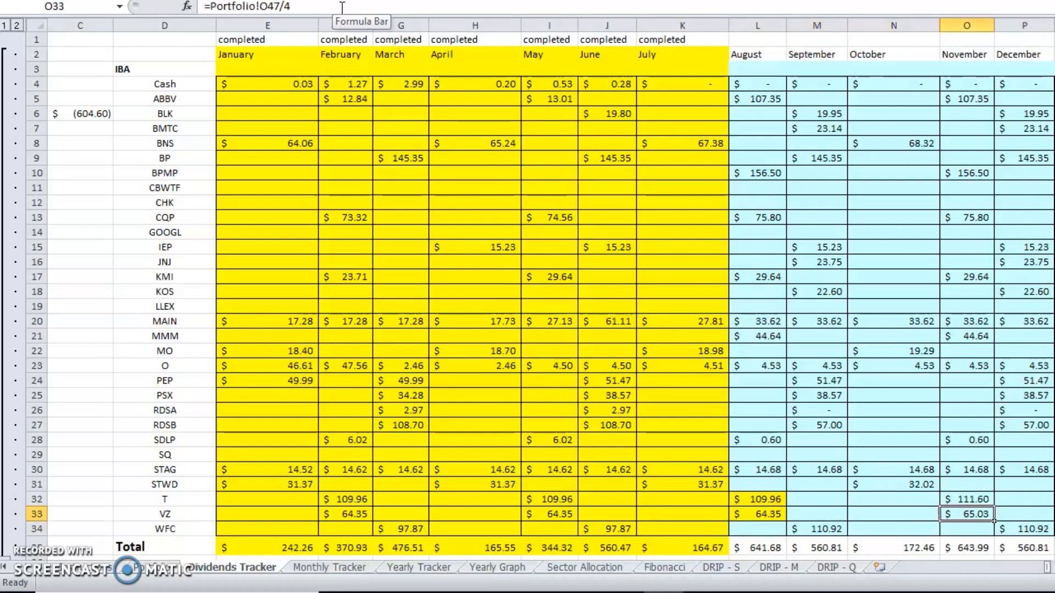
click(757, 514)
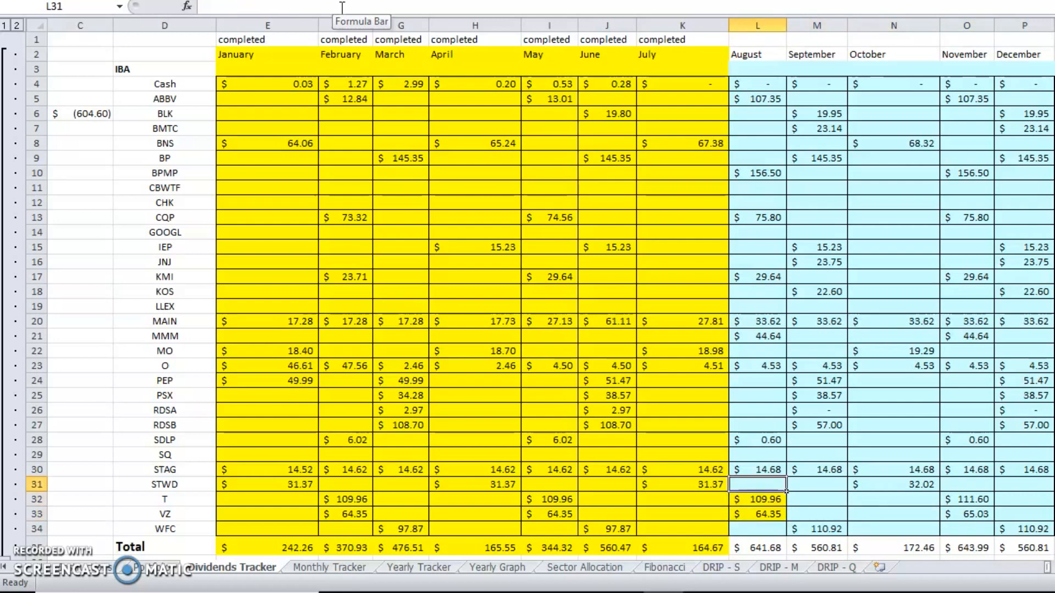
click(971, 515)
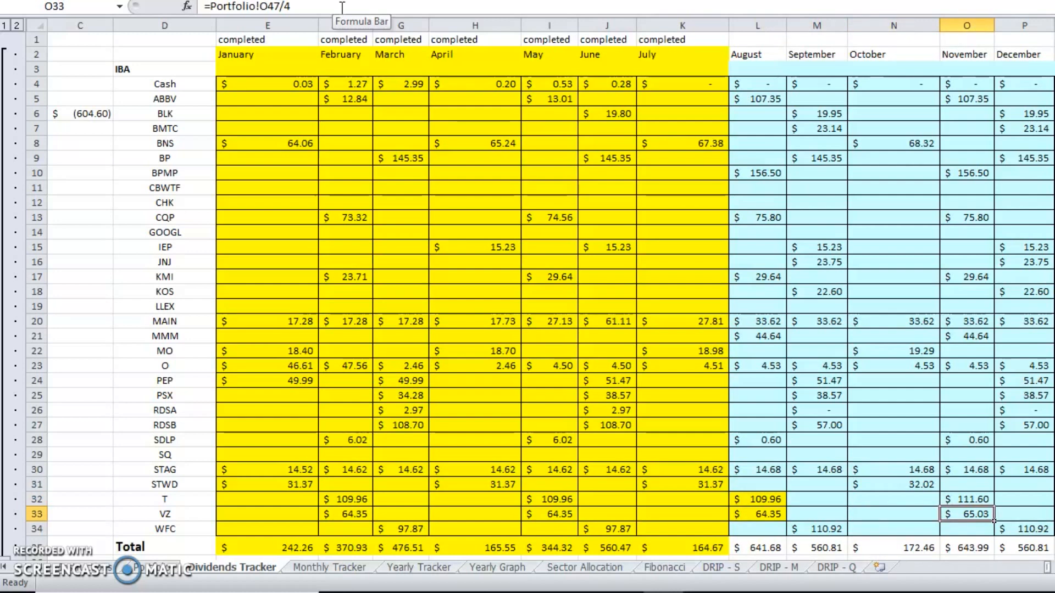
click(758, 514)
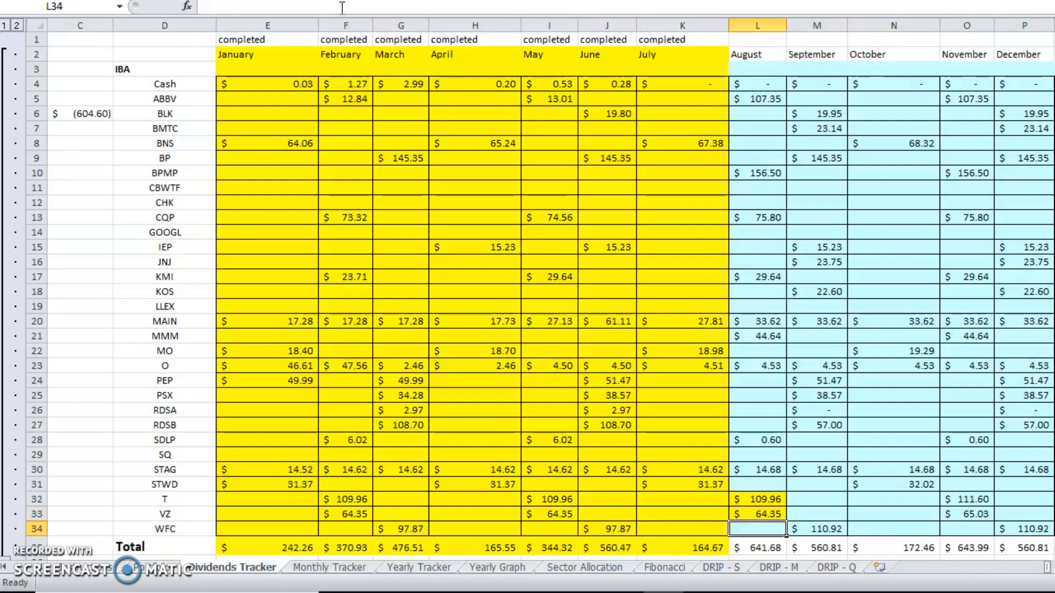
click(756, 515)
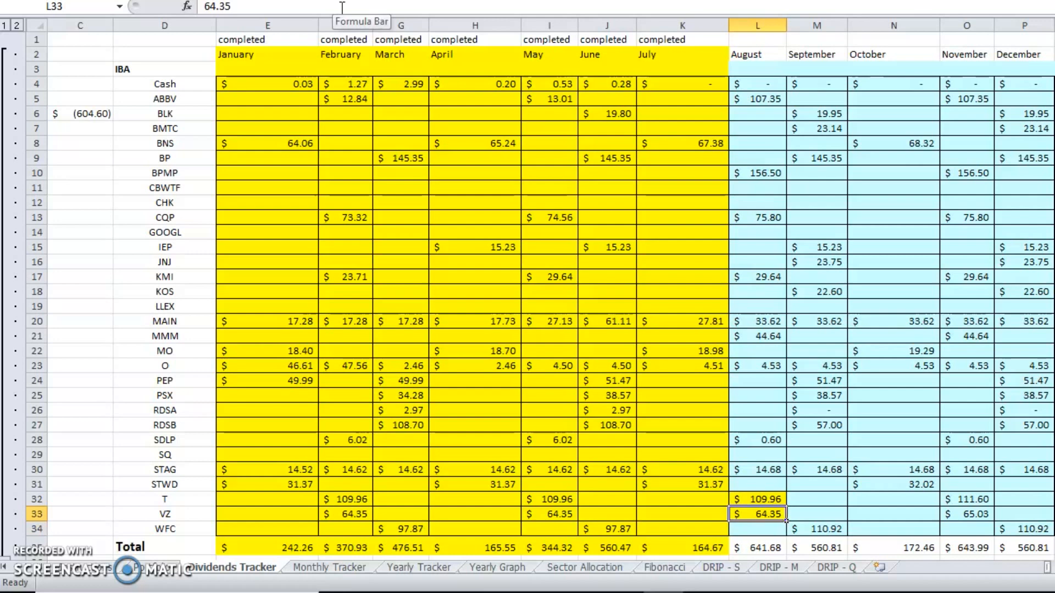
click(757, 469)
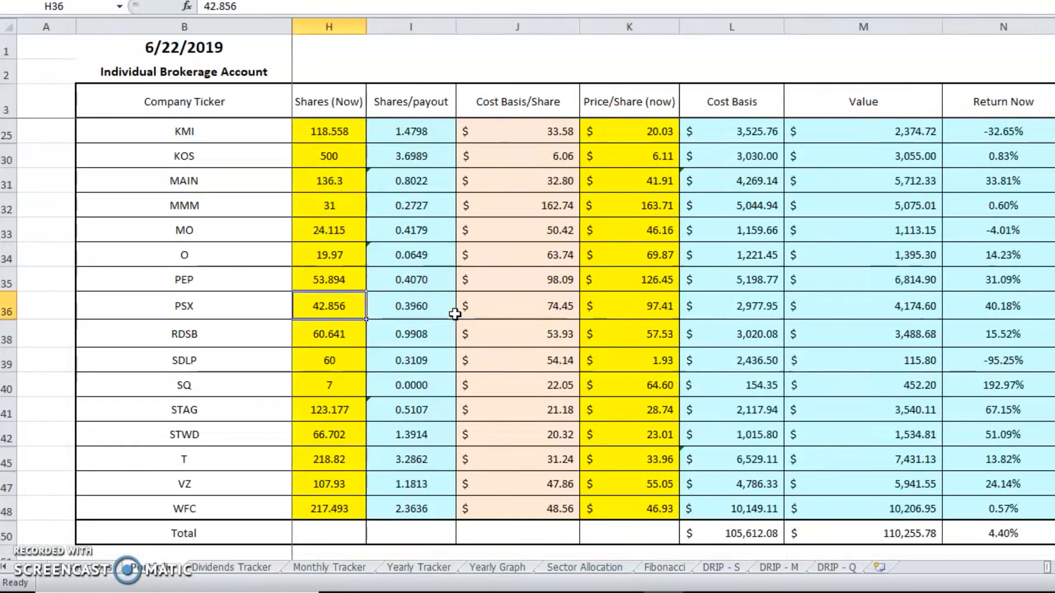
click(328, 410)
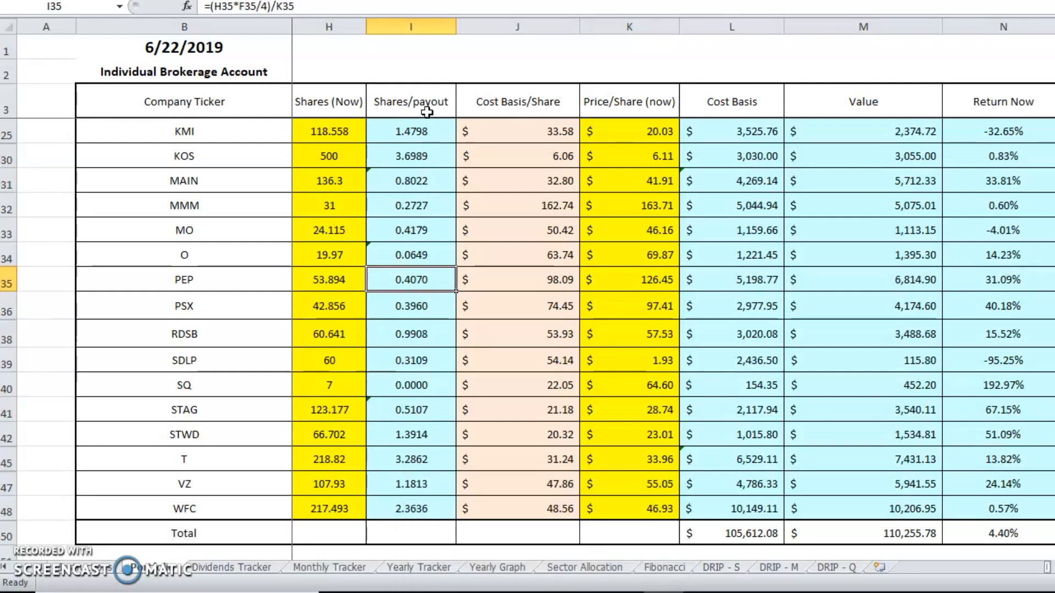
click(410, 130)
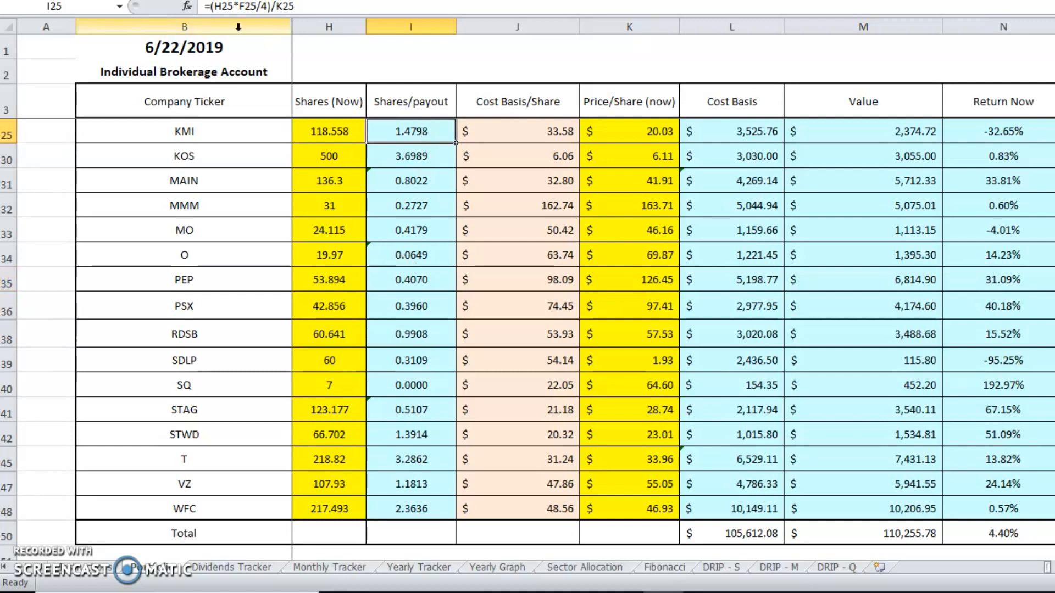
mouse_move(410, 131)
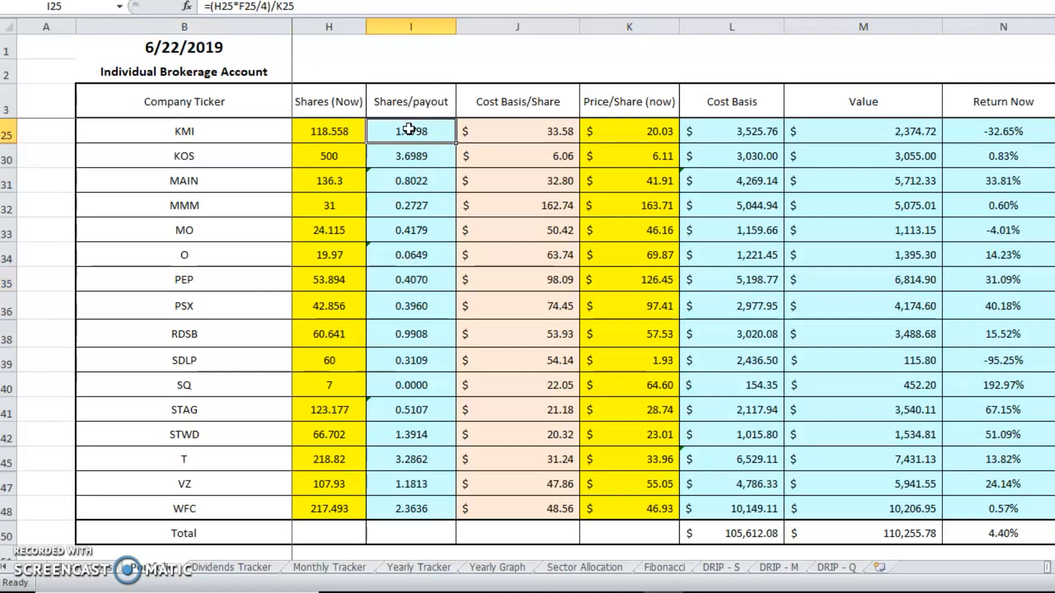
click(410, 408)
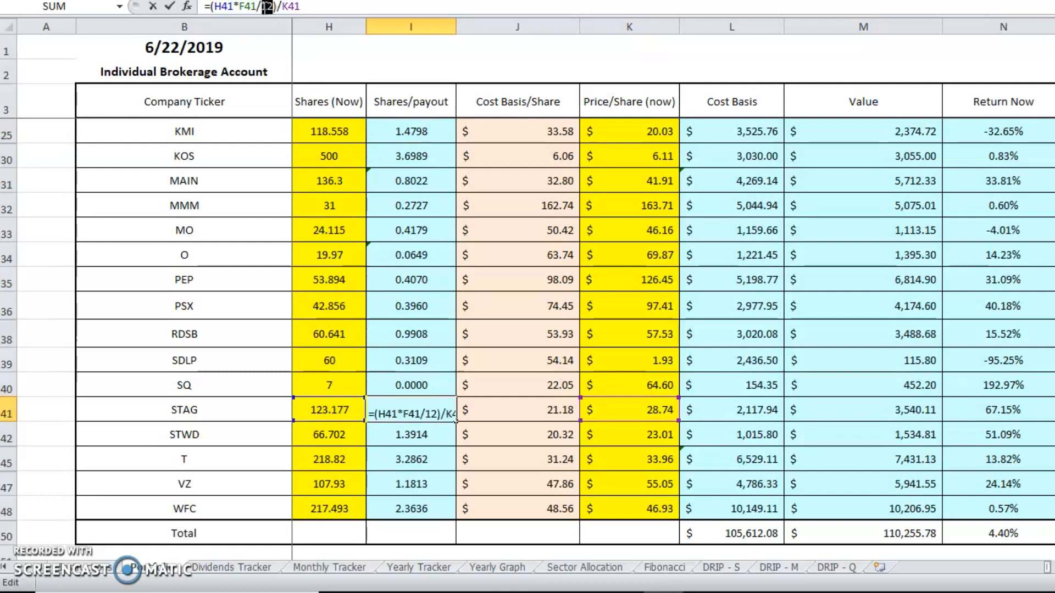
key(Enter)
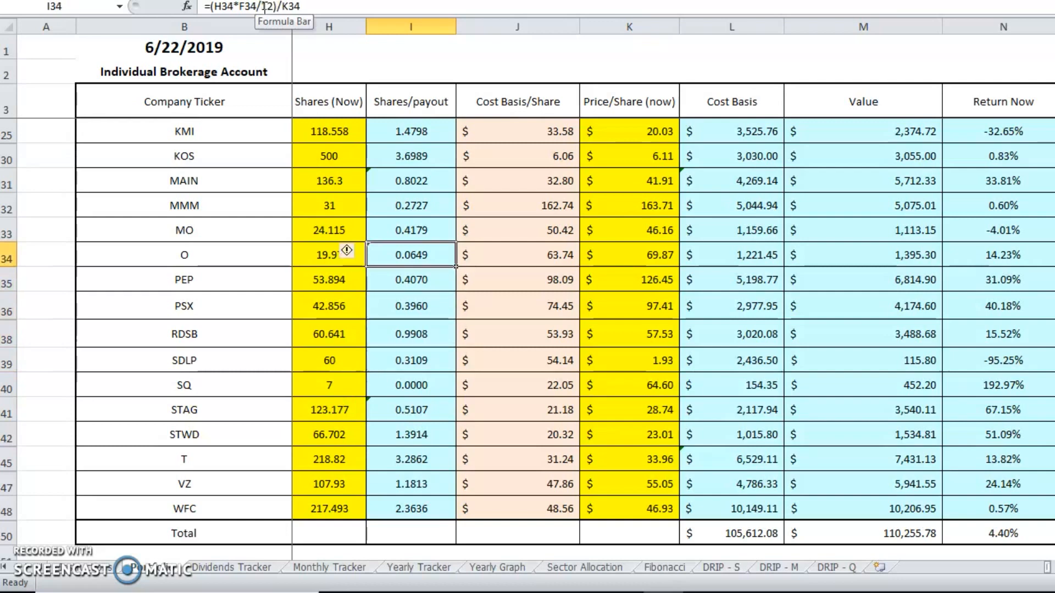
click(410, 230)
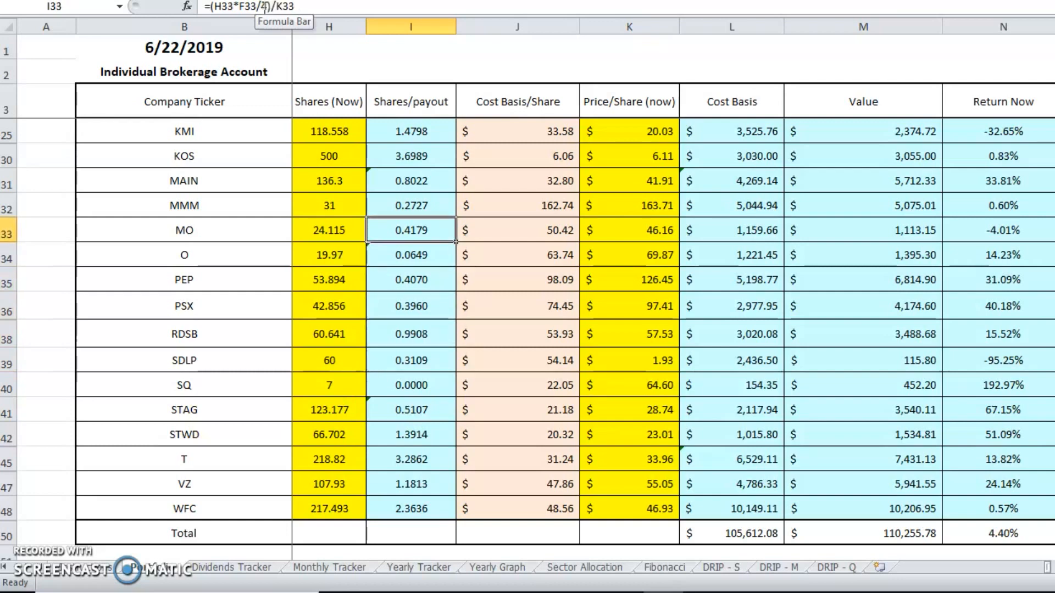
click(411, 156)
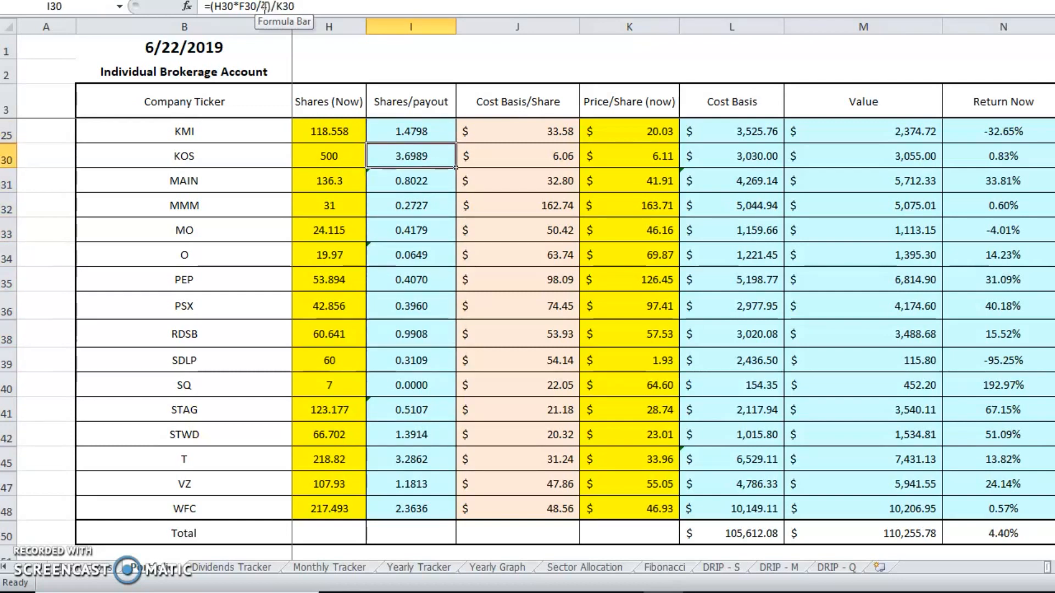
click(410, 359)
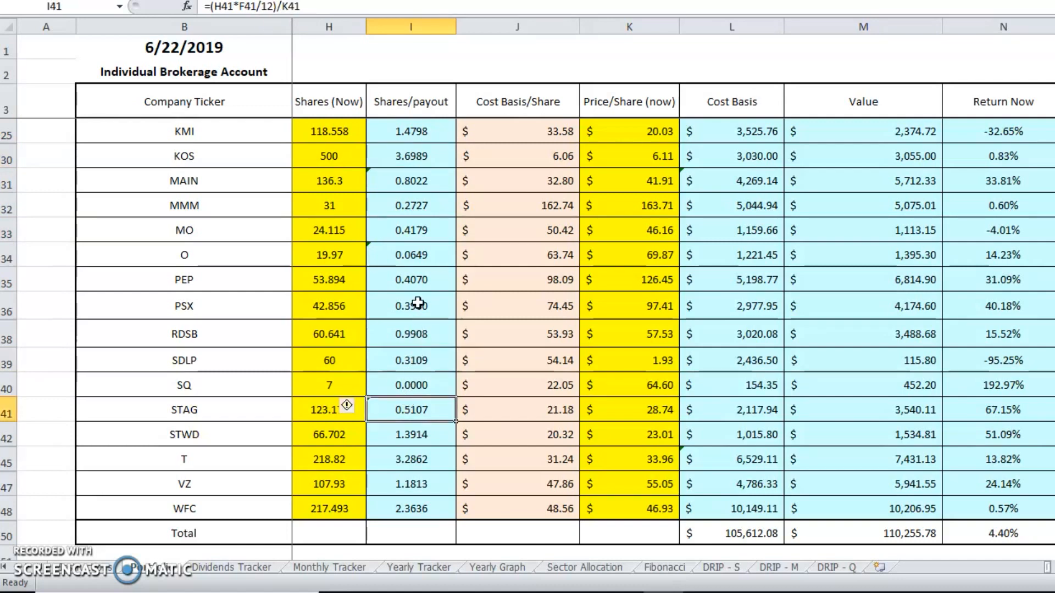
click(411, 254)
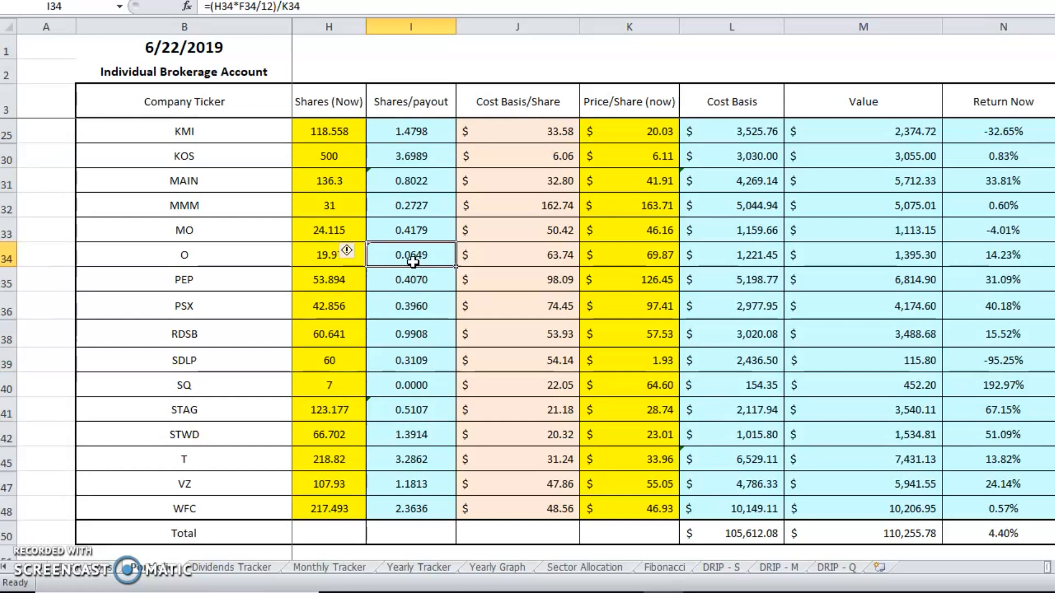
click(866, 361)
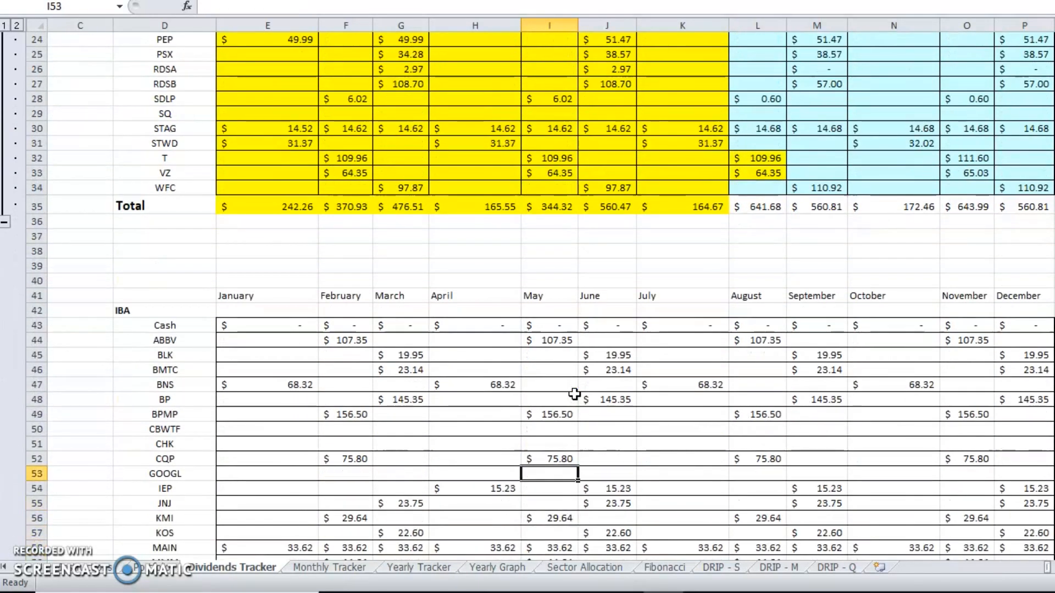
Review the ABBV row's monthly dividend formulas and ticker label source on Dividends Tracker.
click(474, 340)
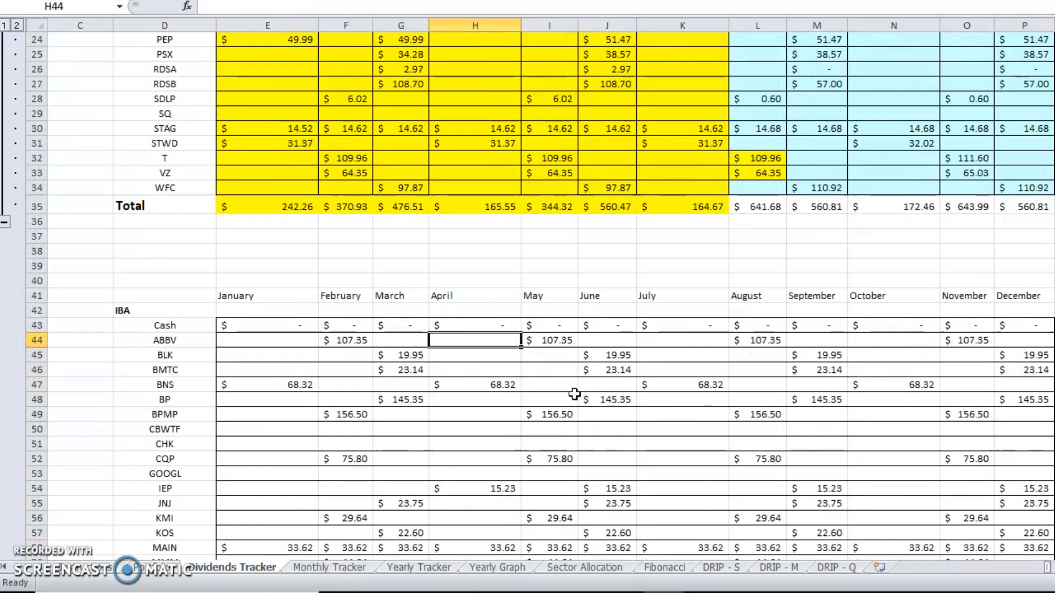
click(345, 340)
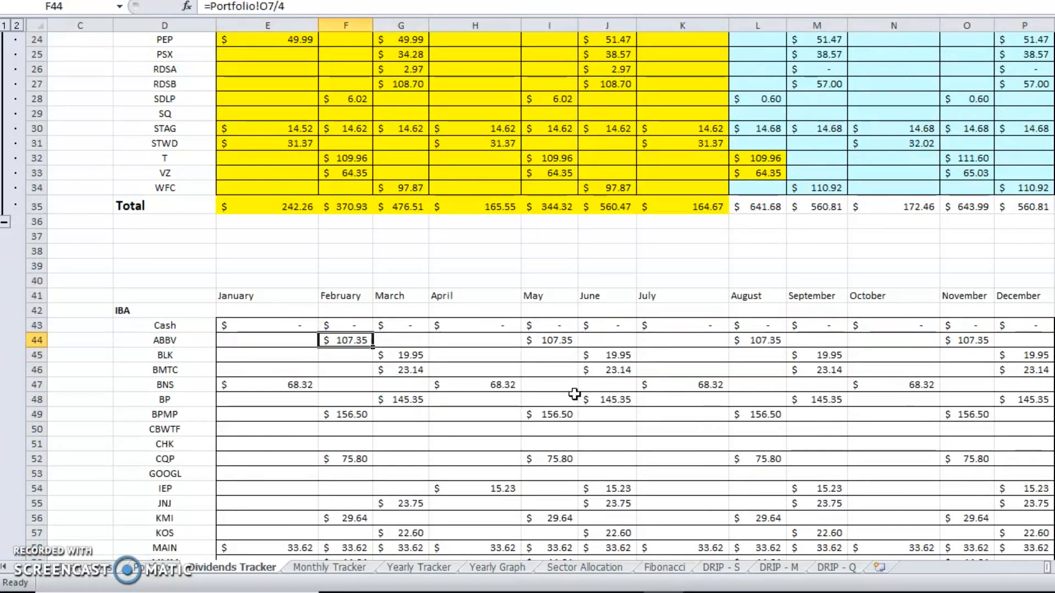
click(757, 340)
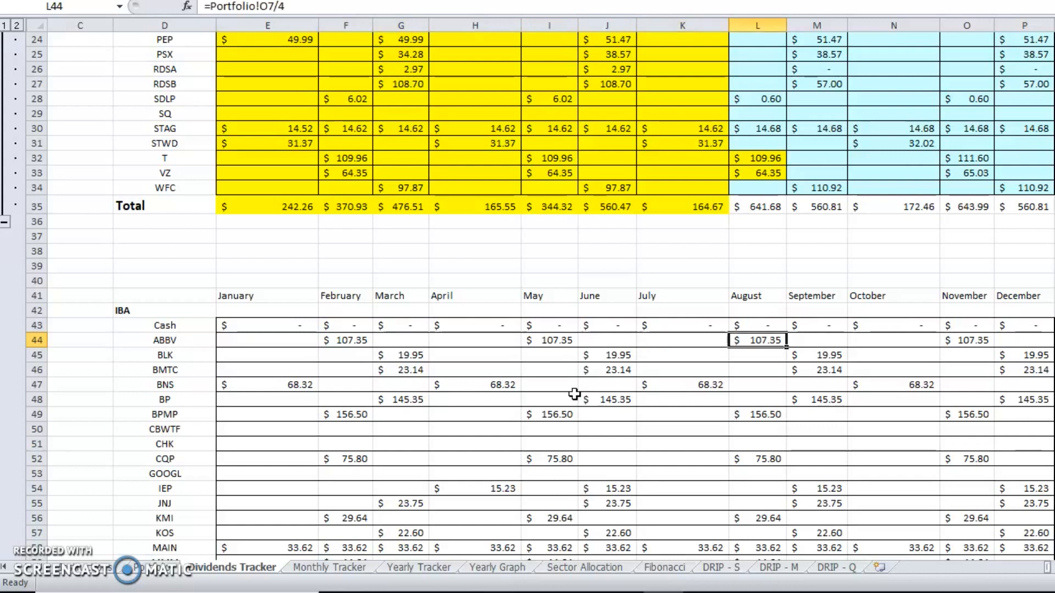
click(1019, 341)
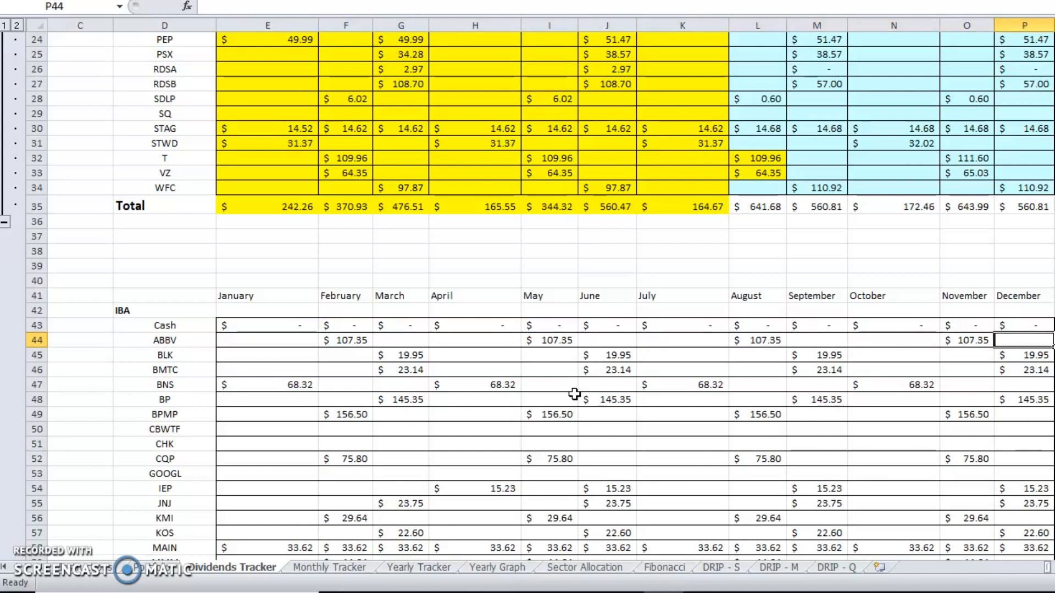
click(165, 340)
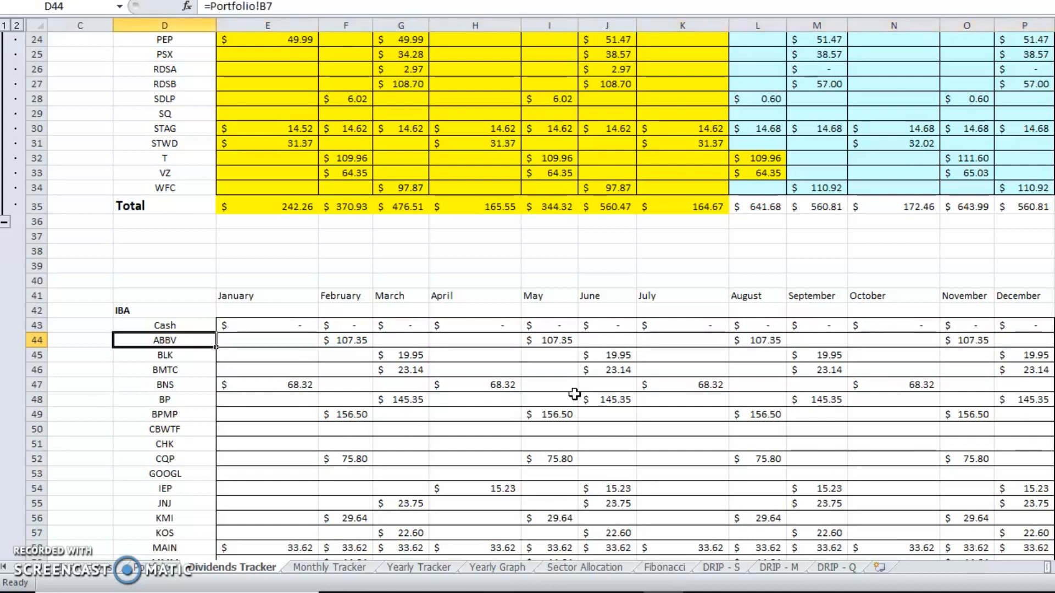
click(345, 340)
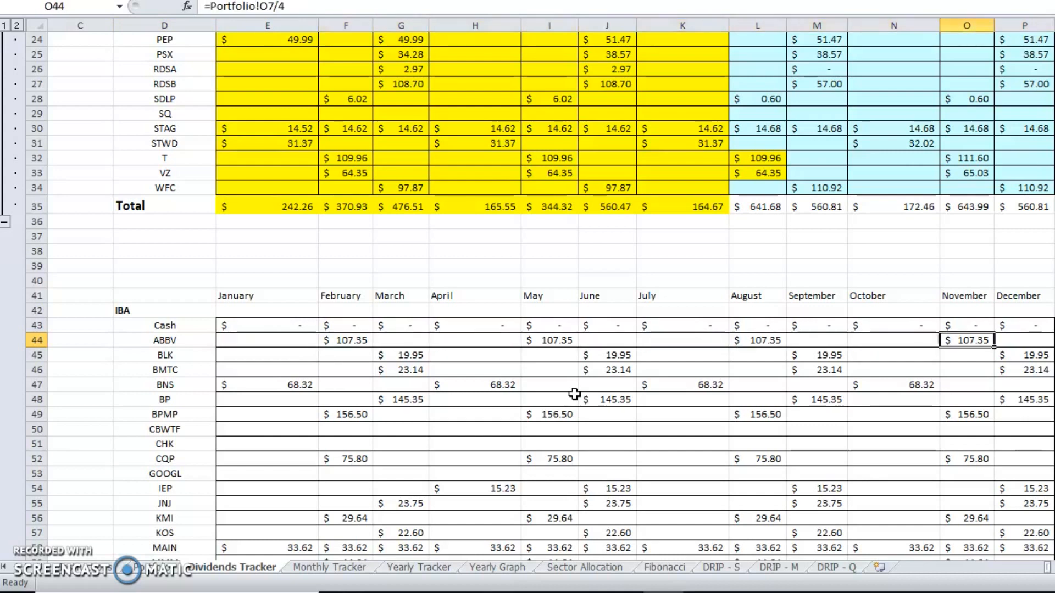
click(758, 340)
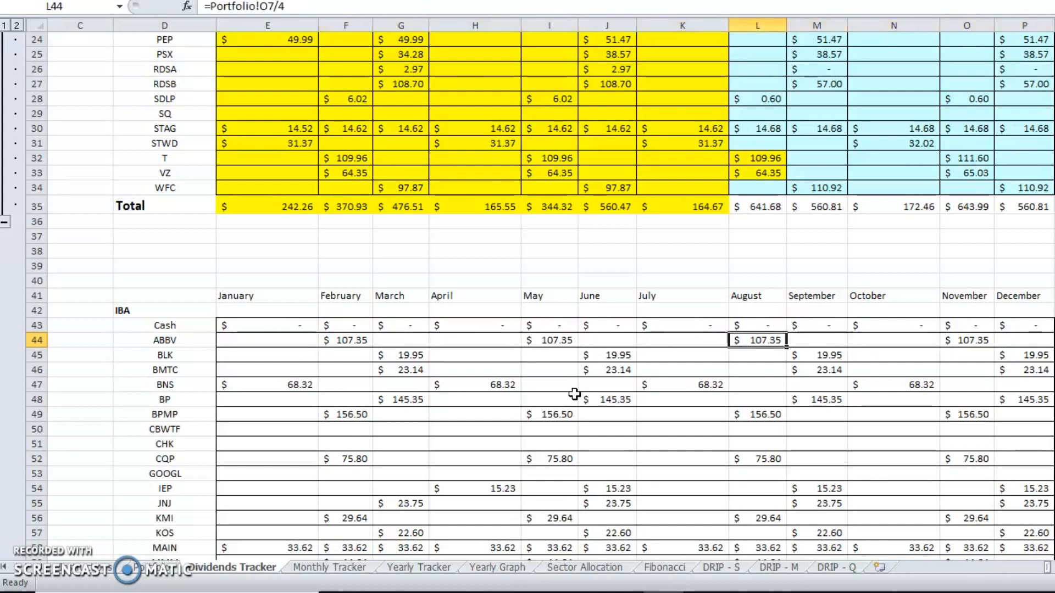
Select the BLK and BMTC dividend rows and inspect a BLK monthly cell.
click(164, 354)
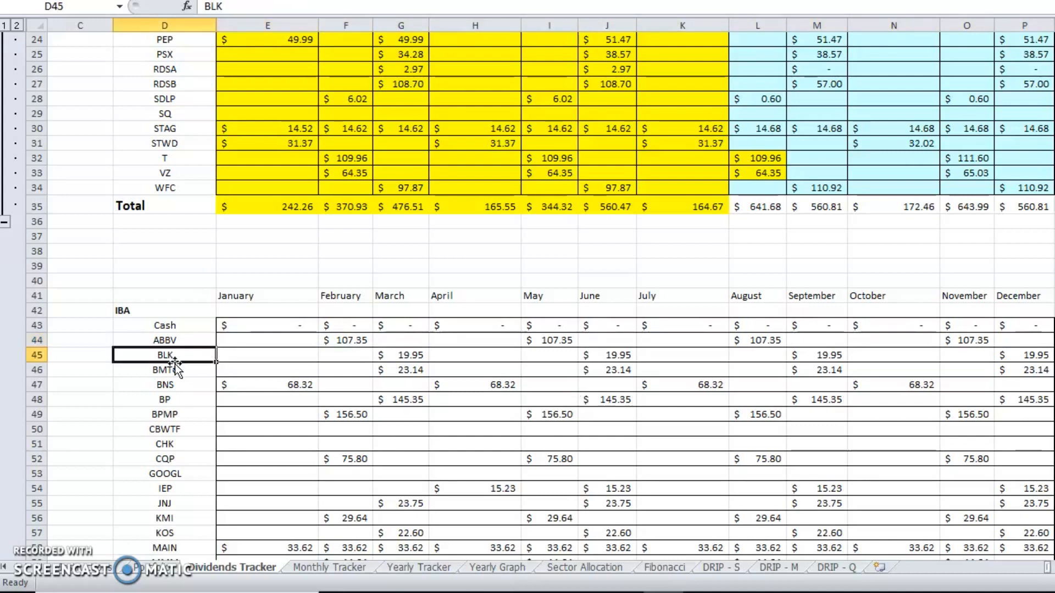
drag(164, 355, 1002, 370)
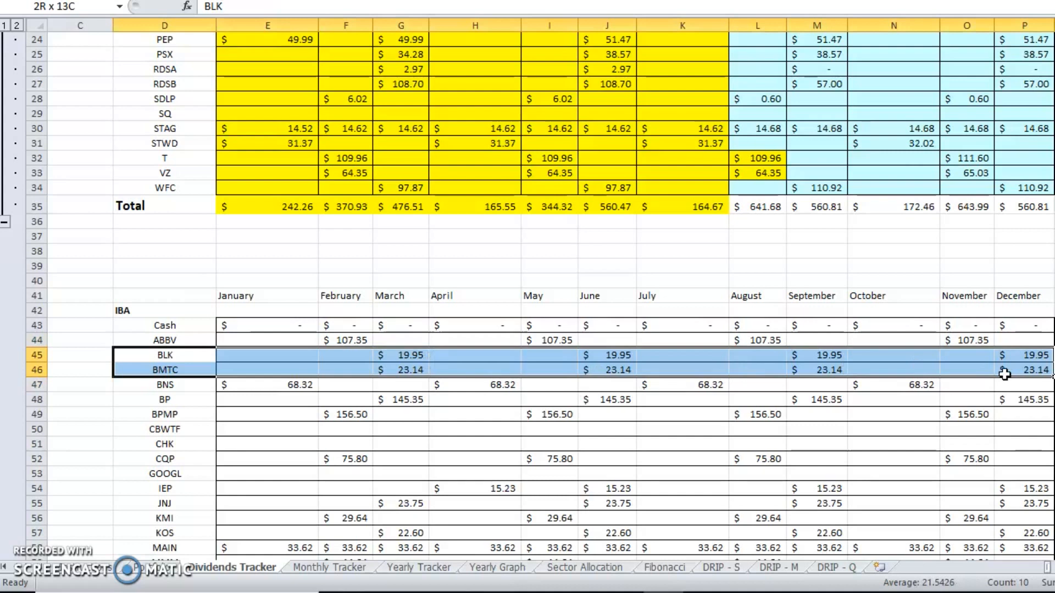
click(165, 355)
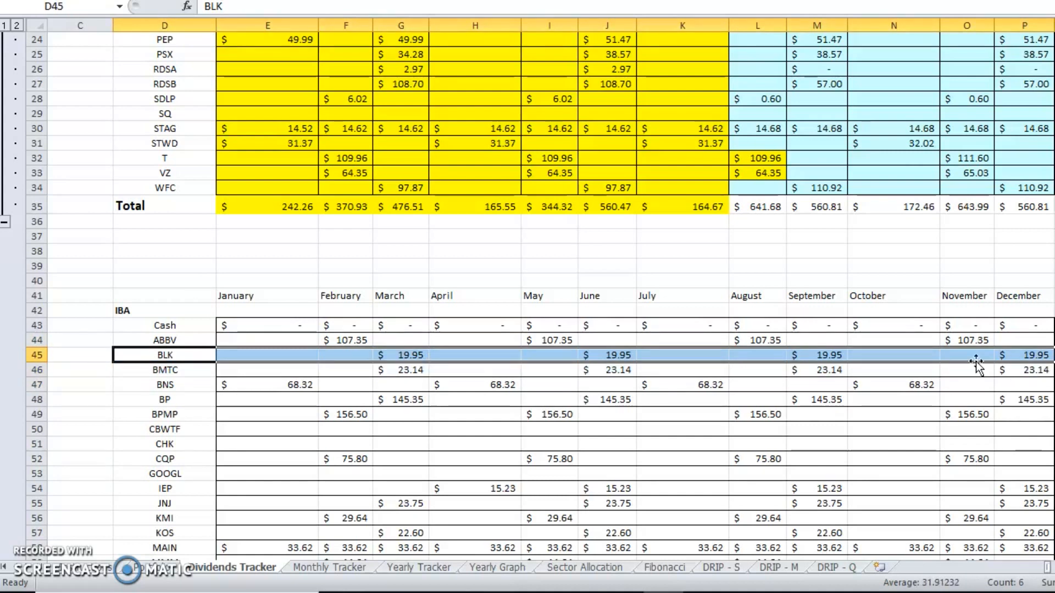
click(682, 355)
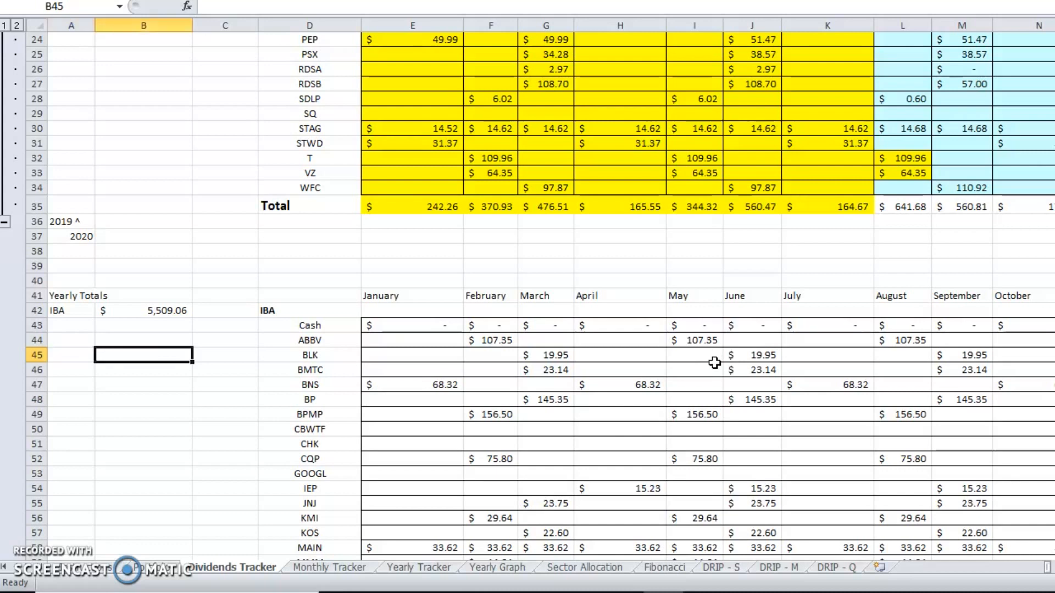
Check which Dividends Tracker totals feed Monthly Tracker's July and August 2019 figures.
click(329, 567)
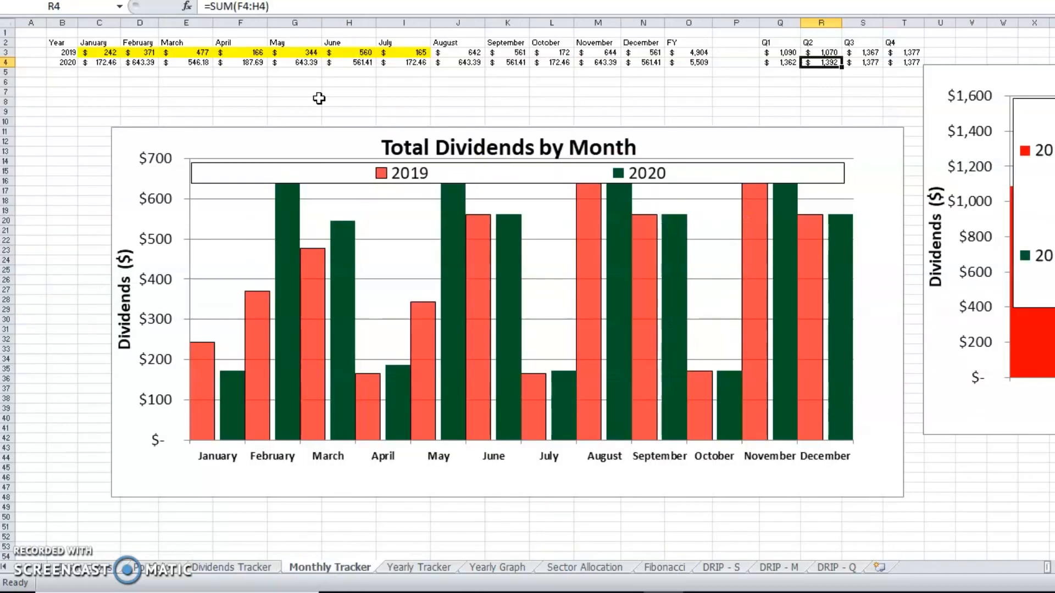
click(59, 72)
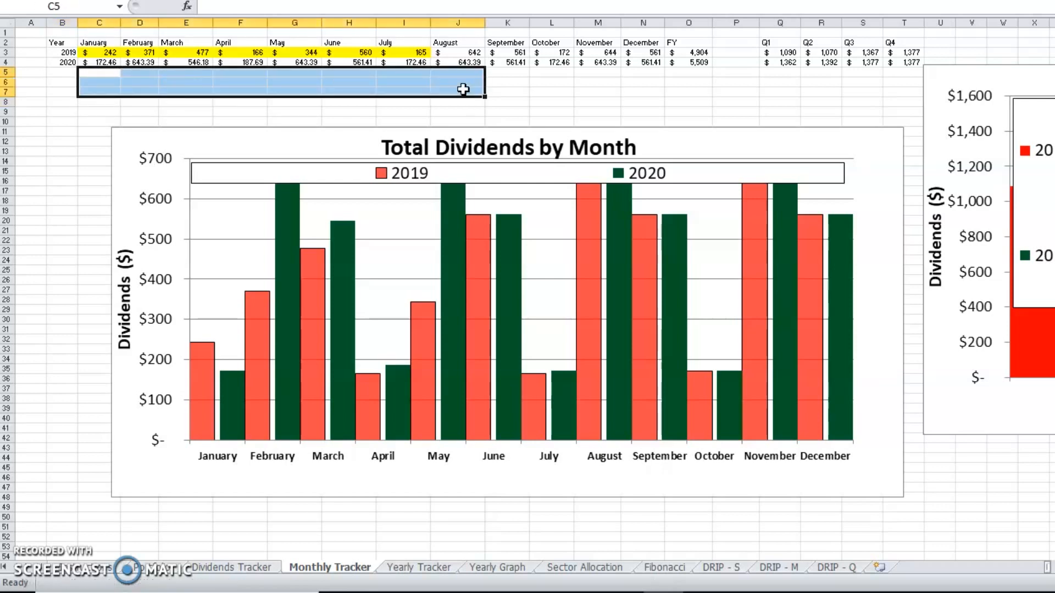
click(403, 50)
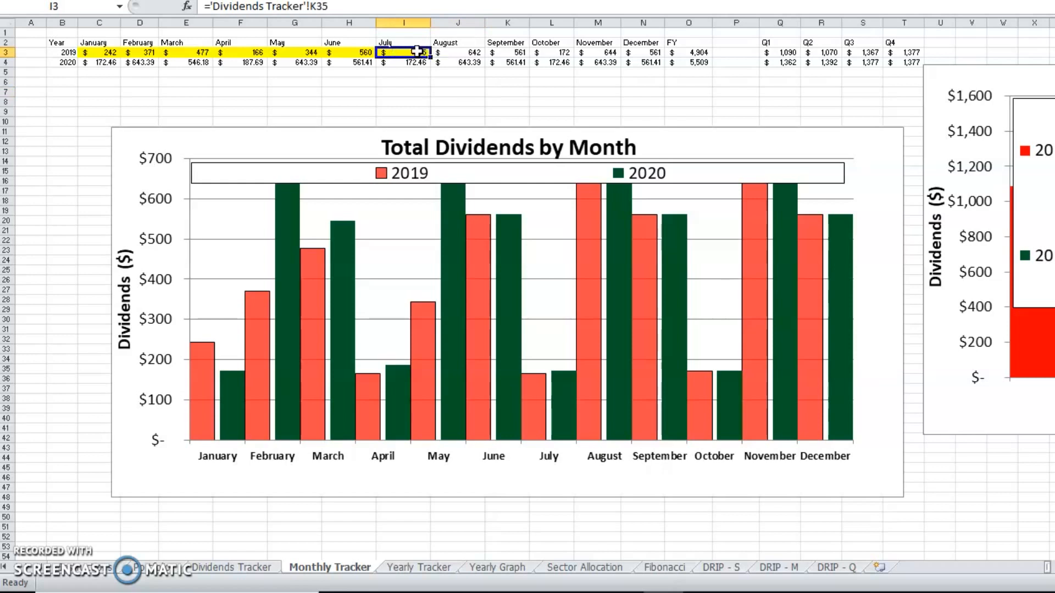
click(458, 52)
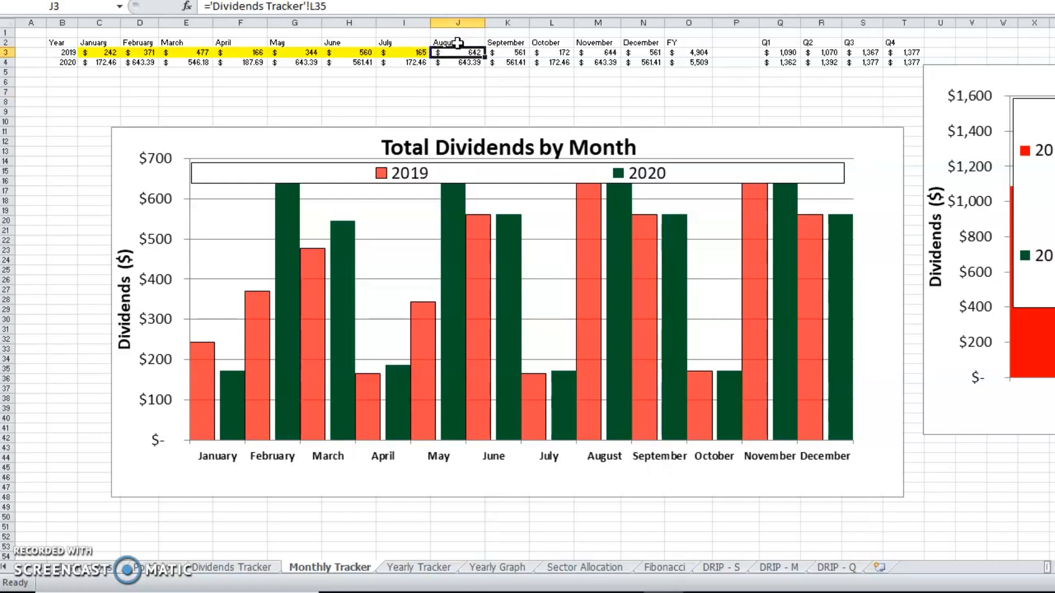
mouse_move(489, 141)
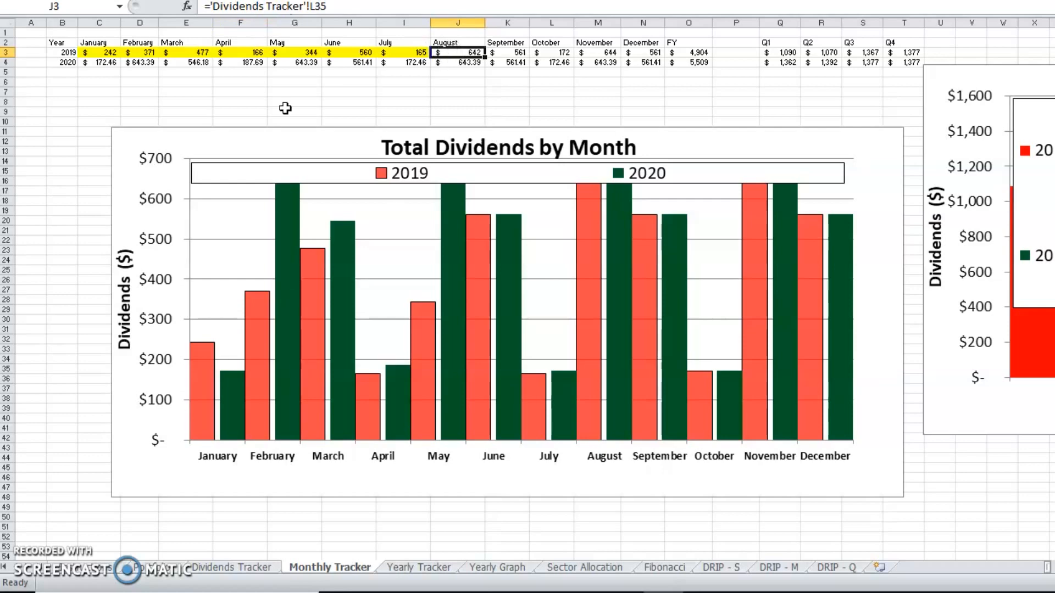
Trace the August 2020 figure to Dividends Tracker L73, then open Yearly Tracker.
click(230, 567)
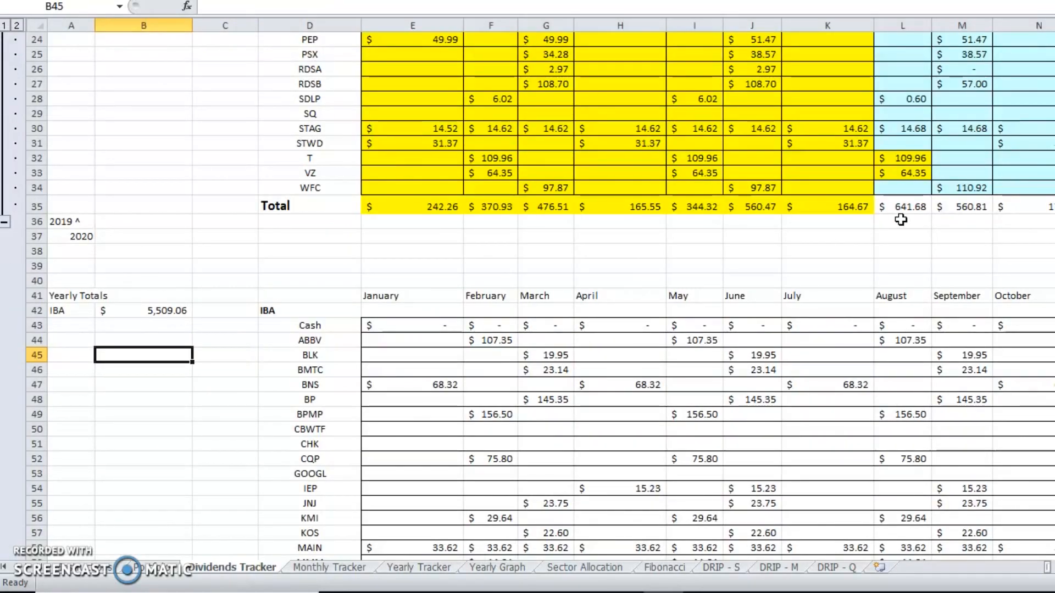
click(902, 188)
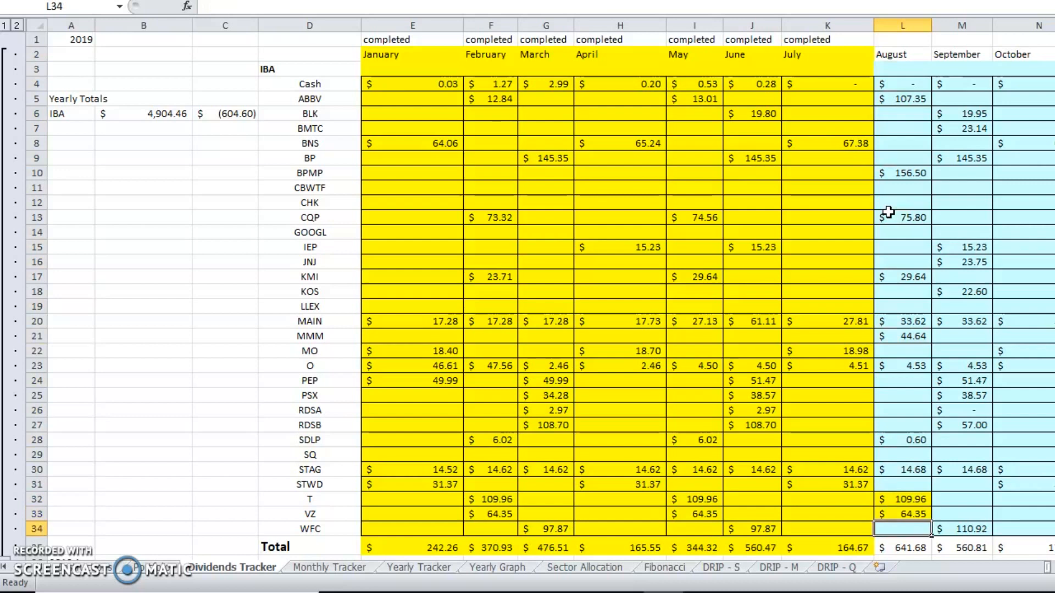
click(329, 567)
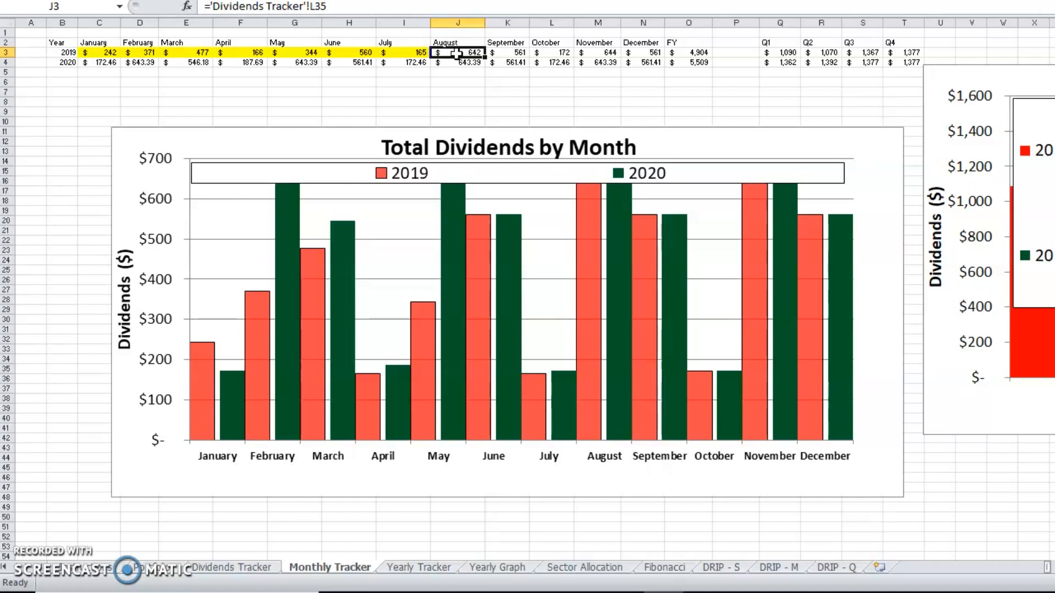
click(465, 62)
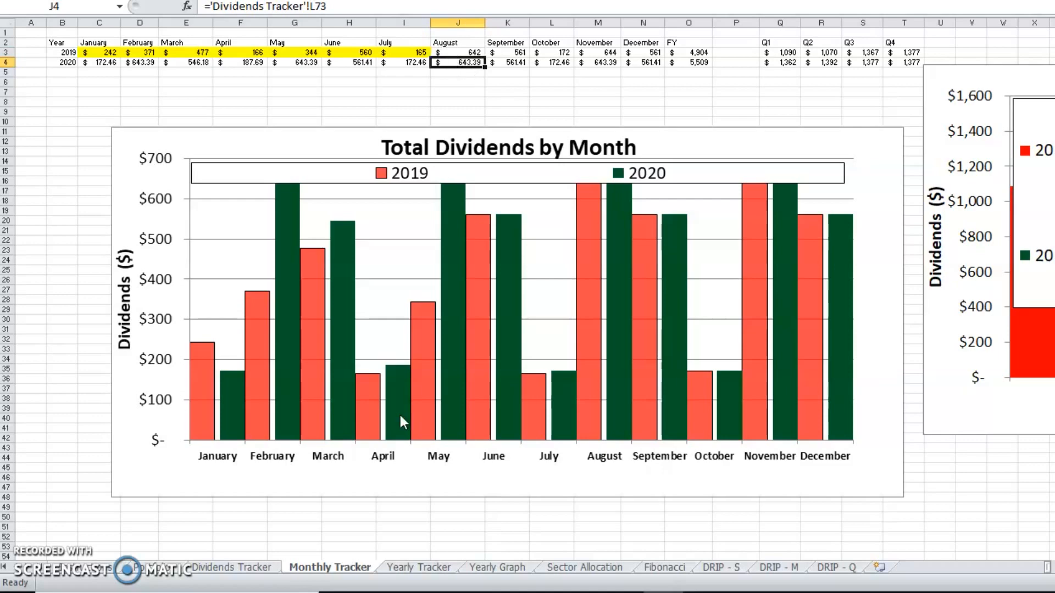
click(230, 567)
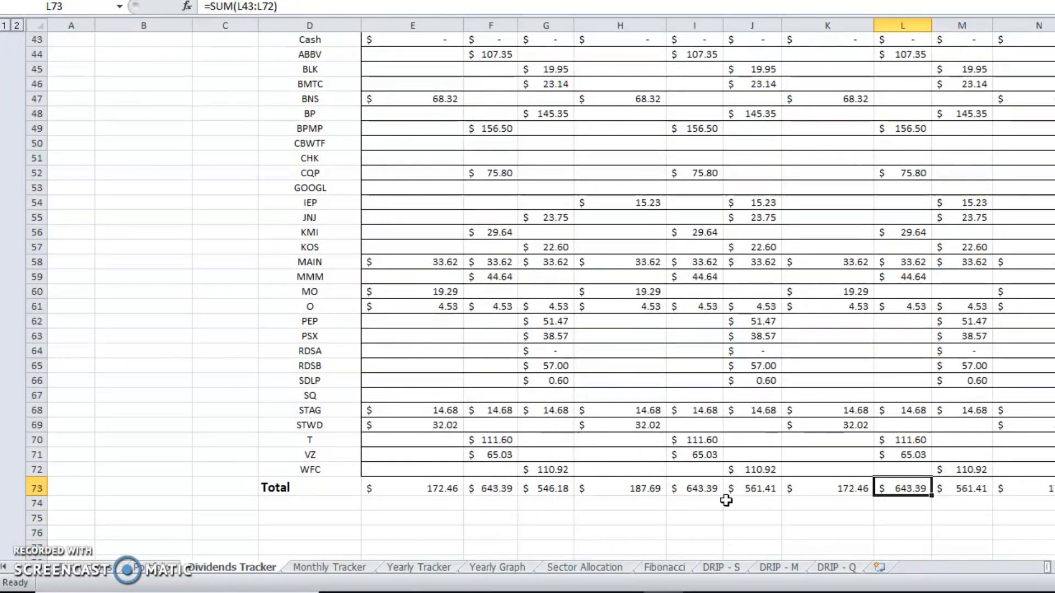
click(330, 567)
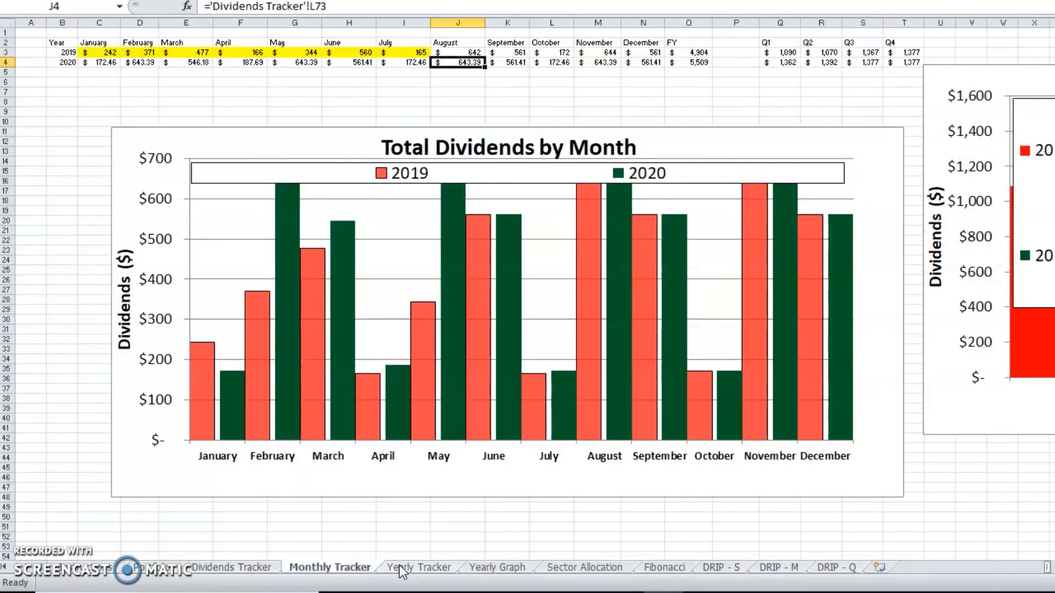
mouse_move(205, 422)
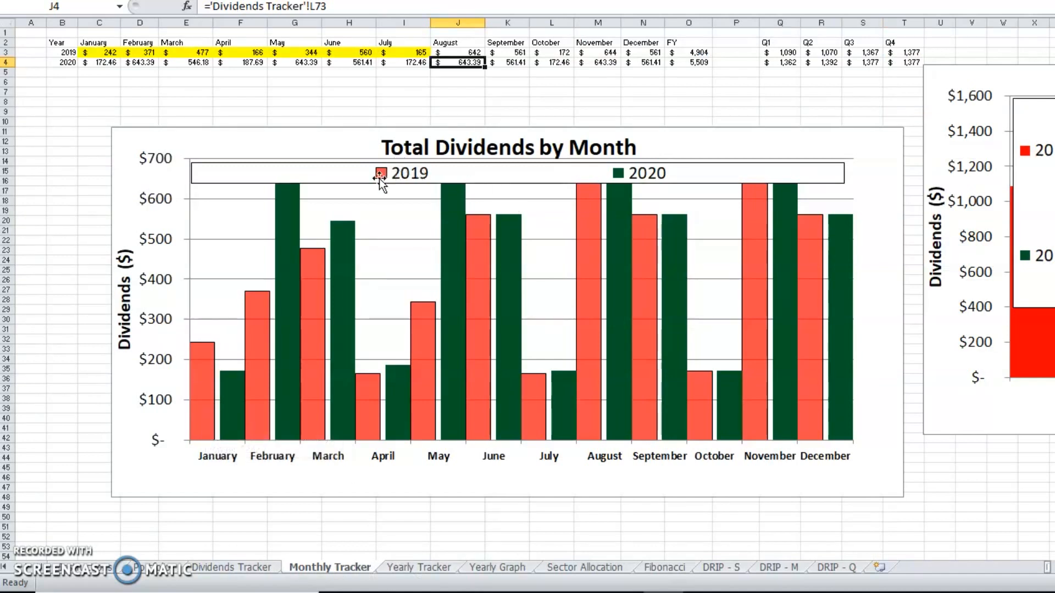
mouse_move(410, 185)
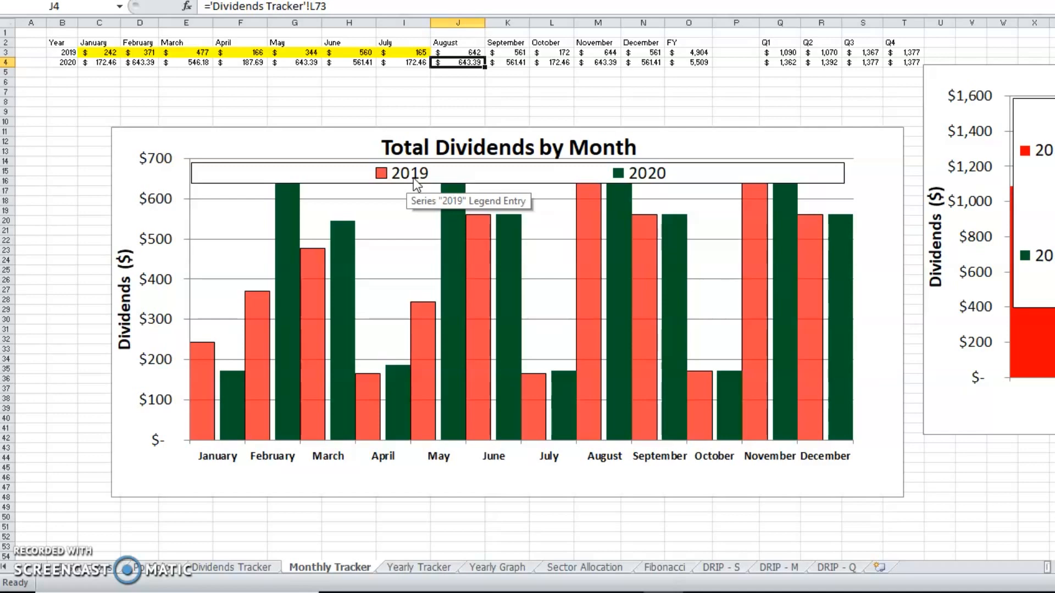
mouse_move(452, 191)
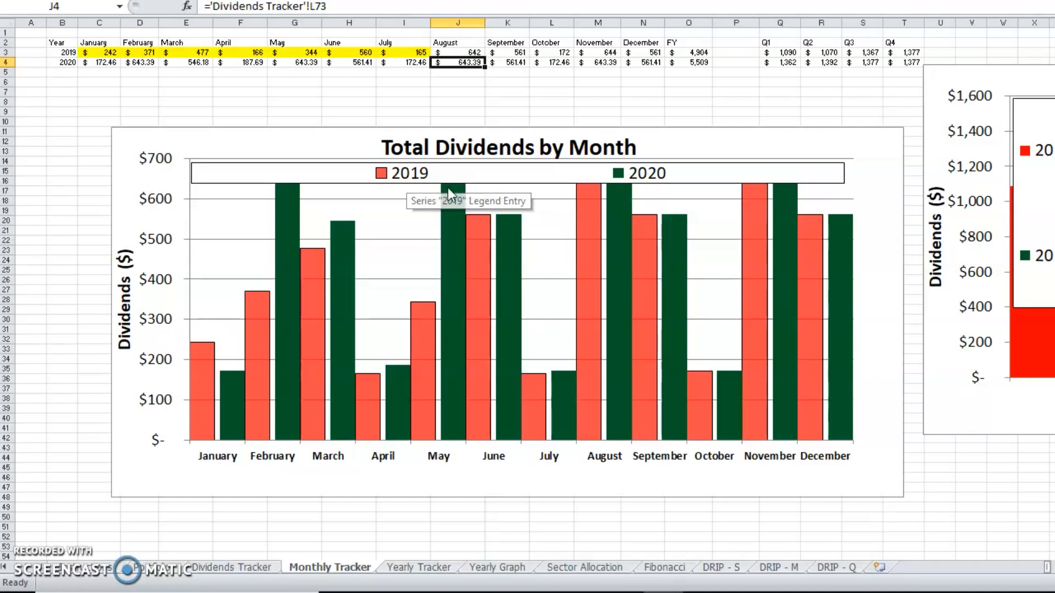
click(418, 567)
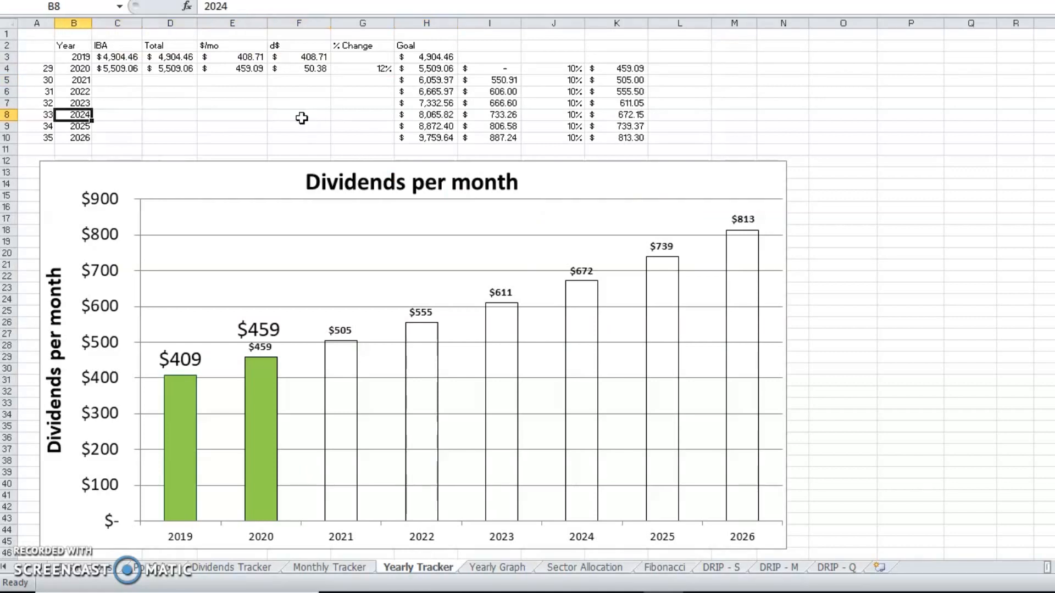
click(36, 105)
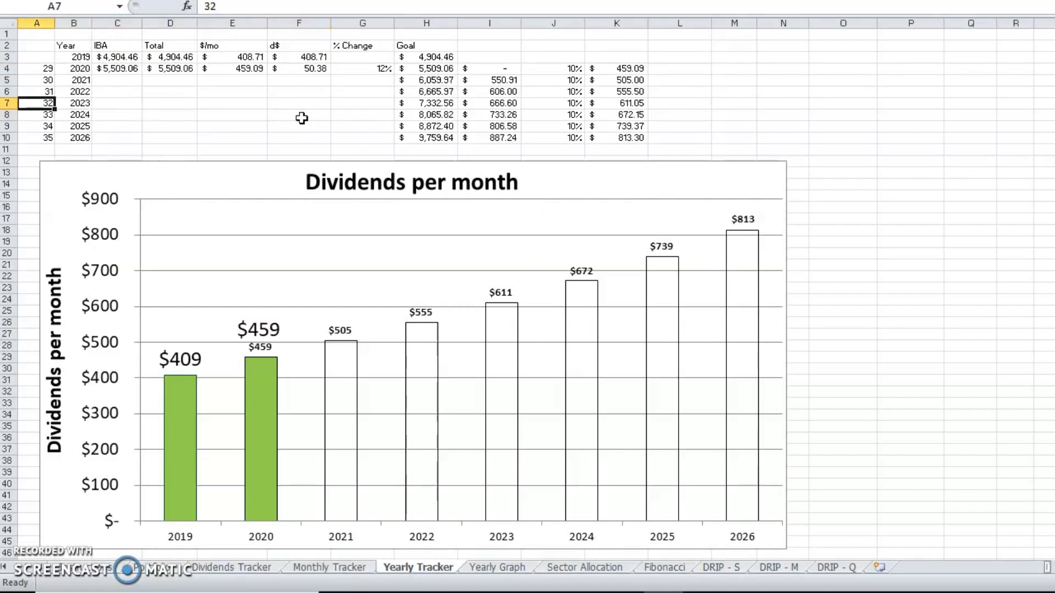
click(74, 56)
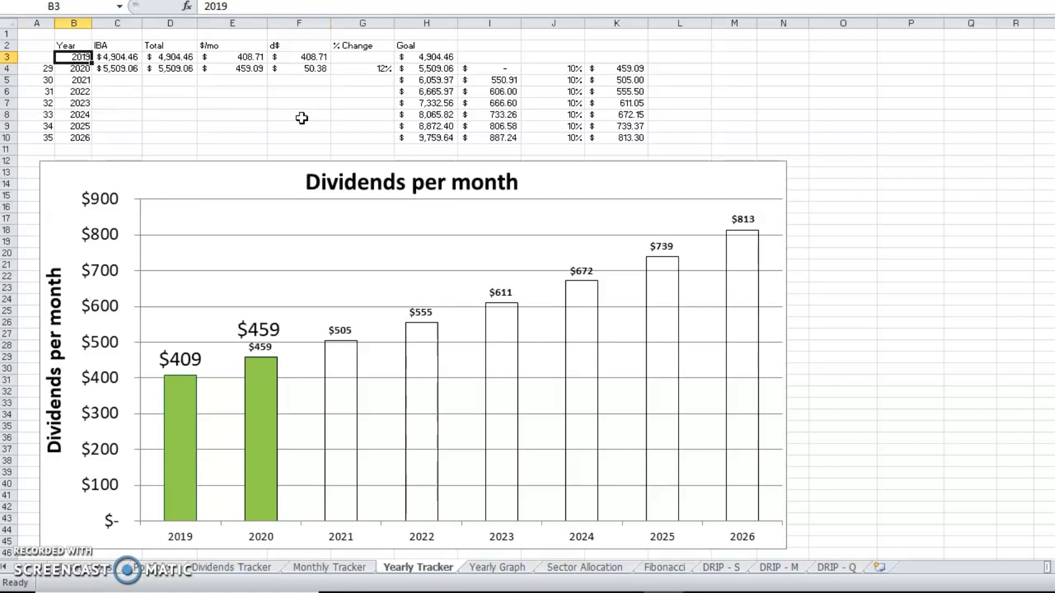
click(34, 70)
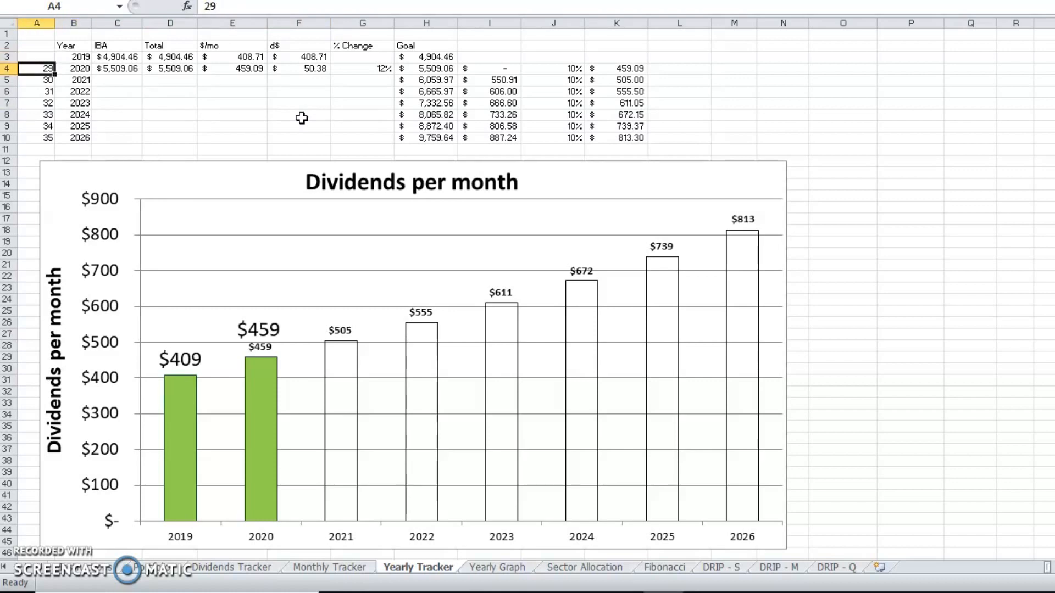
click(75, 126)
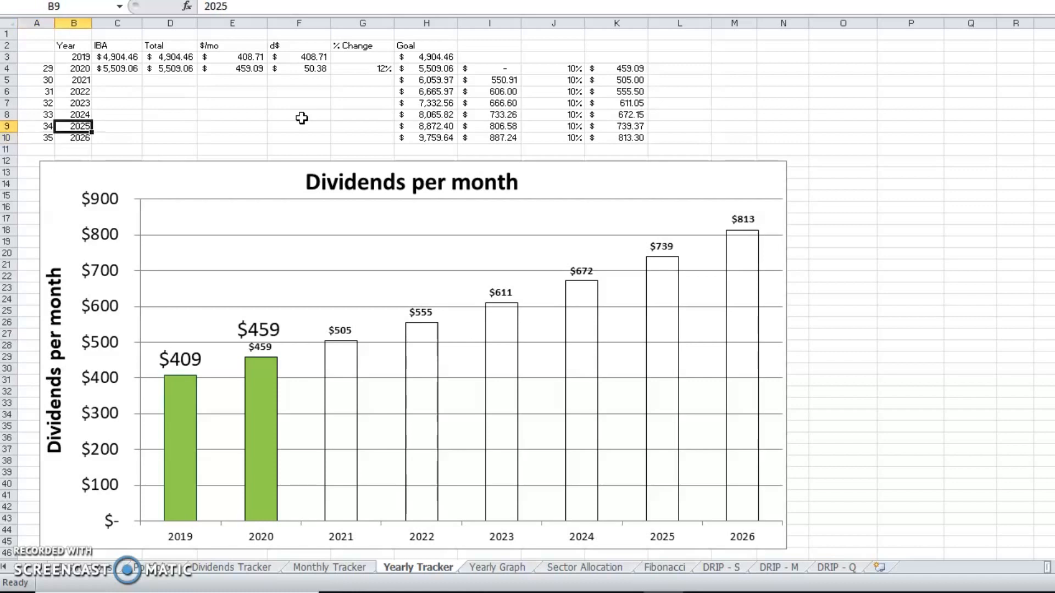
click(37, 81)
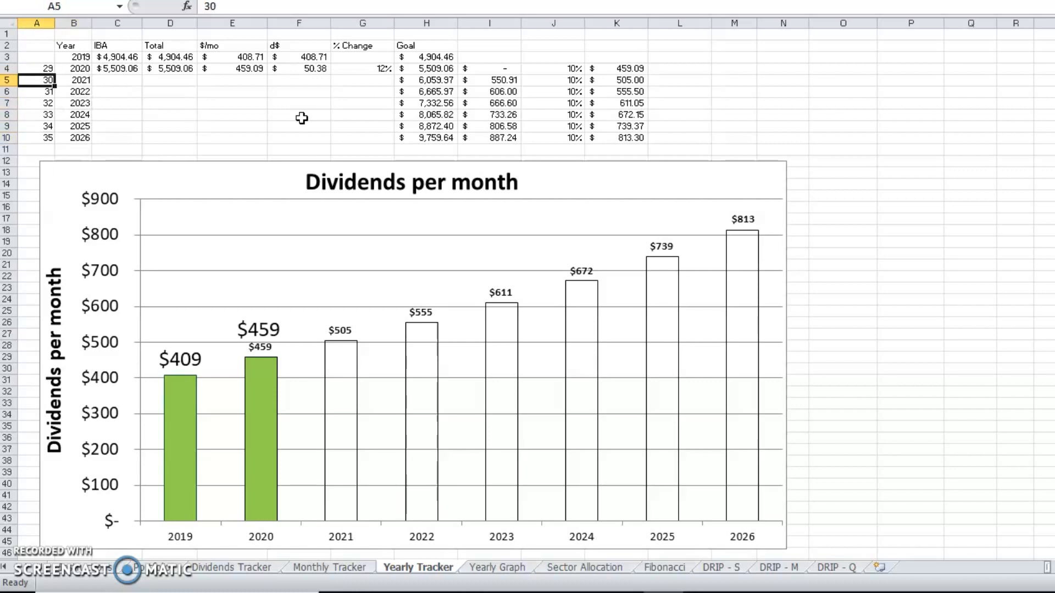
click(114, 56)
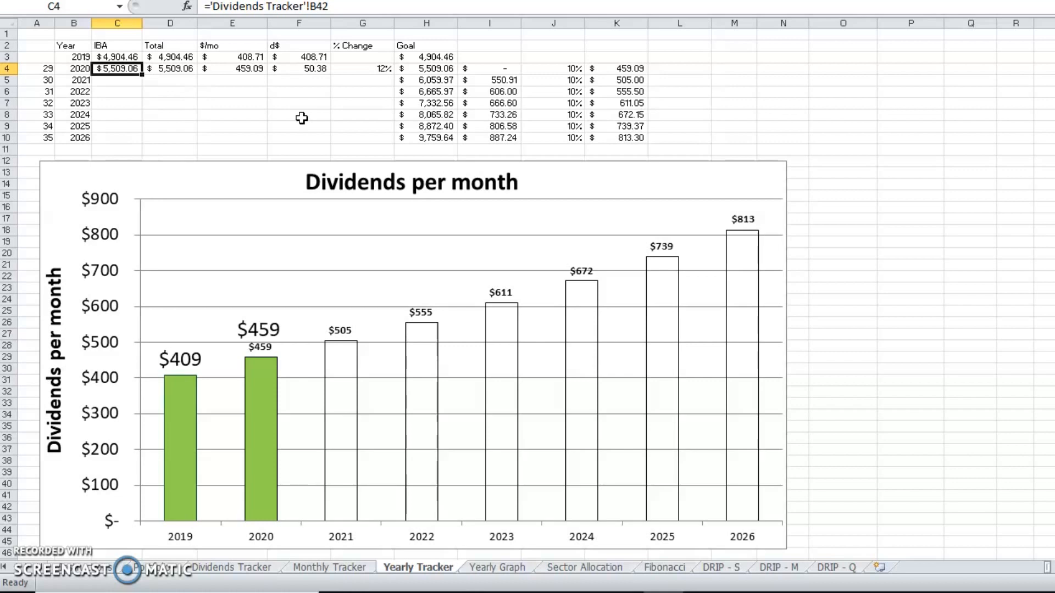
click(232, 68)
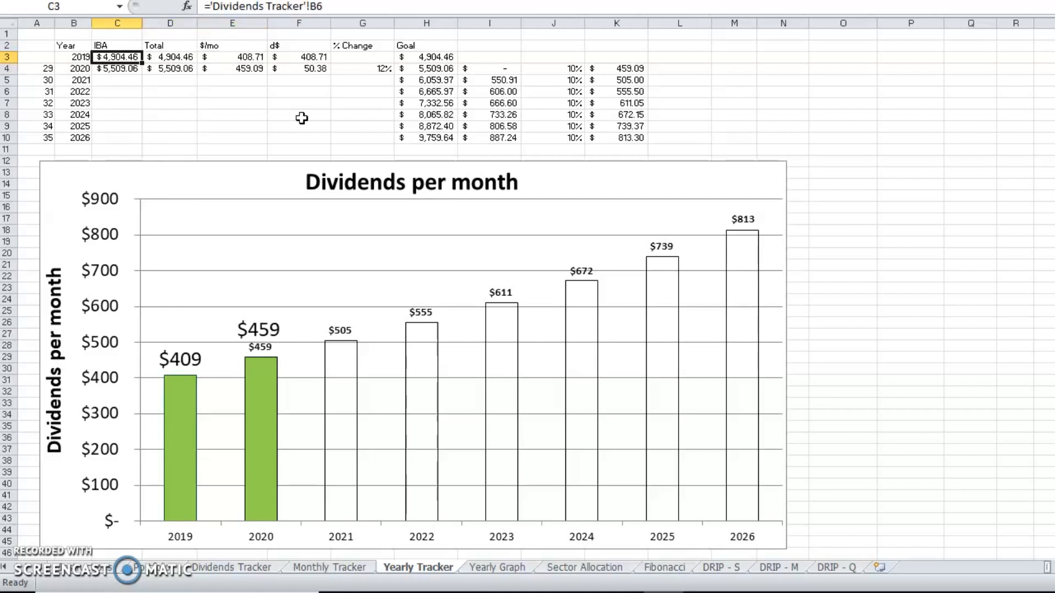
click(300, 57)
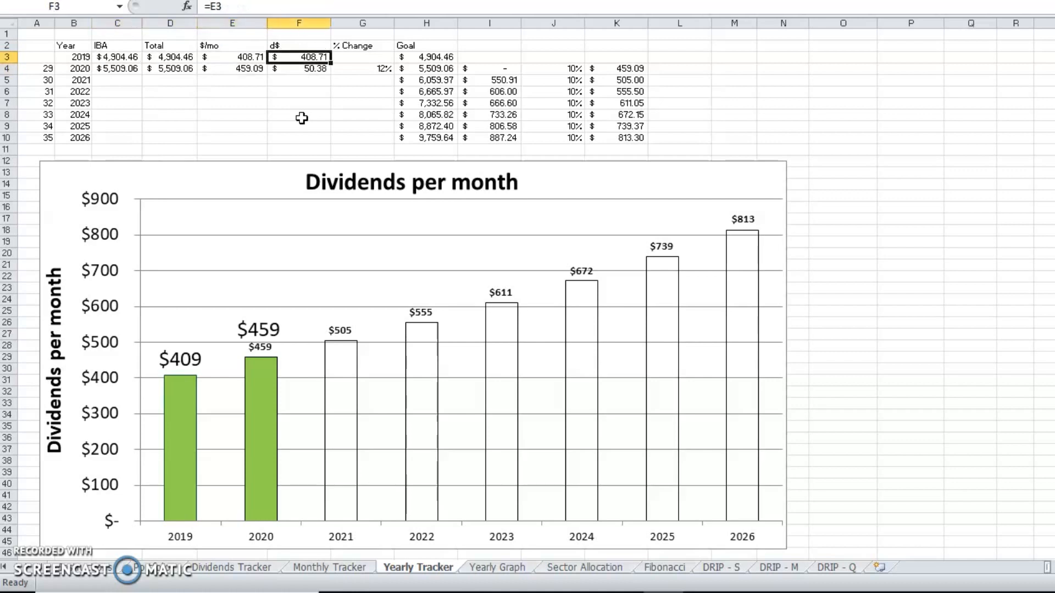
click(299, 69)
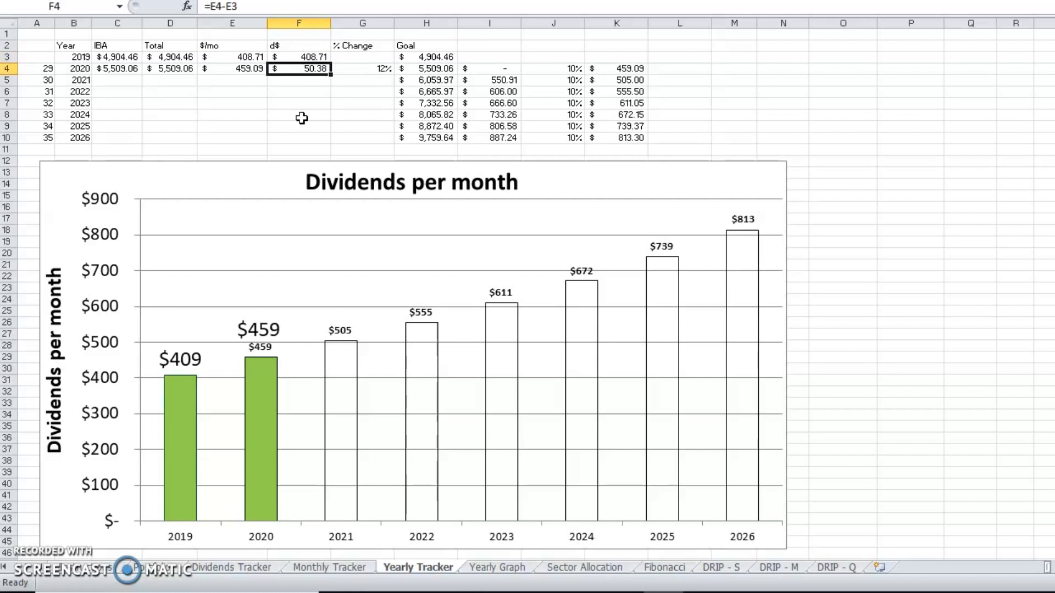
click(363, 68)
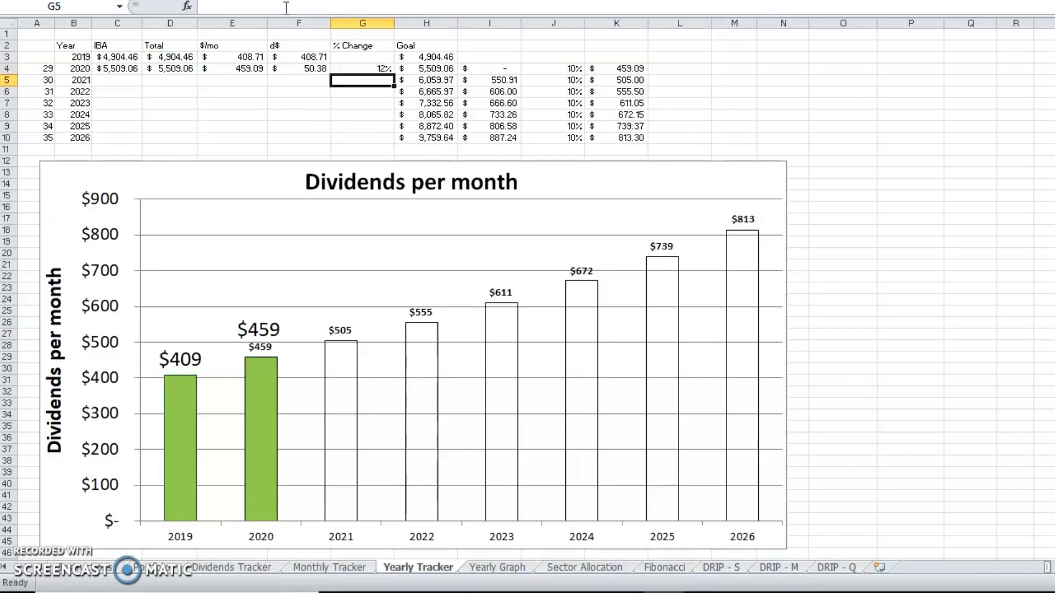
click(363, 68)
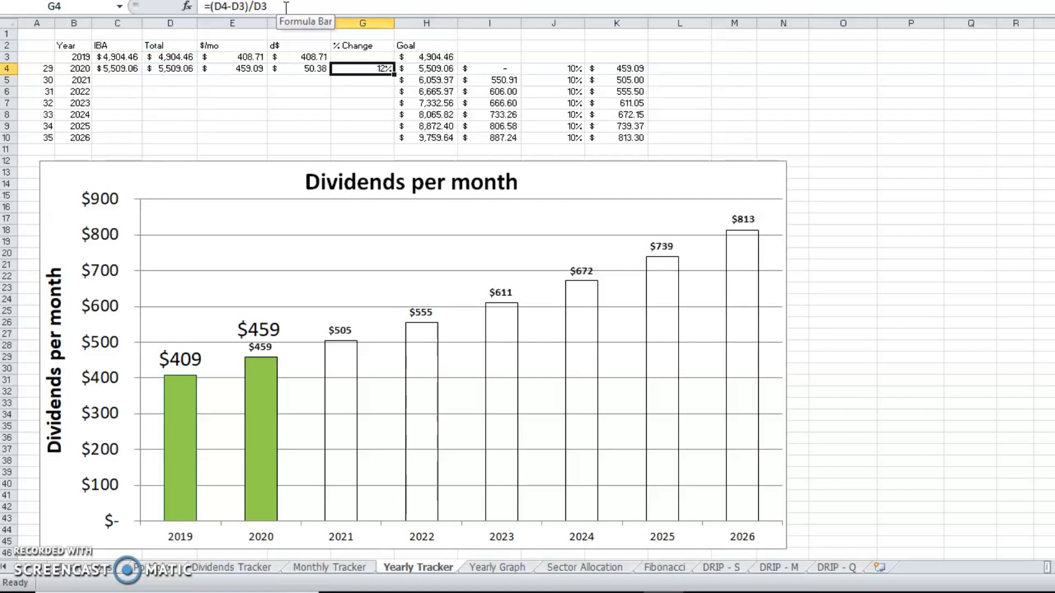
click(426, 56)
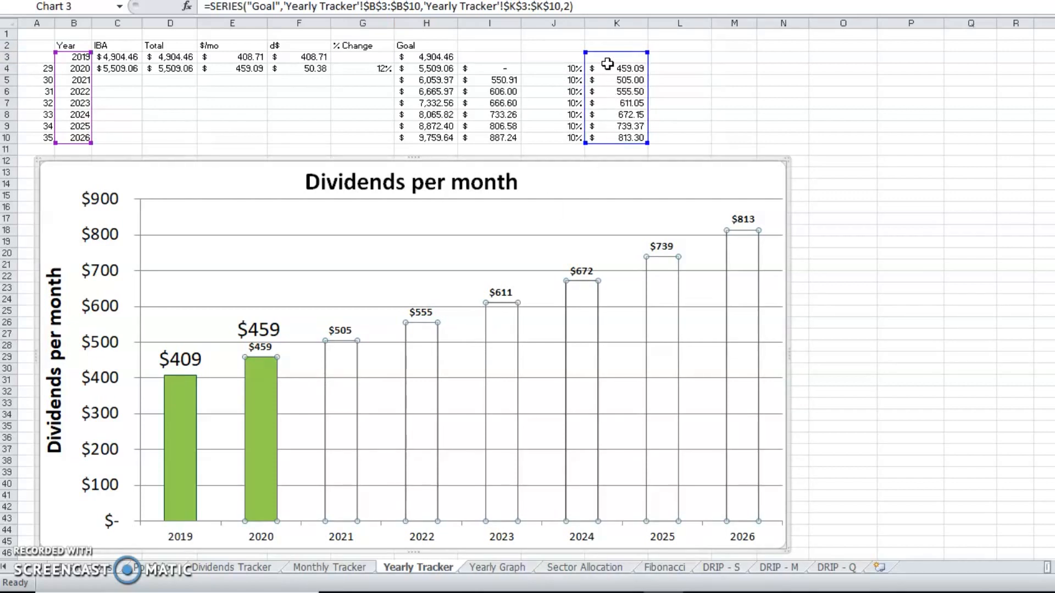
click(553, 69)
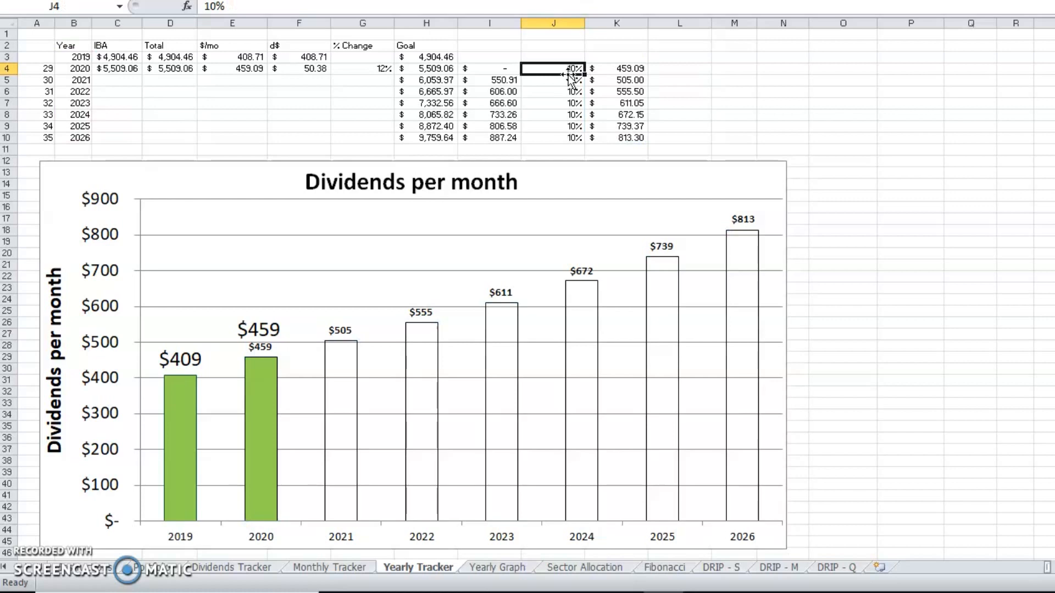
text(303%)
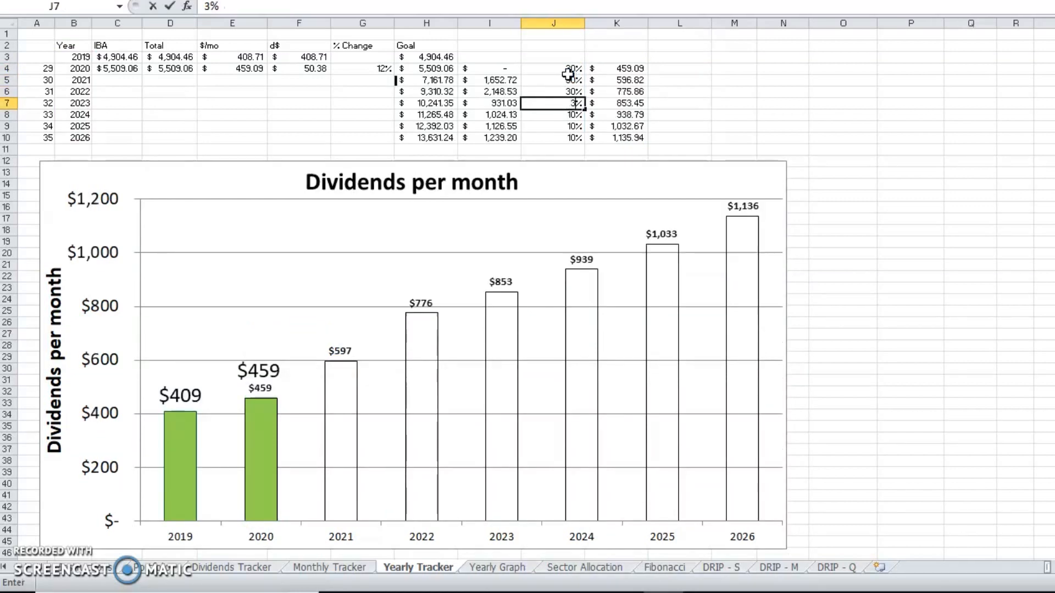
text(30%)
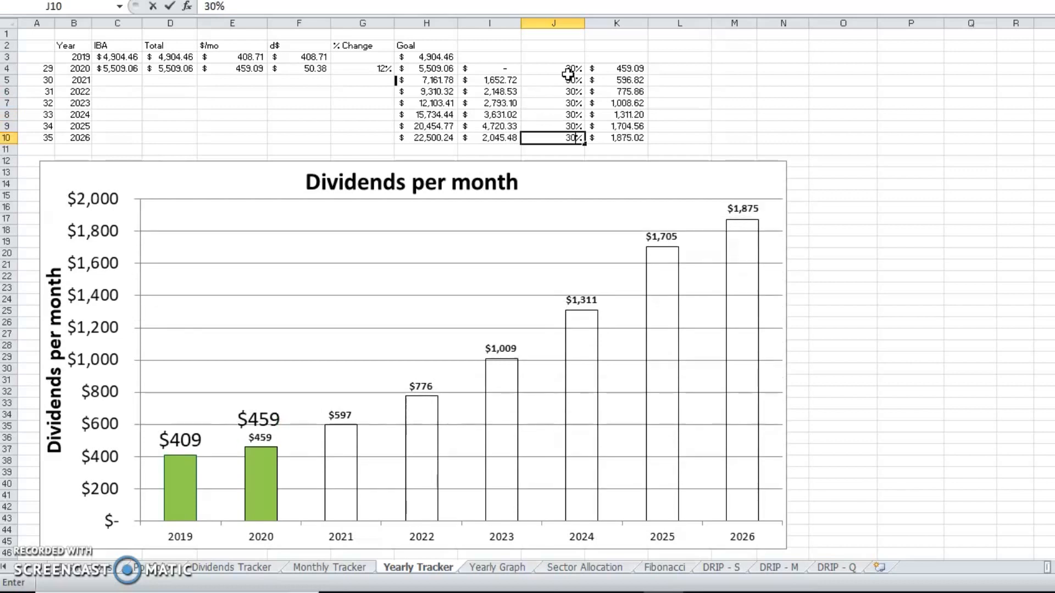
key(Enter)
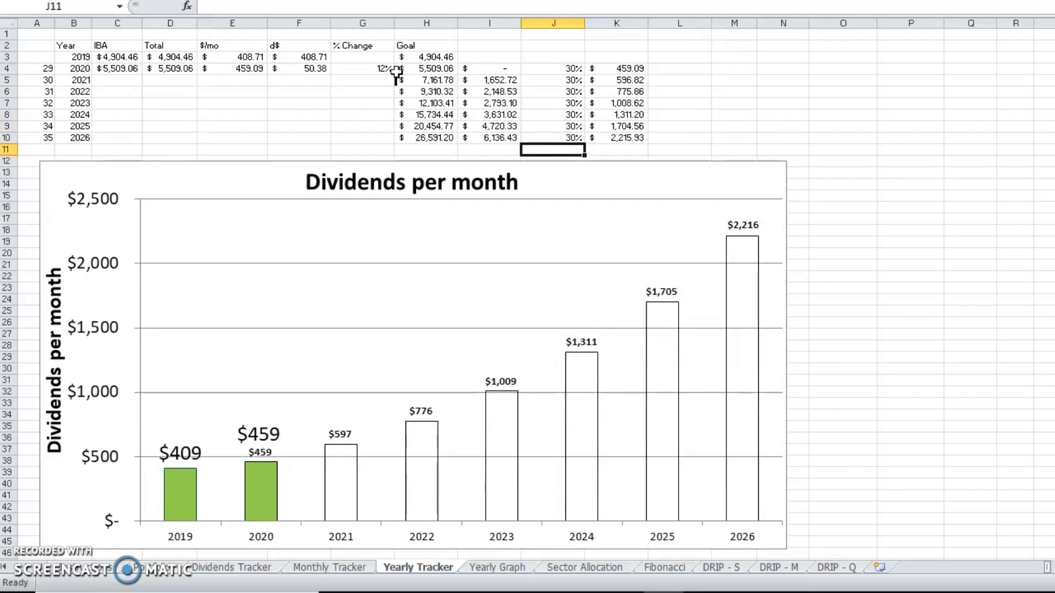
text(10%)
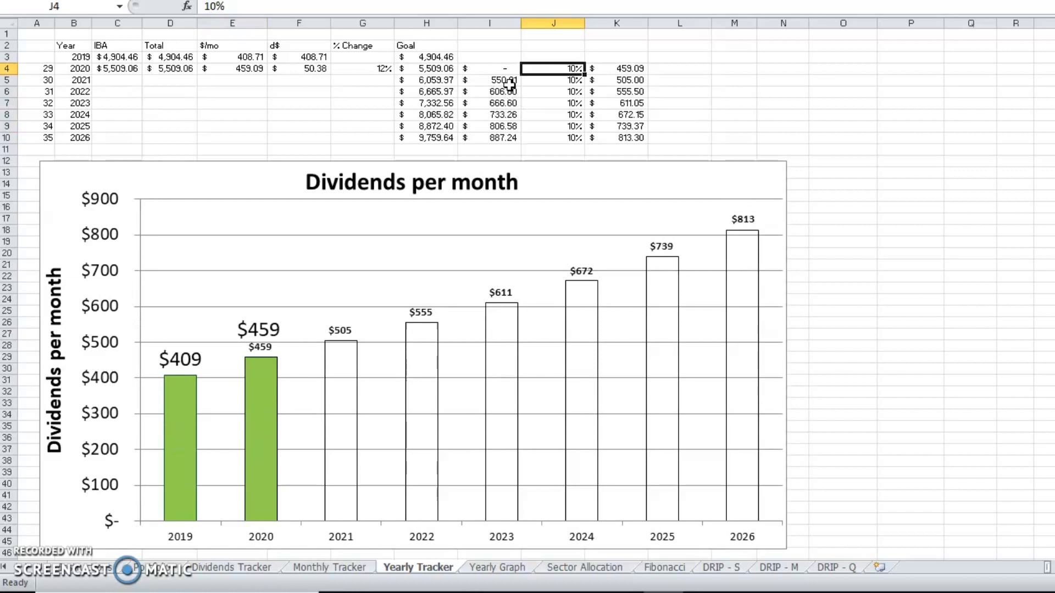
Try a $7,000 2020 goal, inspect the 2025 increase formula, then restore the $5,509.06 link.
click(432, 69)
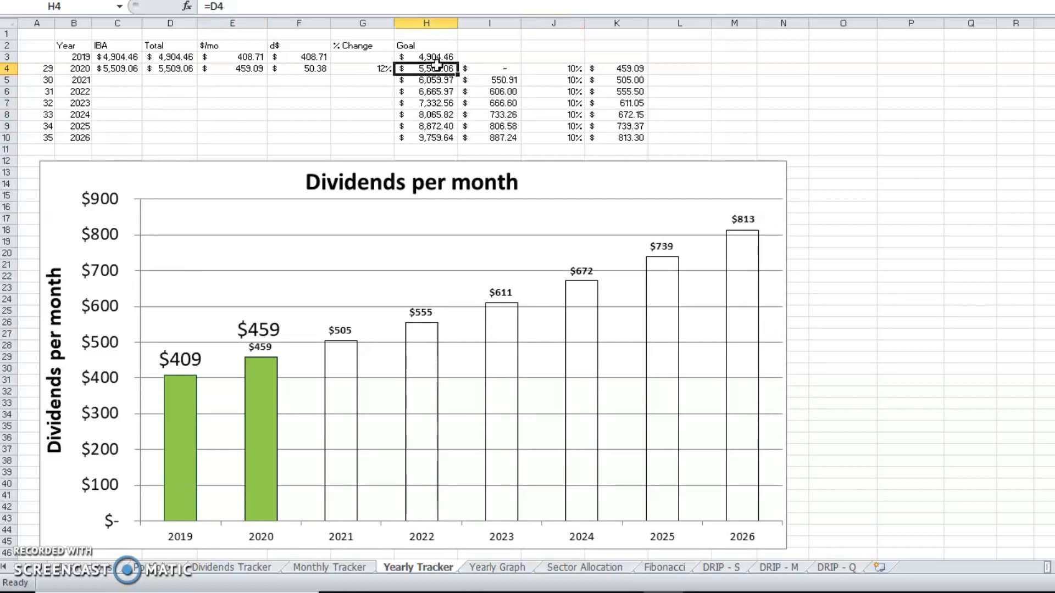
click(426, 80)
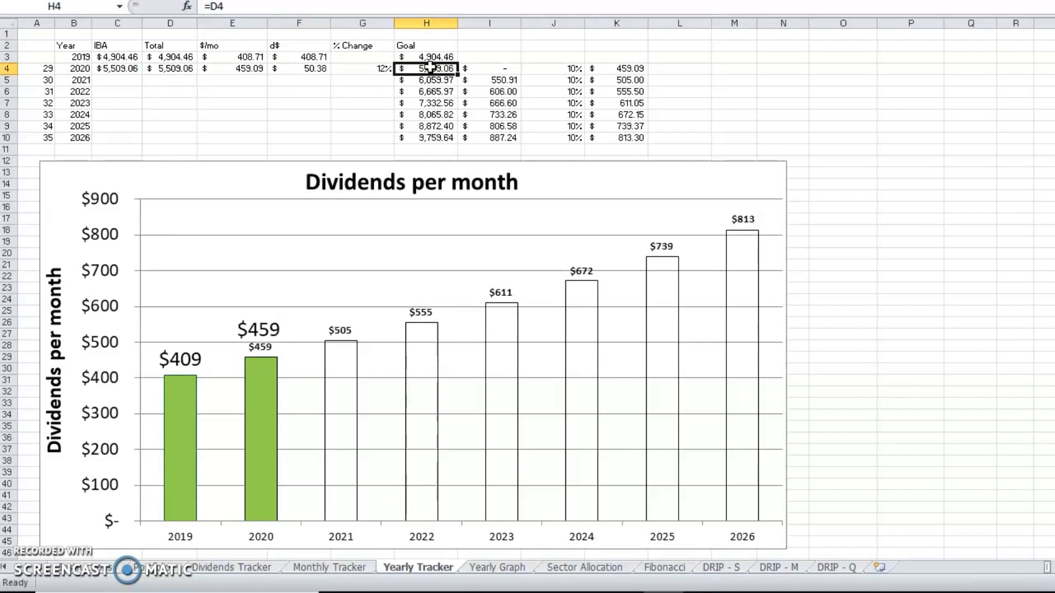
double_click(425, 68)
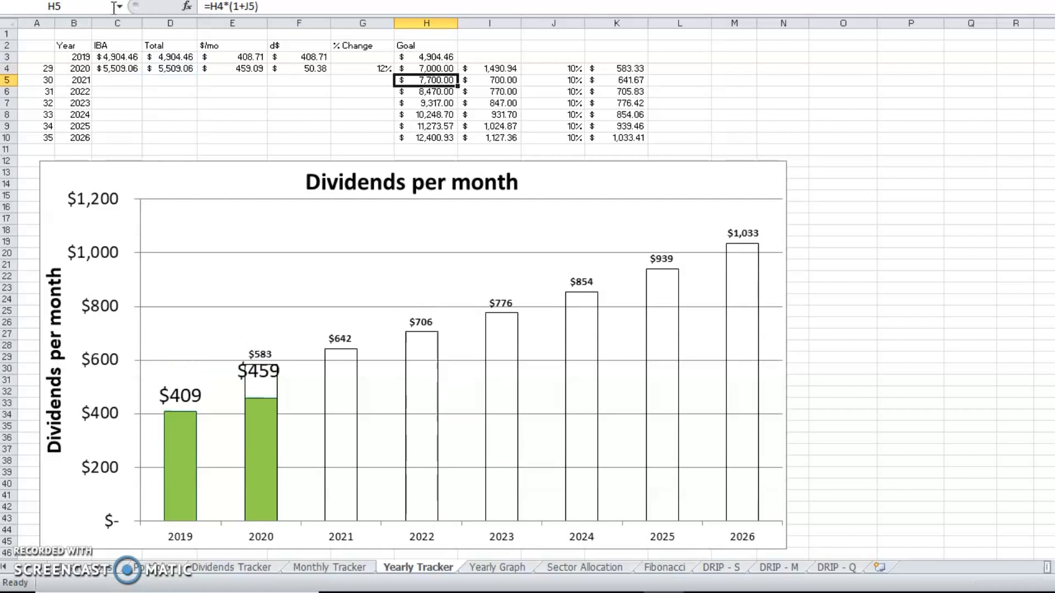
click(553, 80)
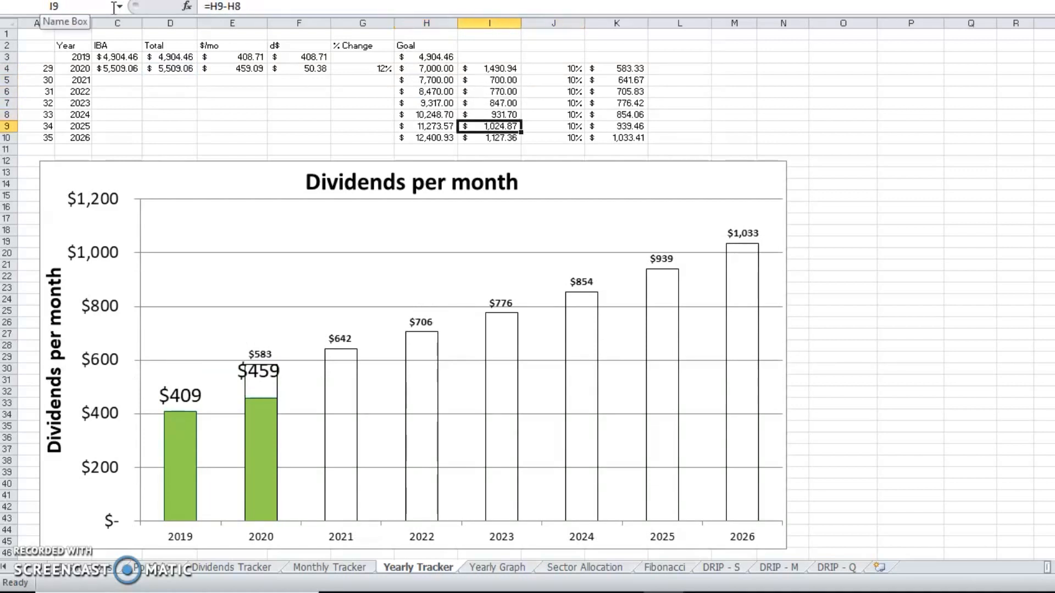
click(553, 103)
text(=D4)
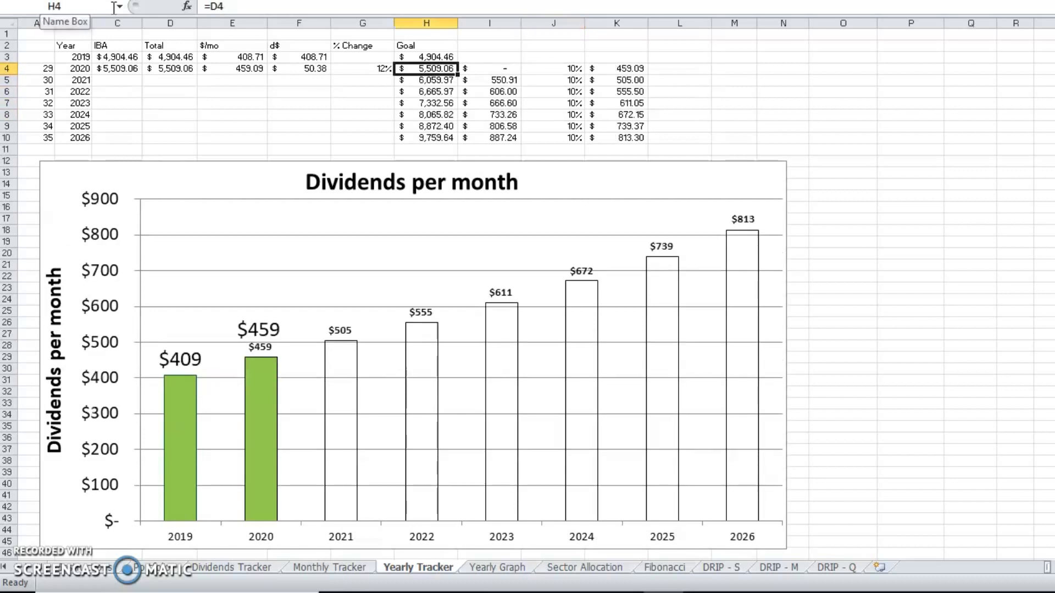
mouse_move(524, 582)
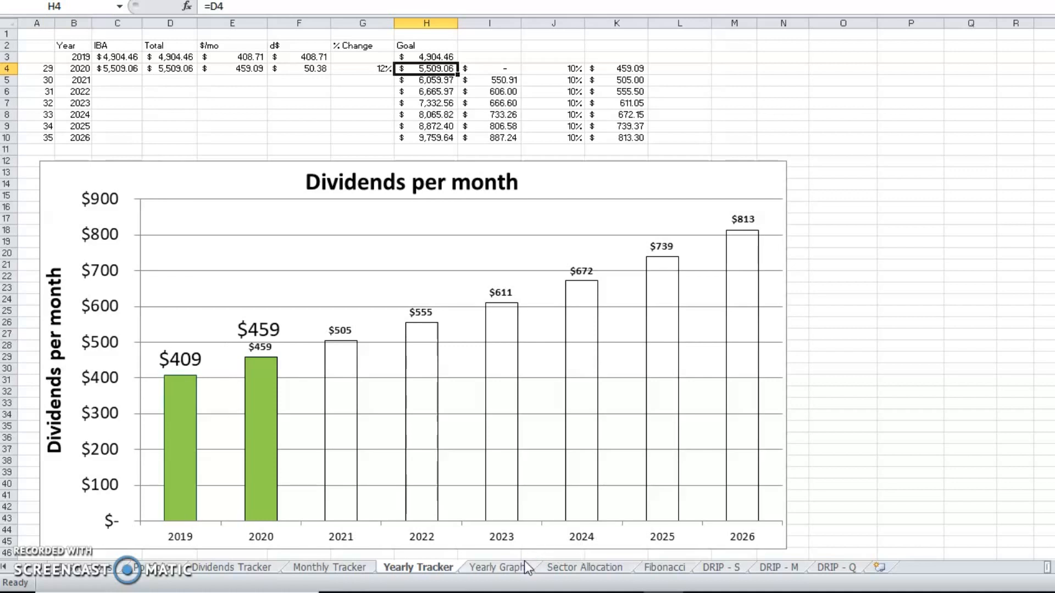
Switch between Yearly Graph and Yearly Tracker, ending on the Dividend Income by Year chart.
click(493, 567)
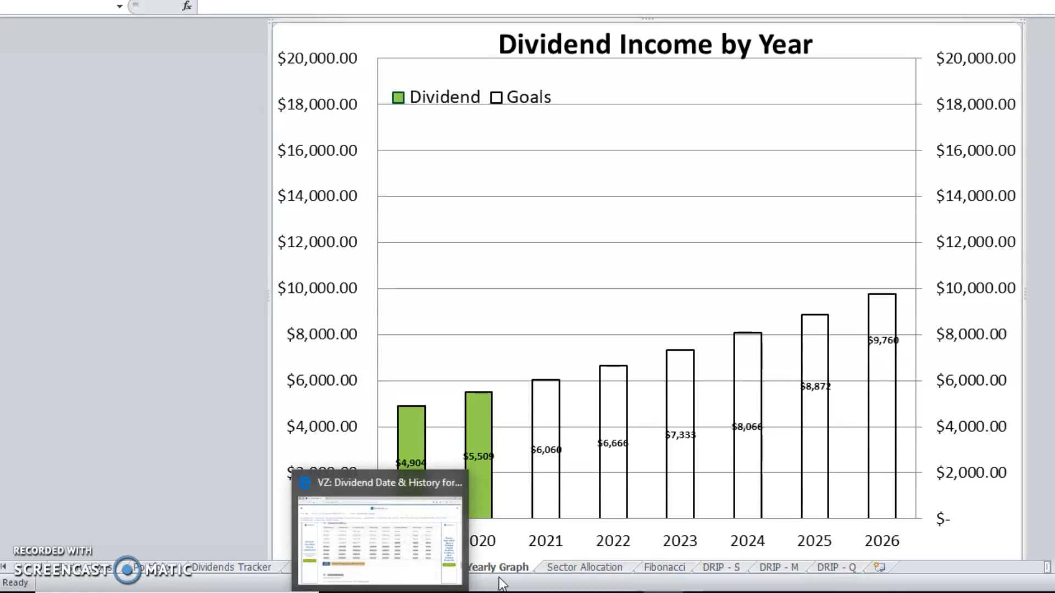
click(418, 567)
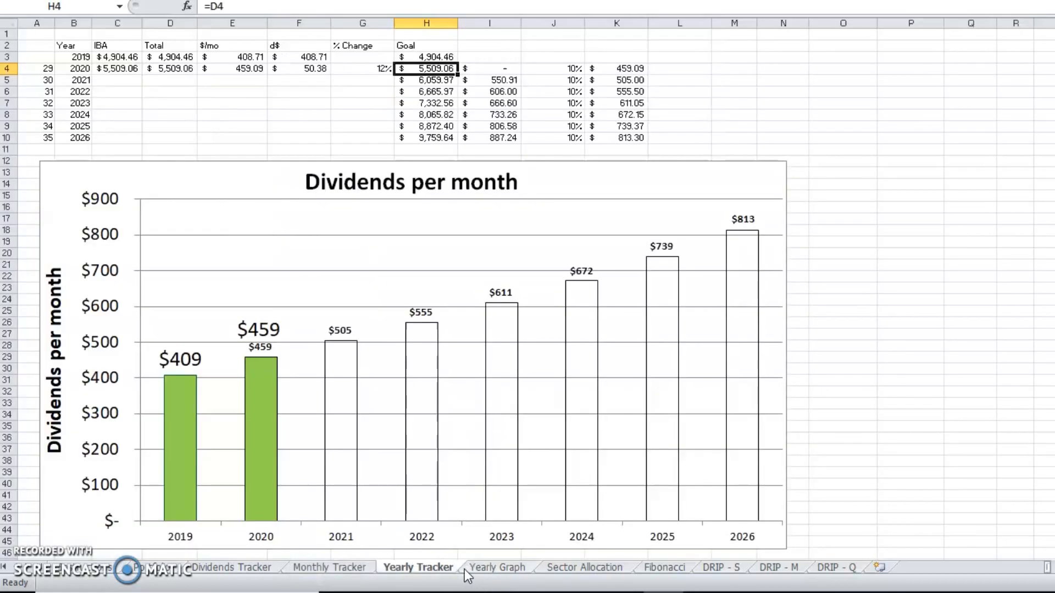
click(498, 582)
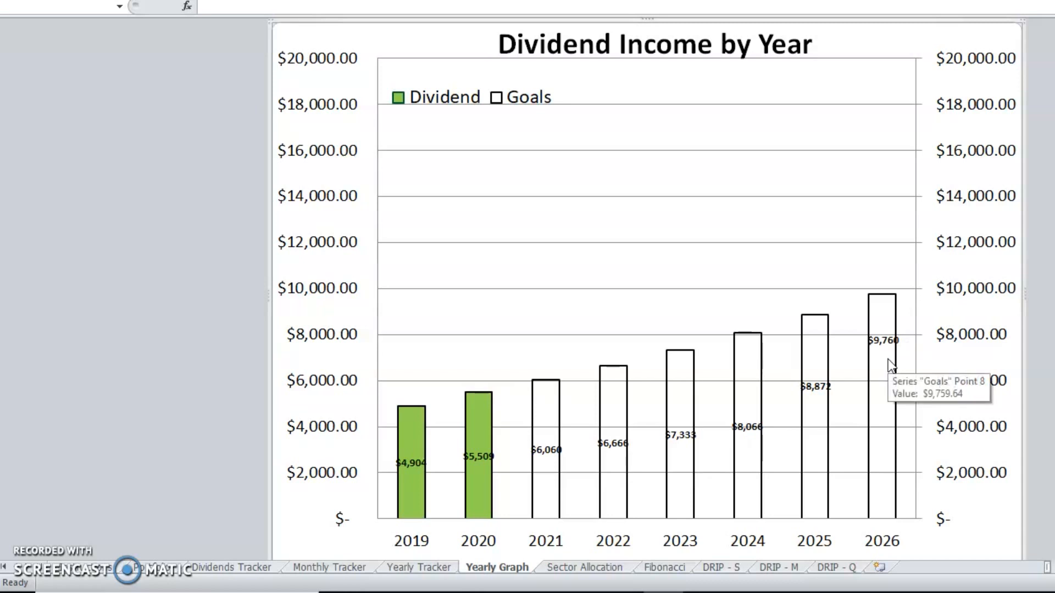
mouse_move(905, 322)
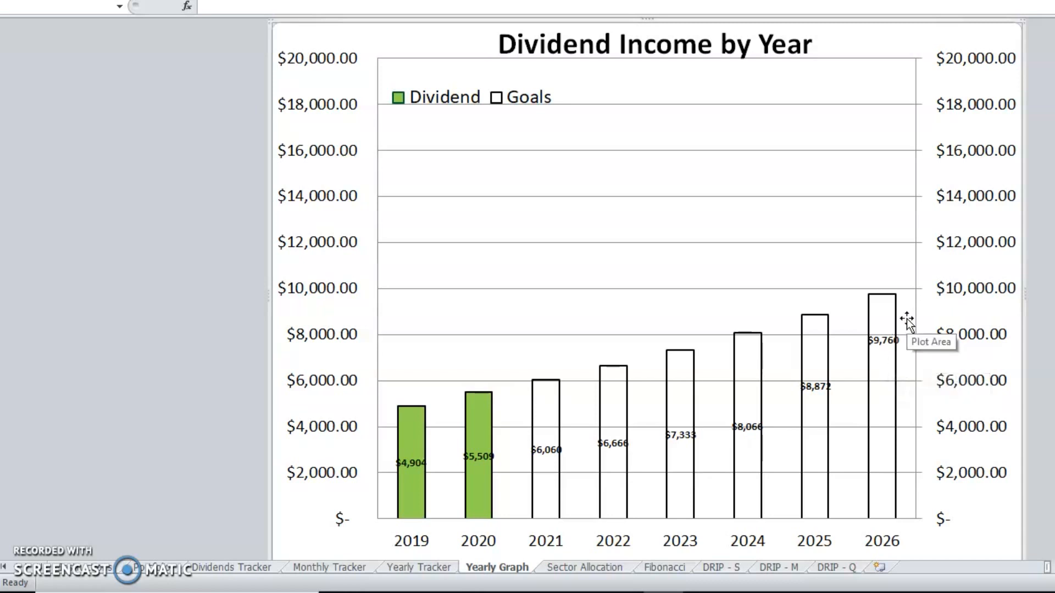
mouse_move(886, 328)
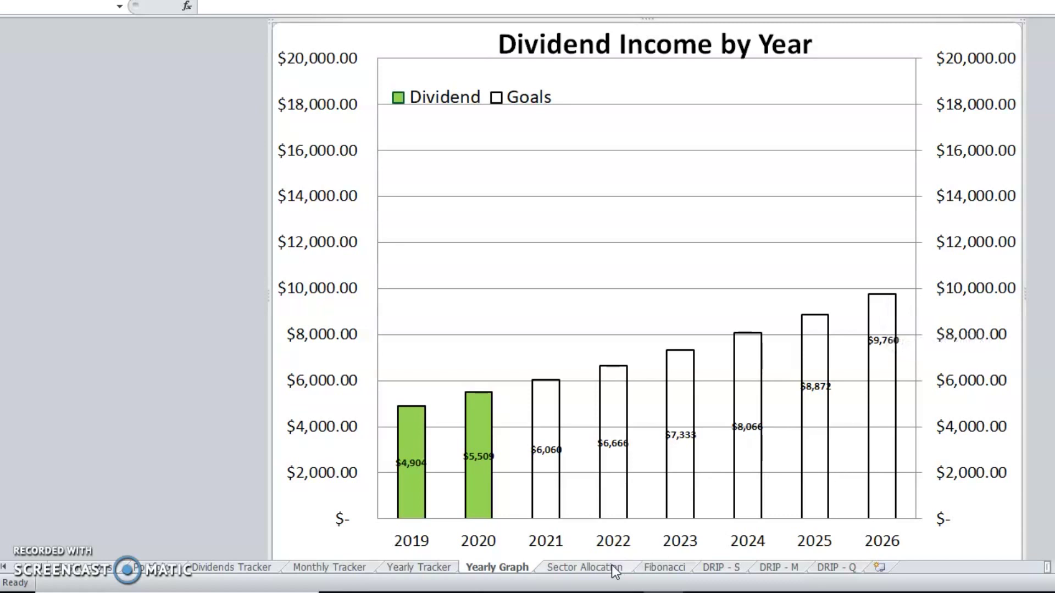
Open Sector Allocation and view the Consumer Staples SUMIF formula without editing it.
click(584, 567)
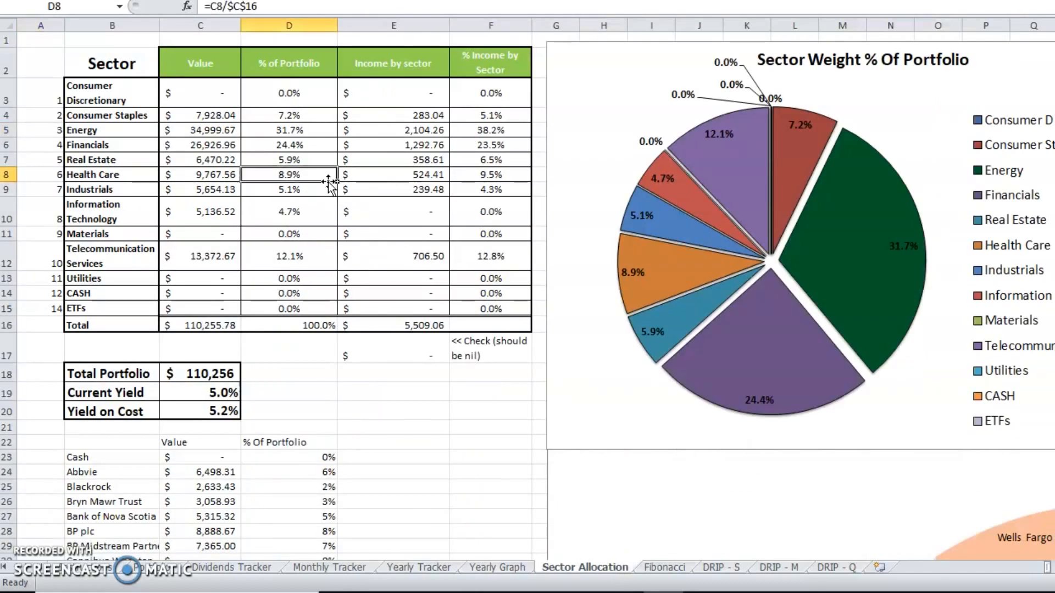
click(393, 174)
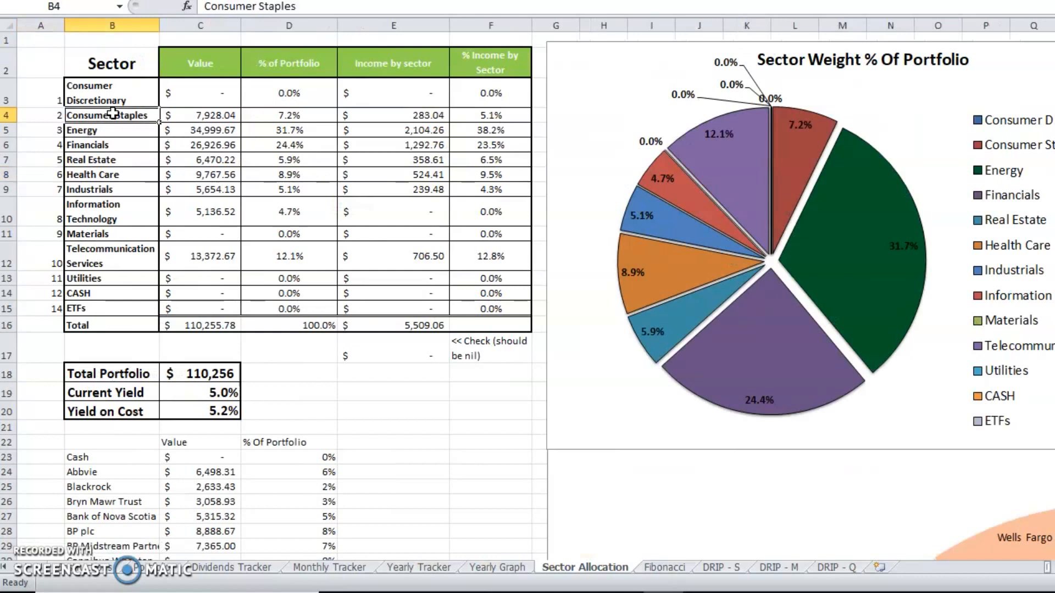
click(200, 115)
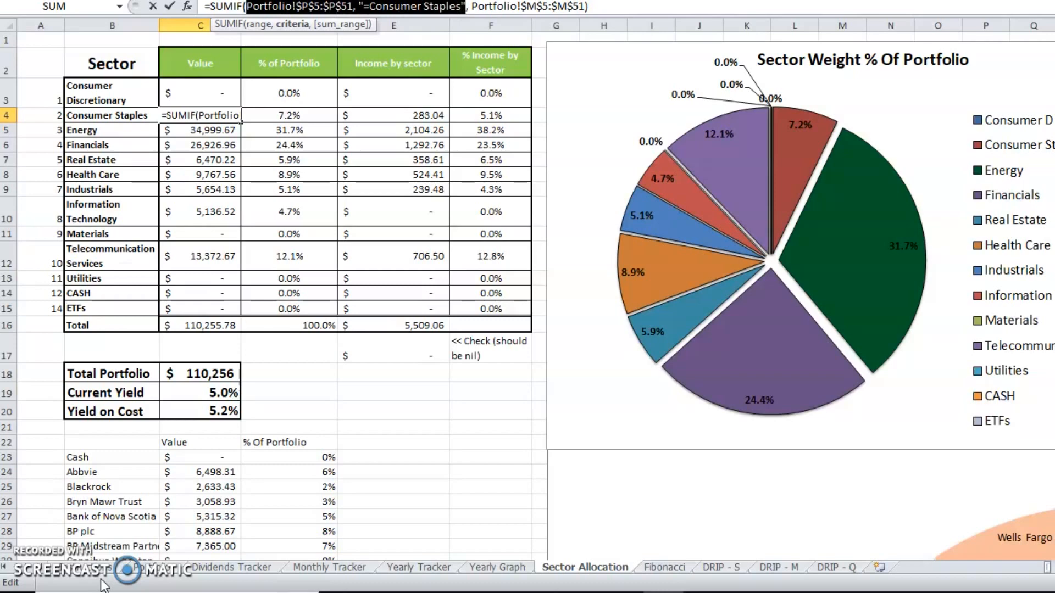
key(Enter)
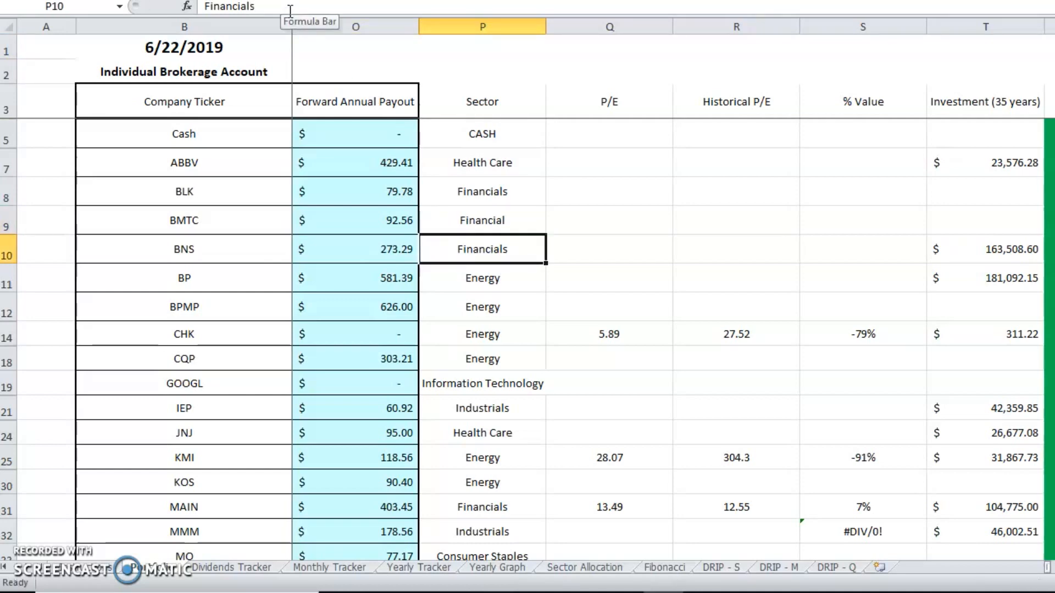
Set BMTC's sector back to Financials and confirm Sector Allocation totals are restored.
click(585, 567)
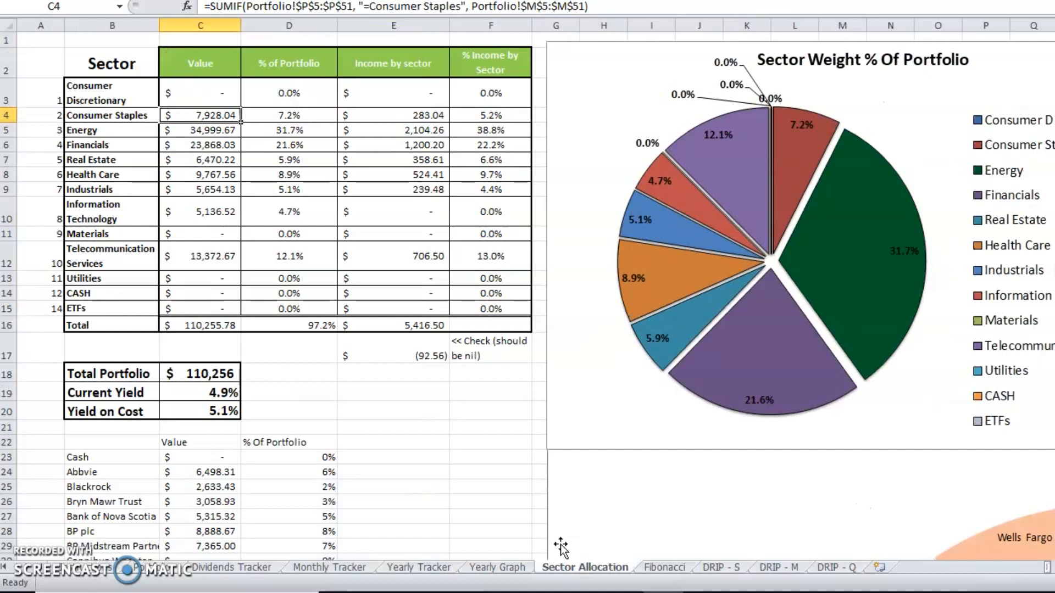
mouse_move(186, 145)
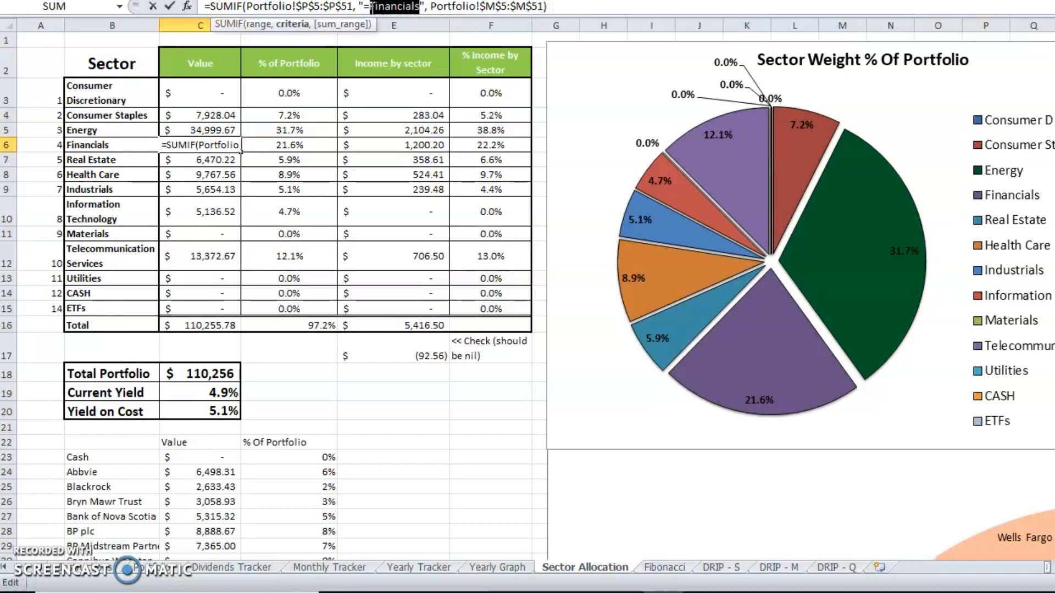
key(Enter)
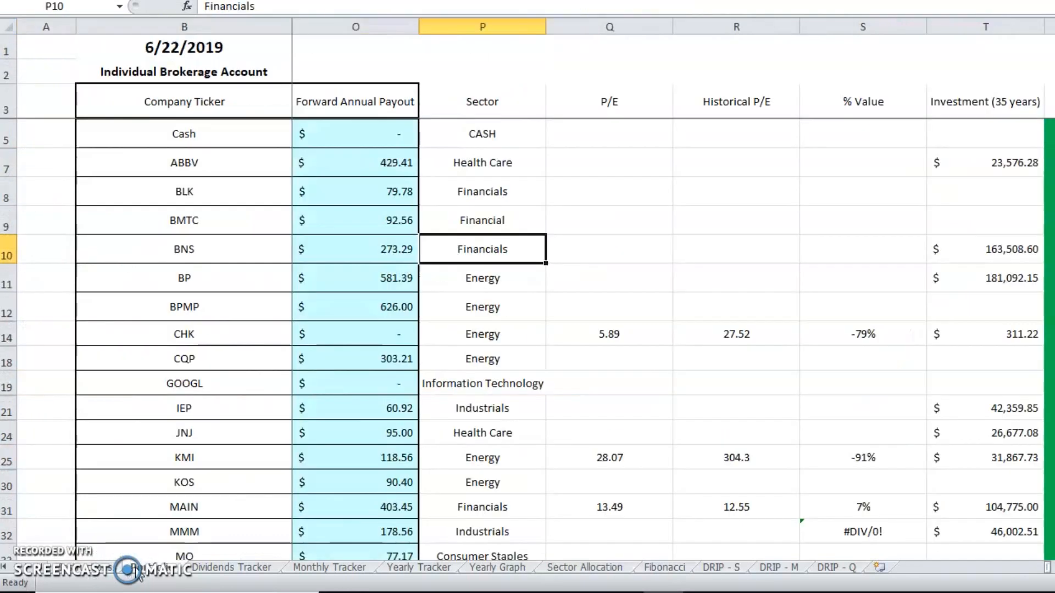
click(482, 220)
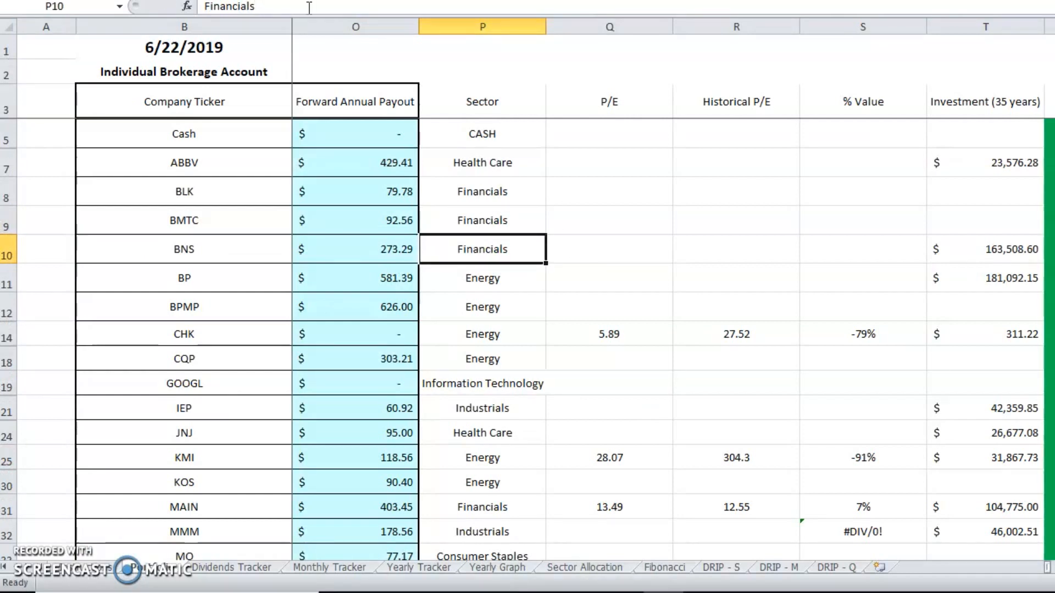
mouse_move(308, 6)
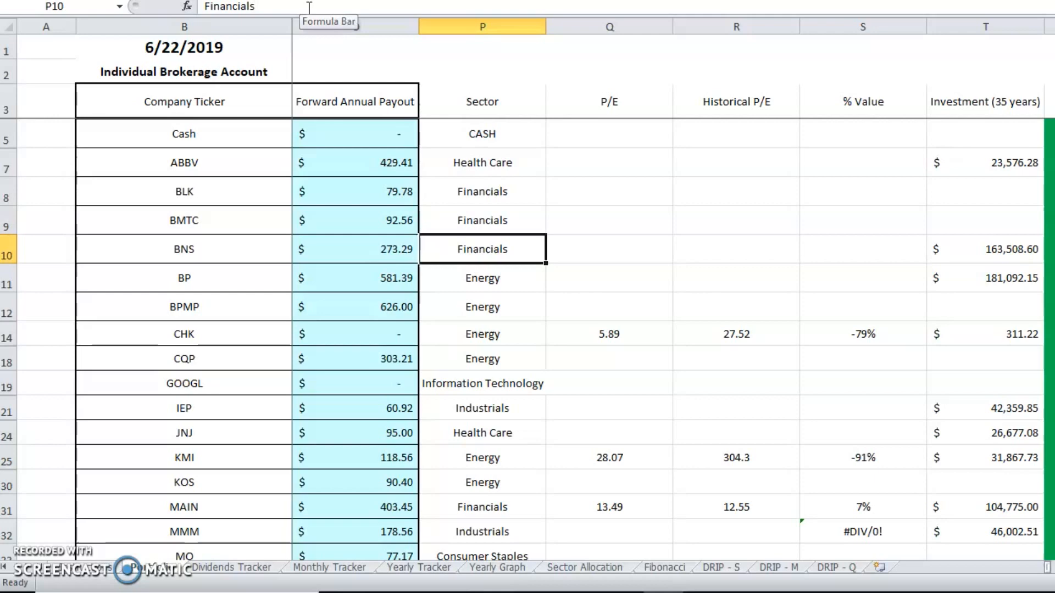
click(585, 567)
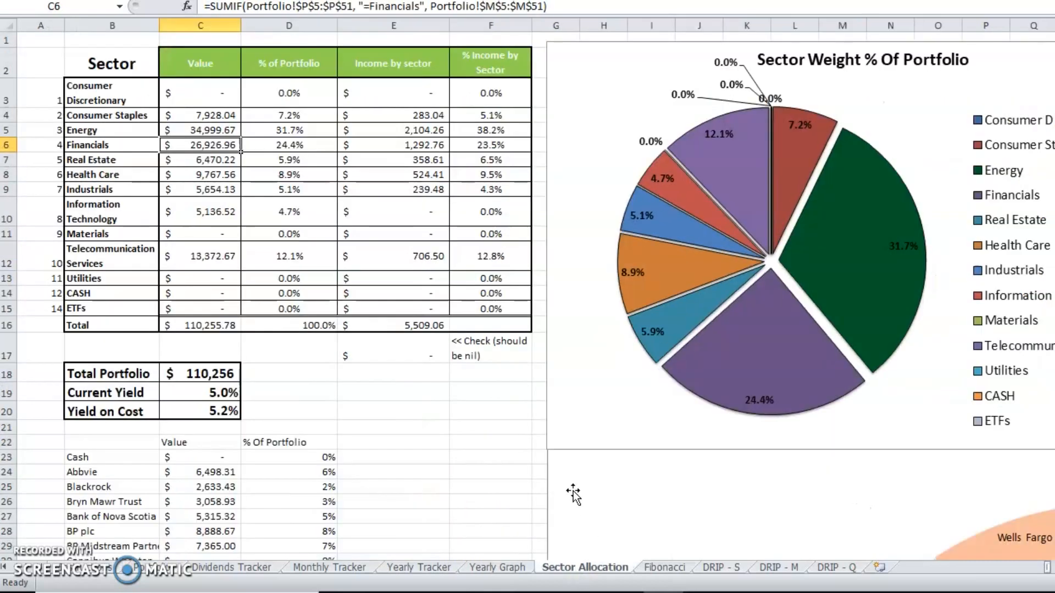
mouse_move(571, 492)
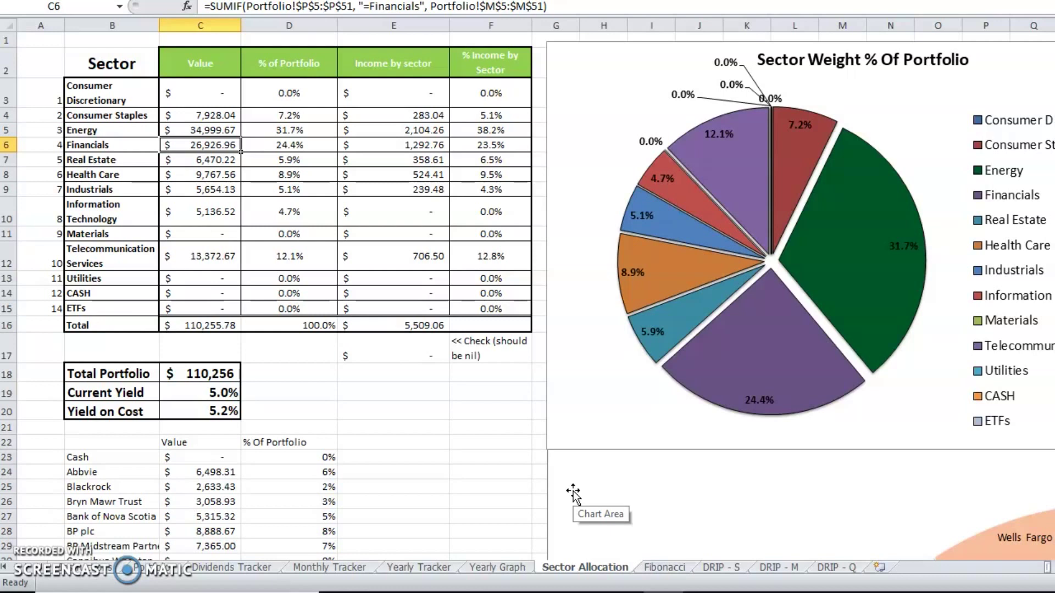
Inspect the Financials percentage, Total Portfolio value and income check formulas.
click(112, 145)
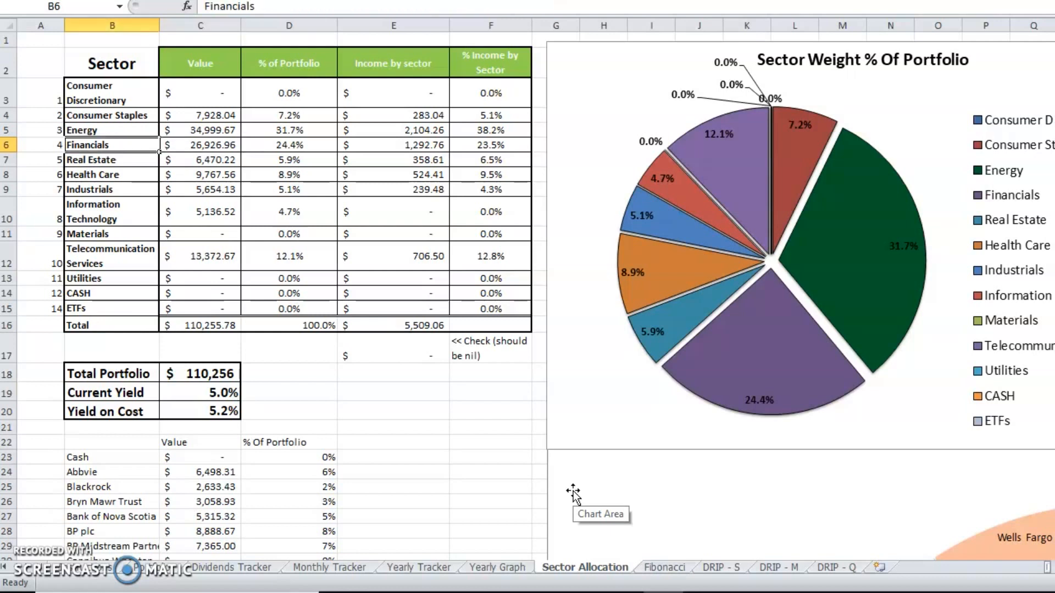
click(289, 145)
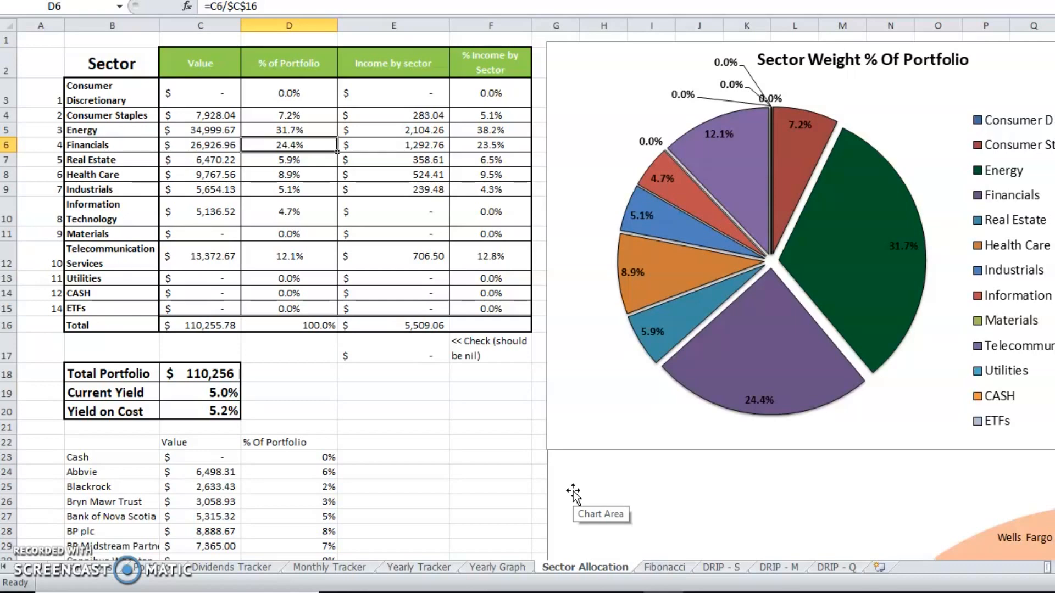
click(393, 145)
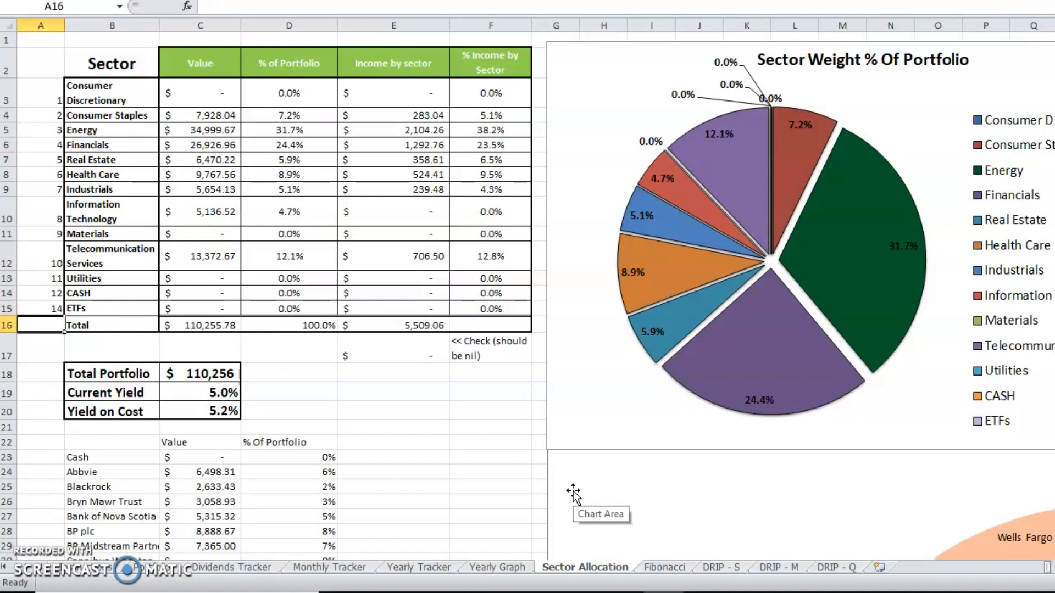
click(199, 373)
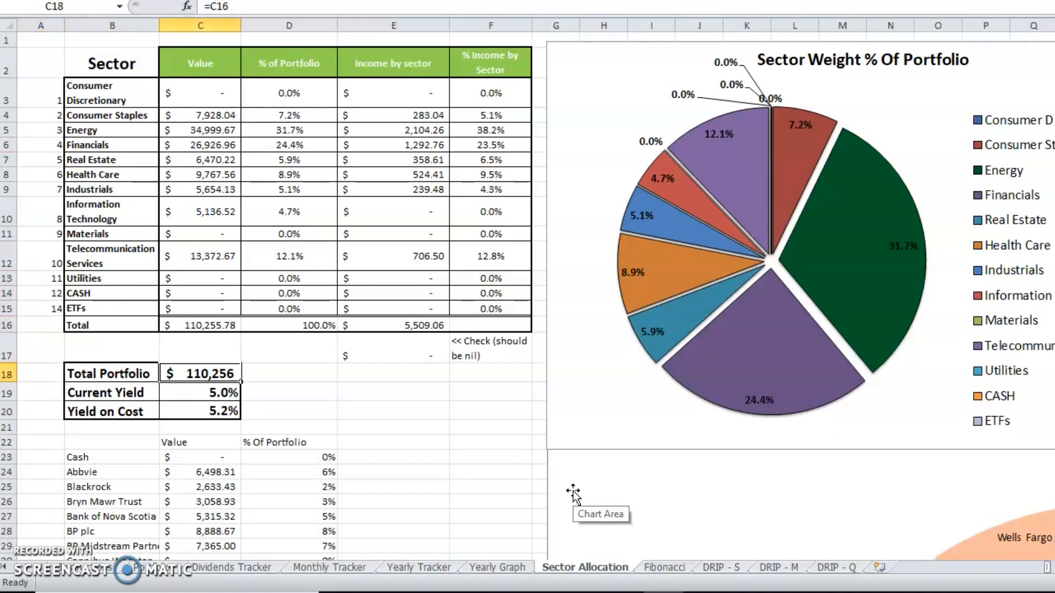
click(289, 374)
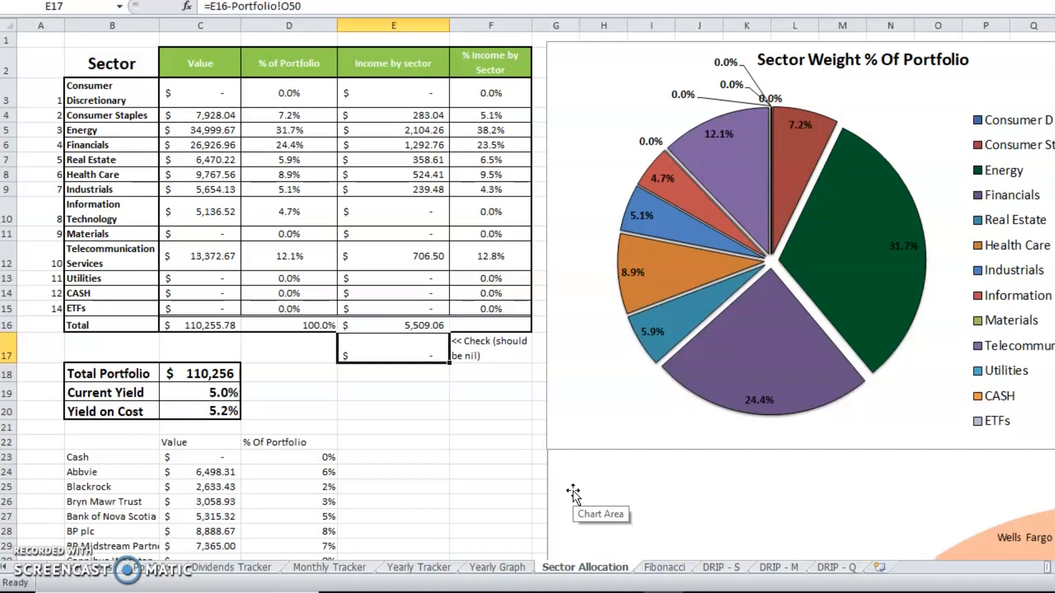
mouse_move(574, 495)
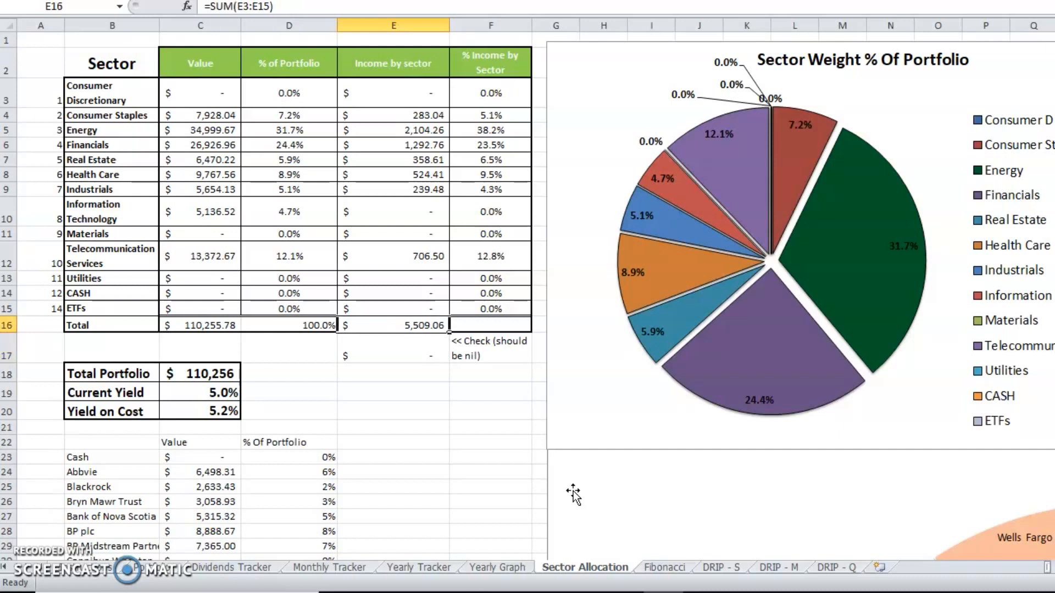
Inspect the Telecommunication Services value, current yield and Yield on Cost formulas.
click(200, 256)
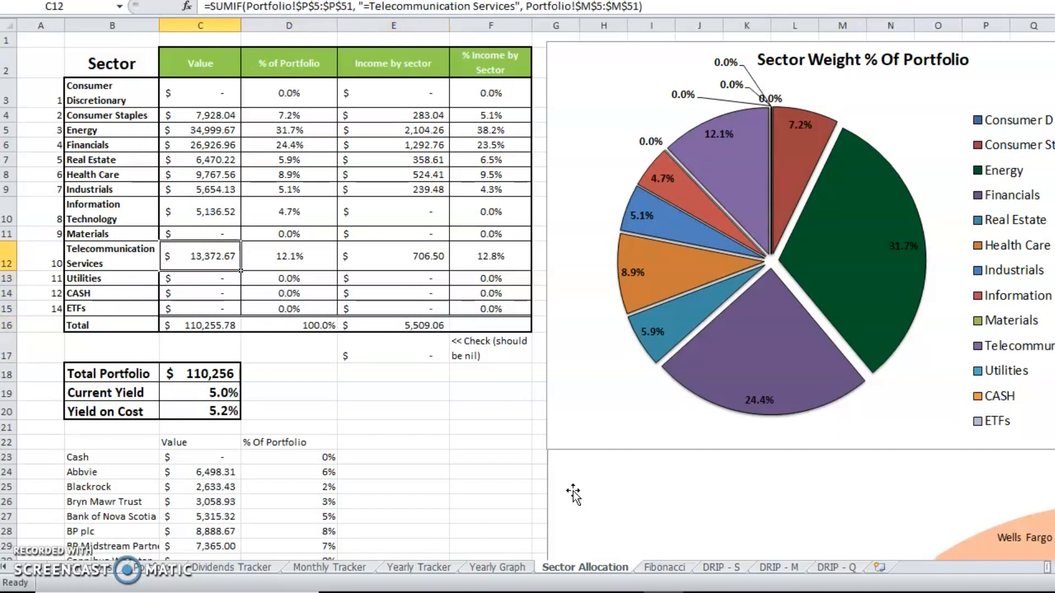
click(289, 256)
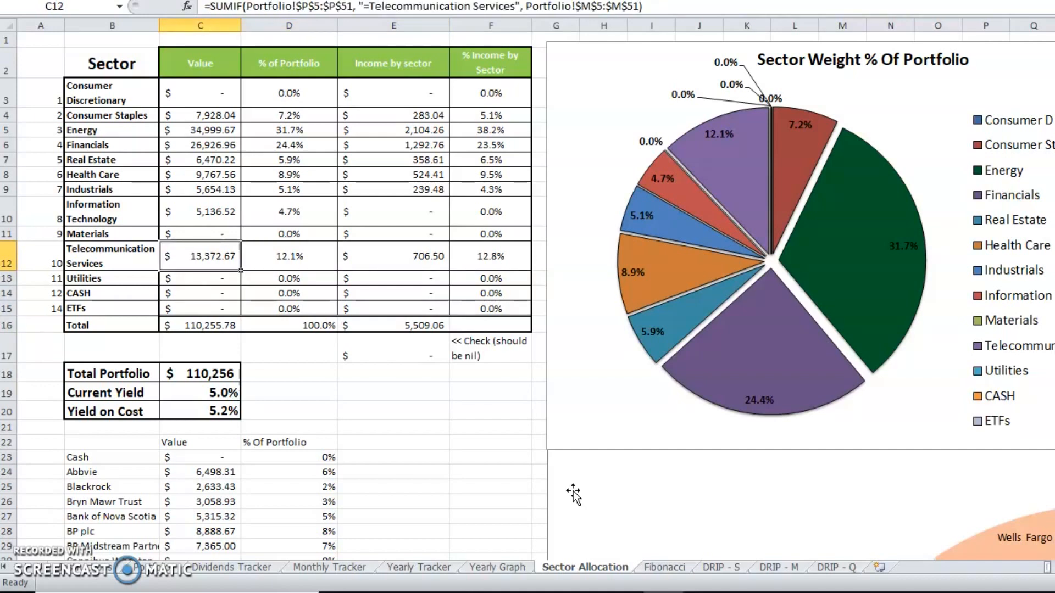
click(290, 393)
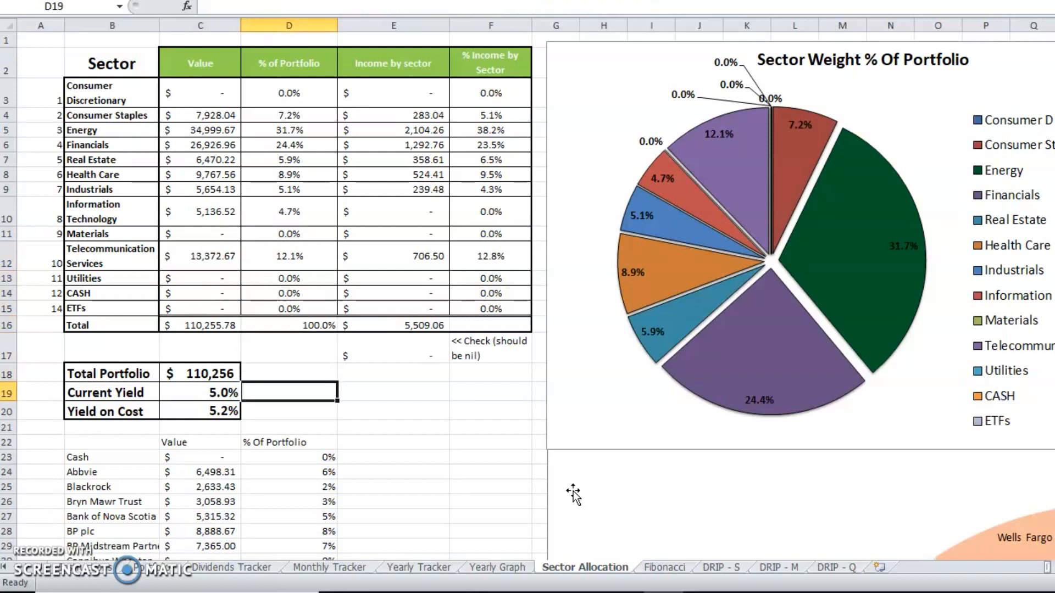
click(199, 412)
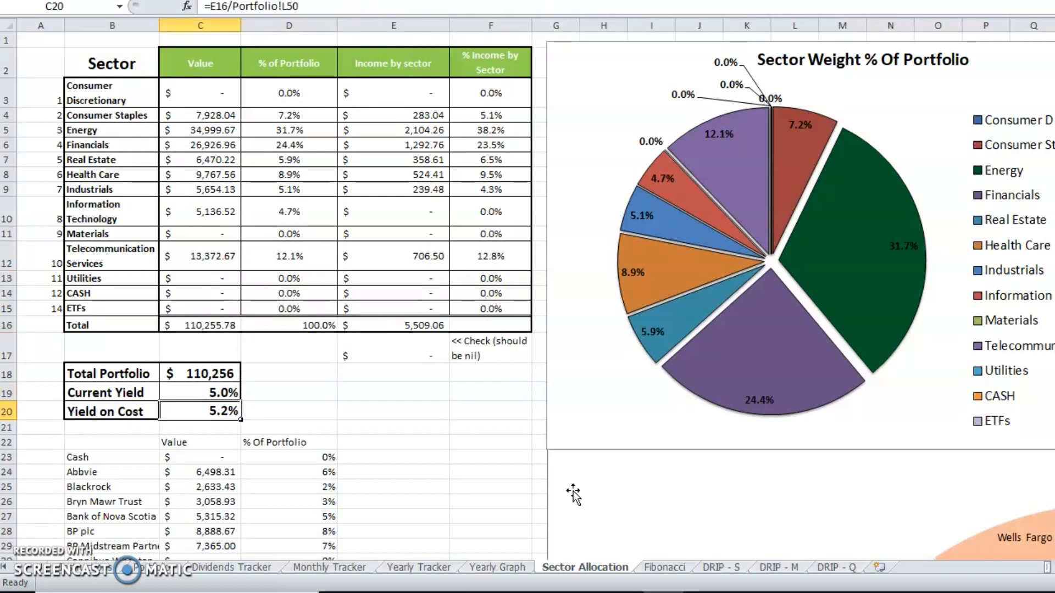
click(199, 442)
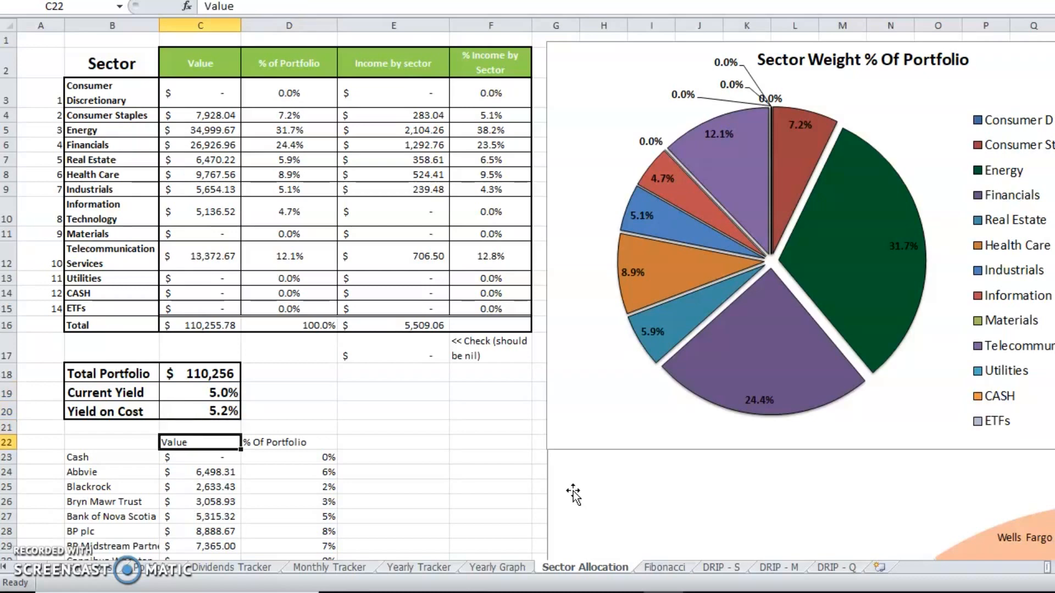
scroll(down, 3)
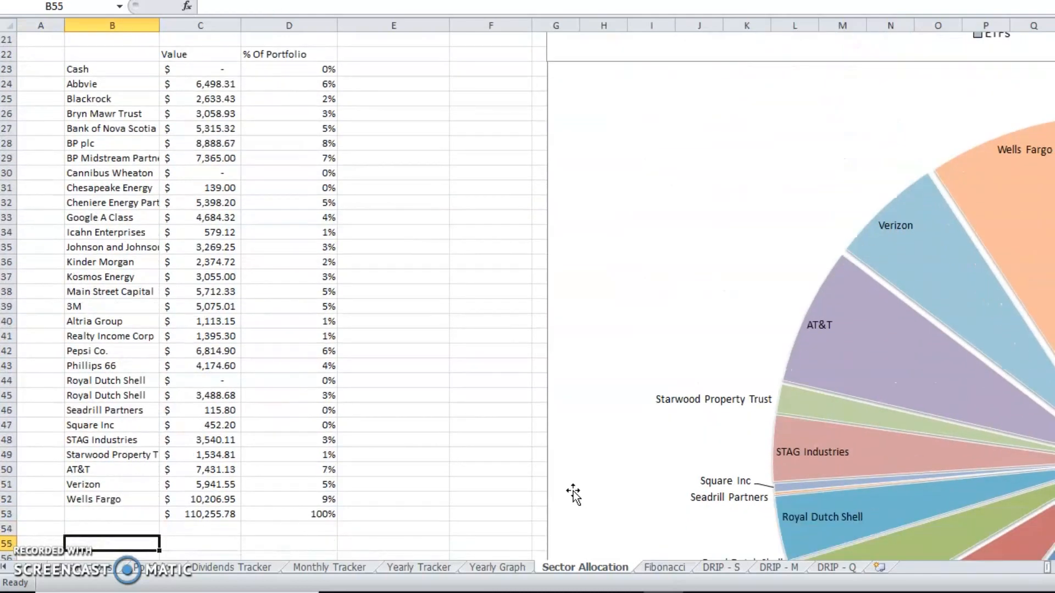
click(110, 515)
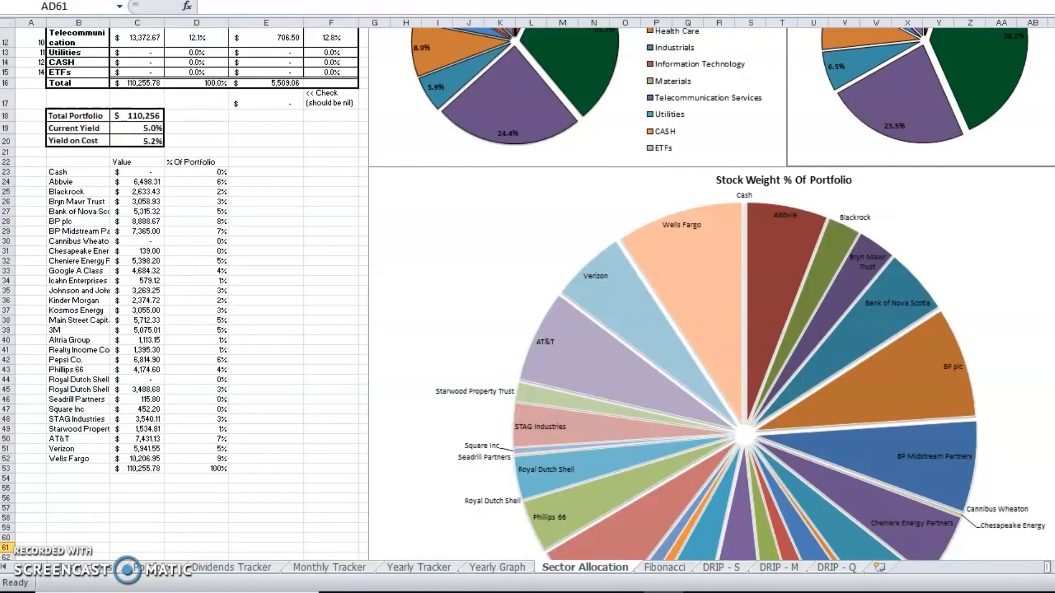
scroll(down, 3)
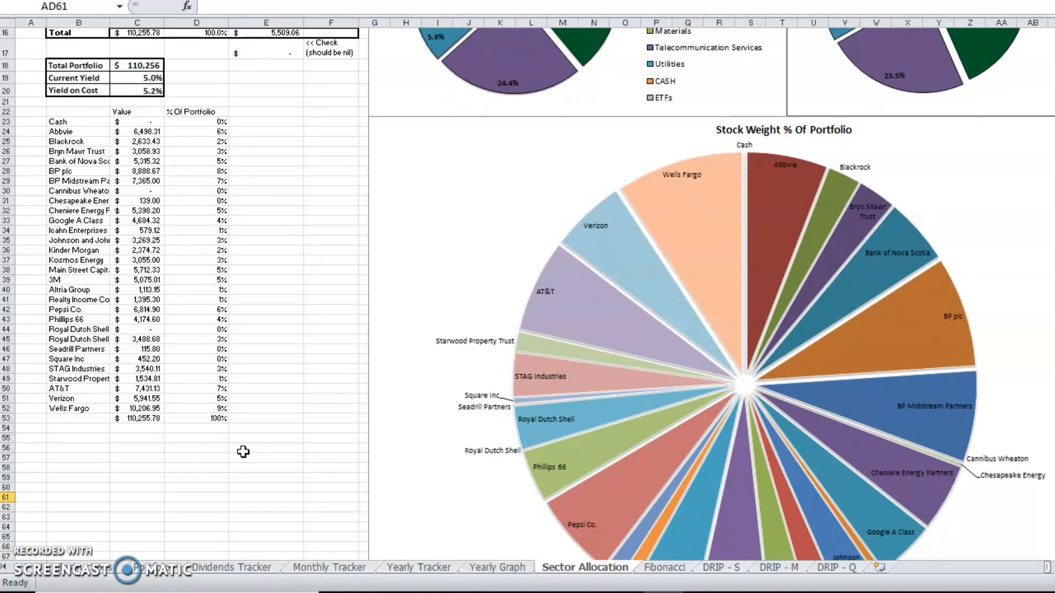
click(196, 408)
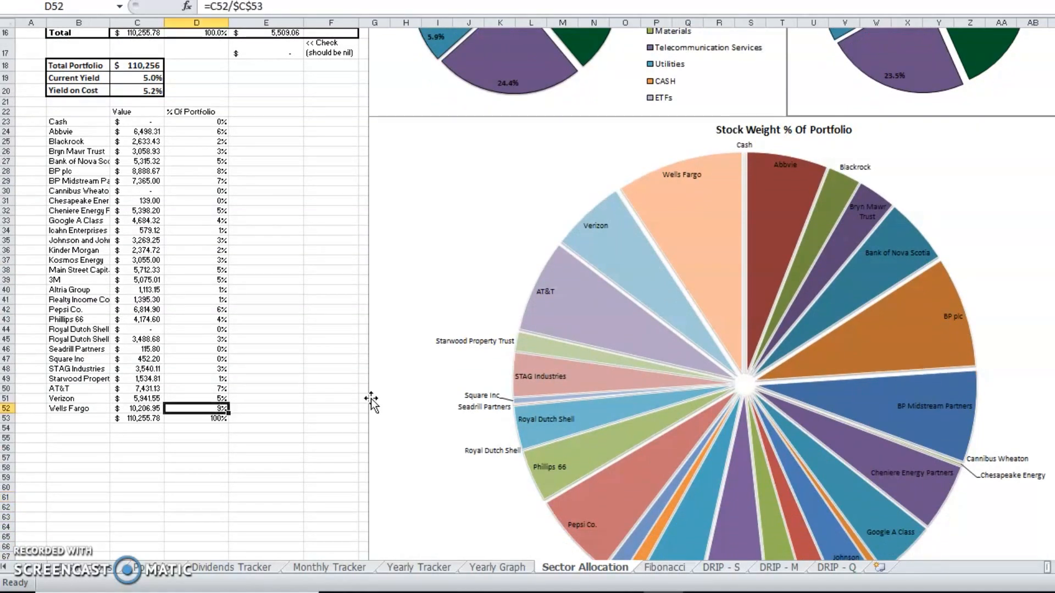
click(268, 372)
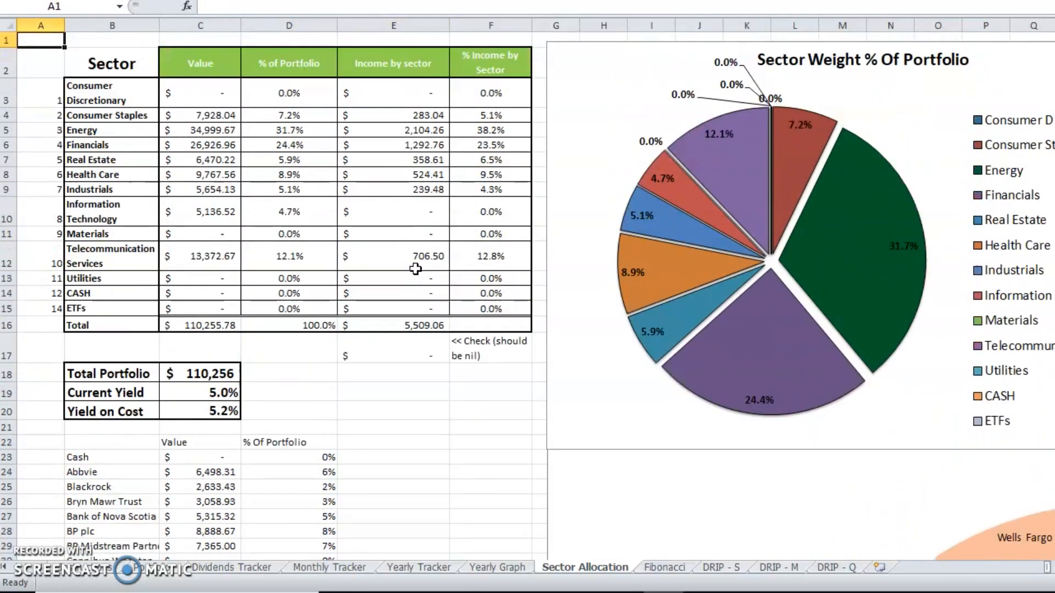
mouse_move(181, 588)
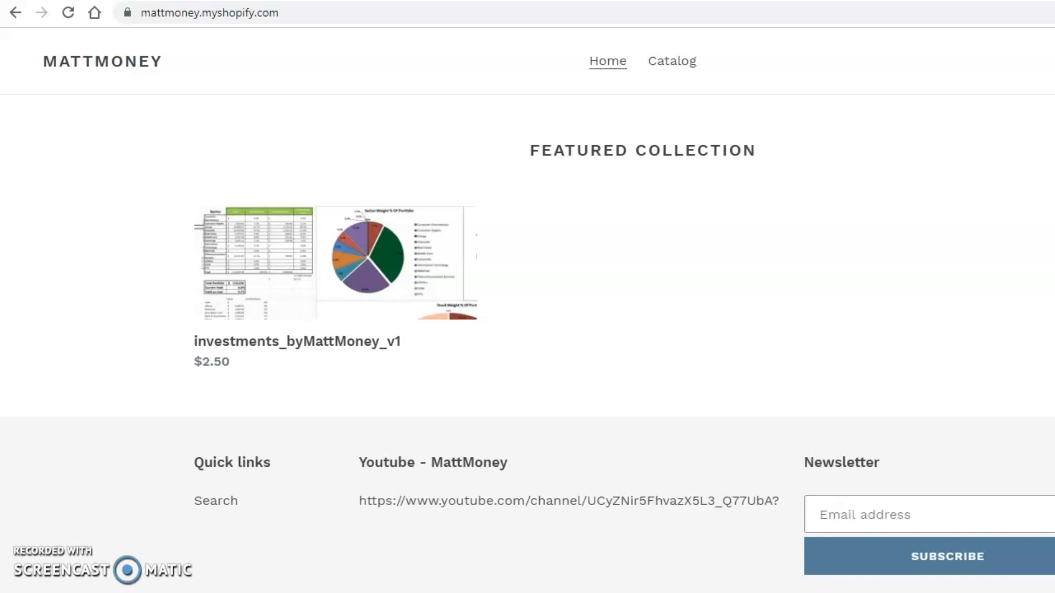
Scroll the mattmoney storefront to the investments_byMattMoney_v1 listing at $2.50.
scroll(down, 3)
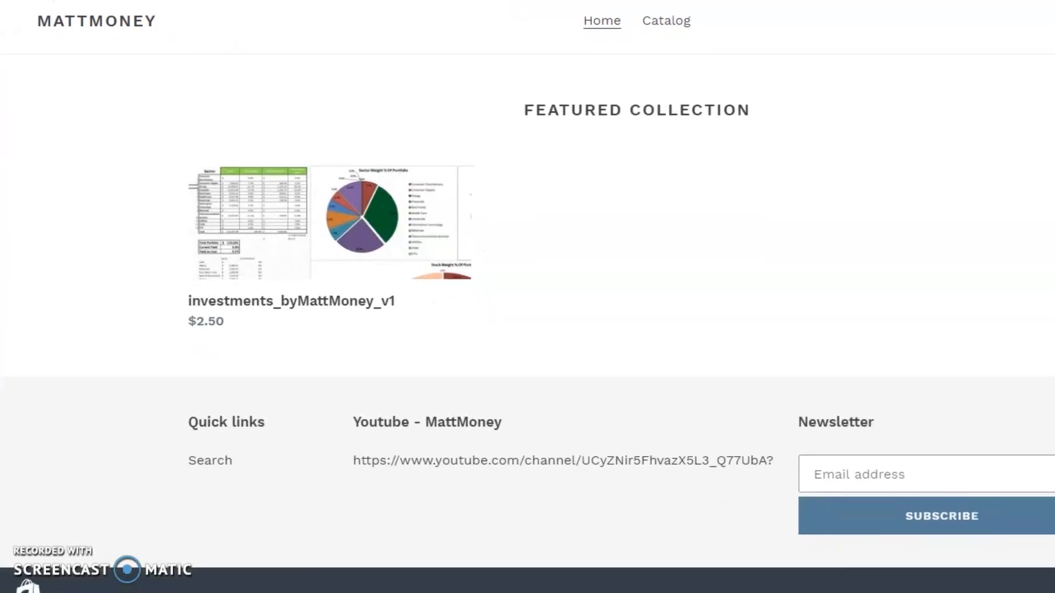
scroll(down, 3)
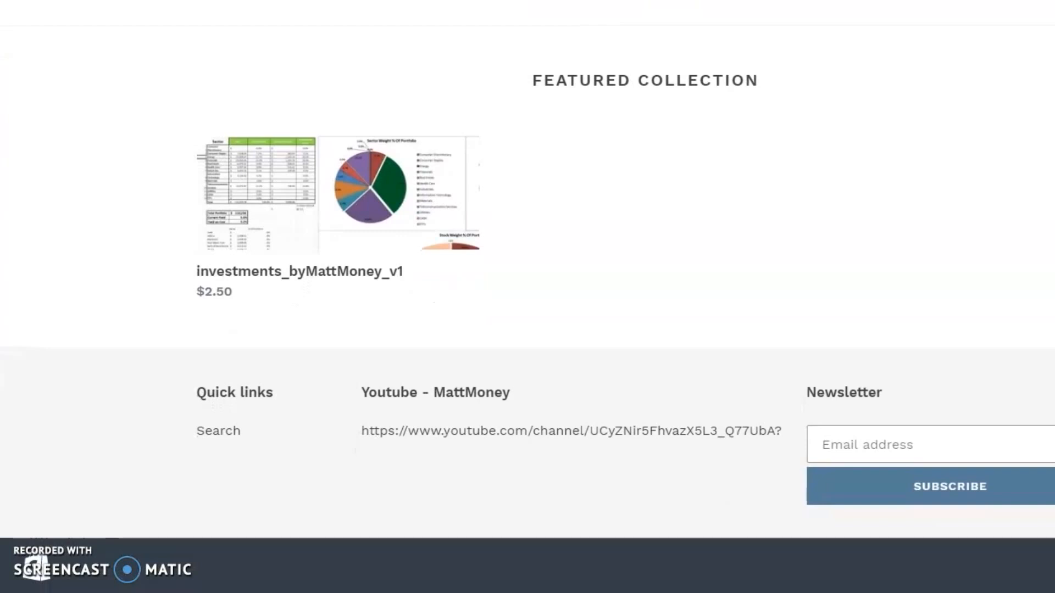
mouse_move(582, 265)
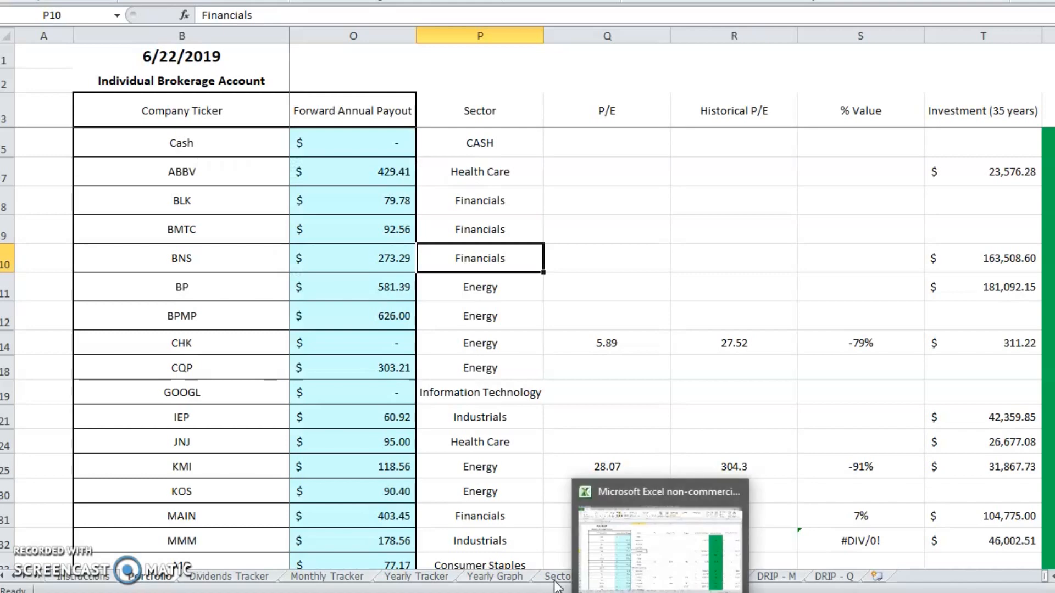
Return to the Sector Allocation sheet with its Sector Weight pie chart.
click(556, 576)
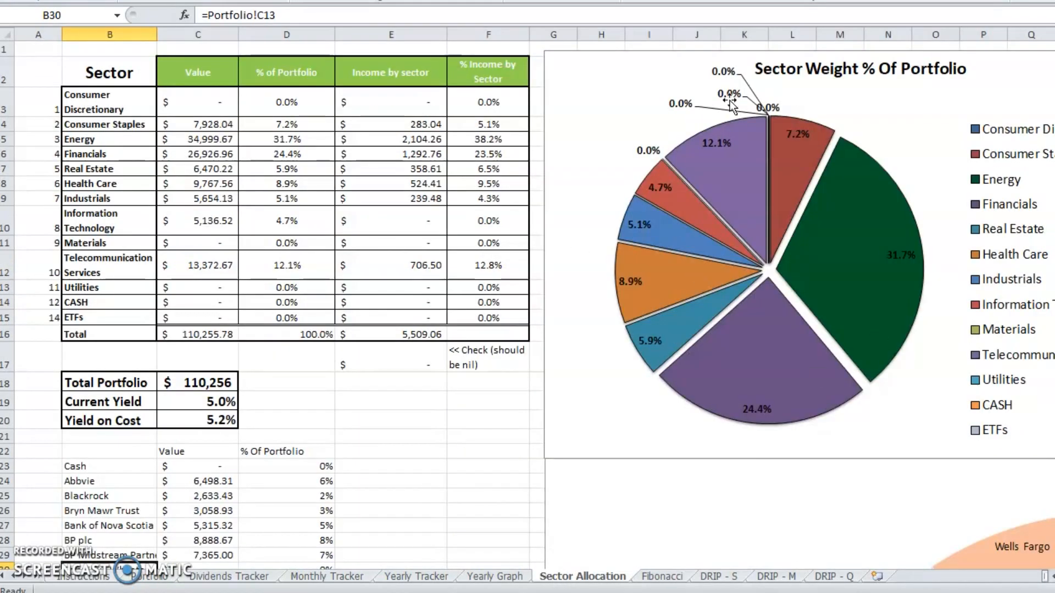
mouse_move(865, 291)
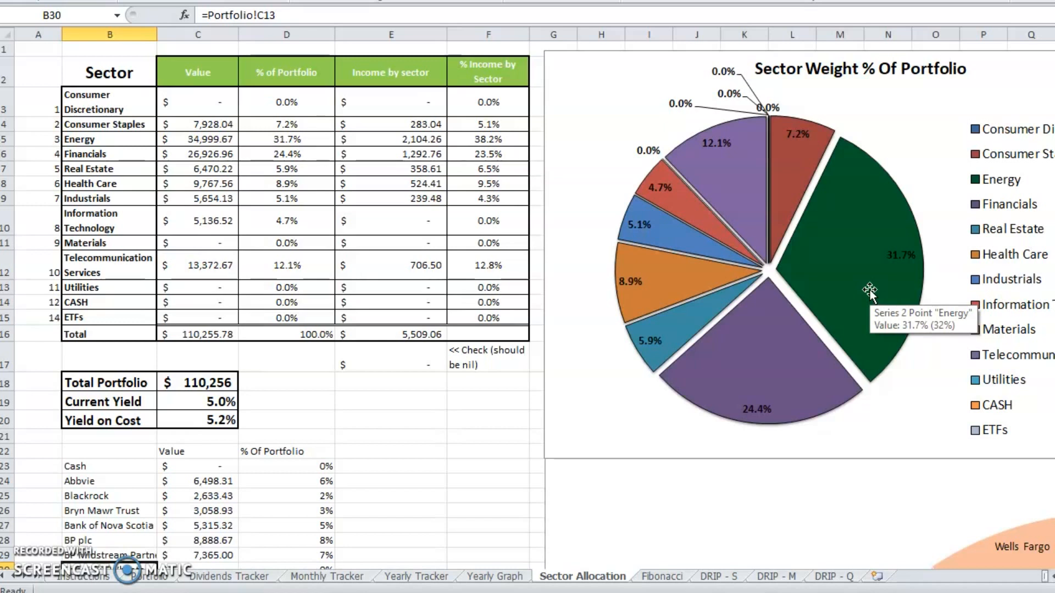
mouse_move(693, 584)
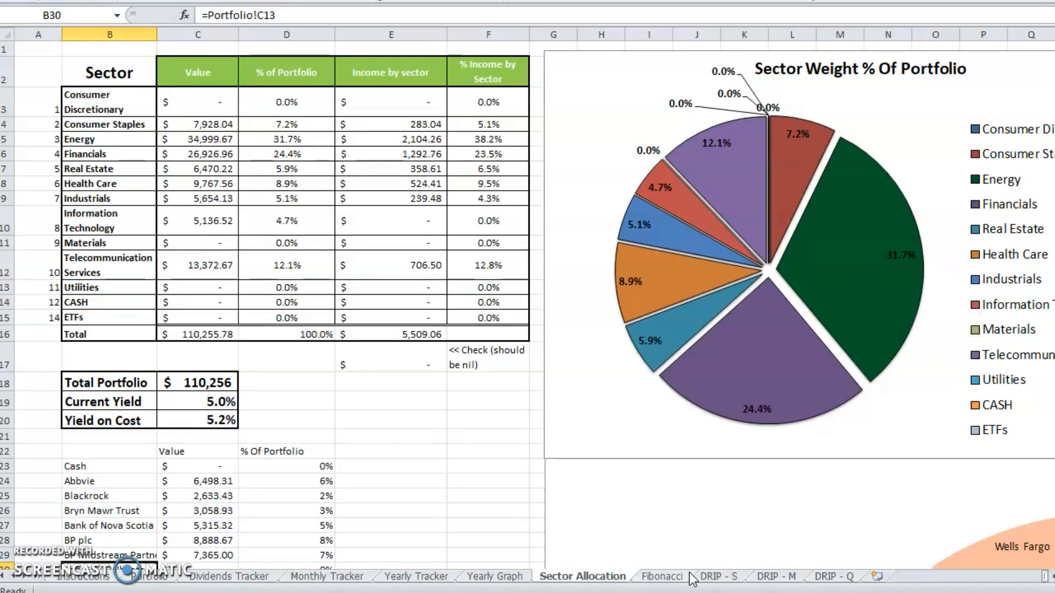
Open the Fibonacci sheet and highlight the Fibonacci Strategy table for ticker O.
click(662, 576)
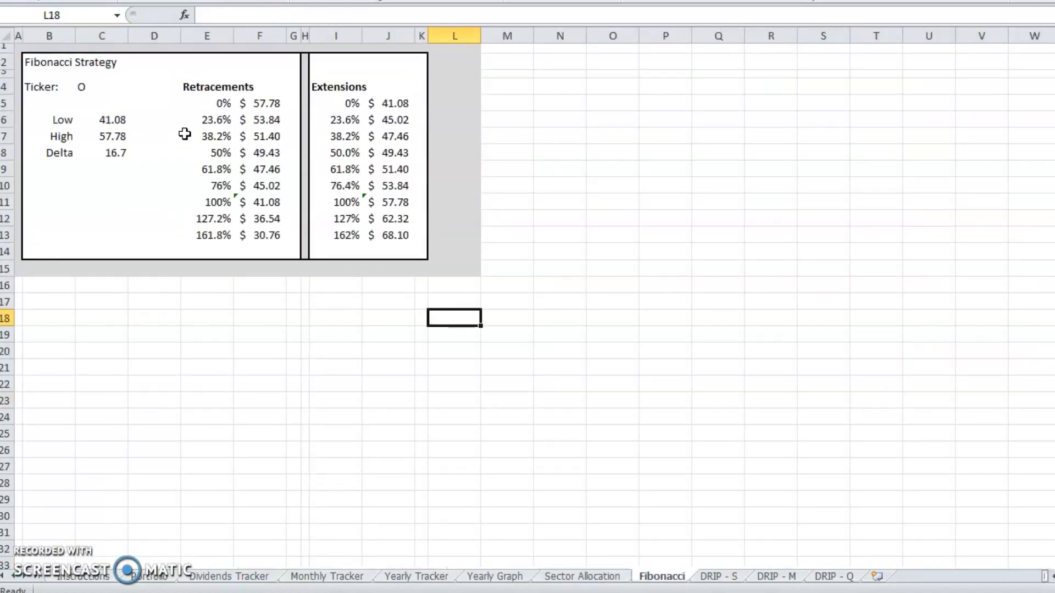
click(388, 219)
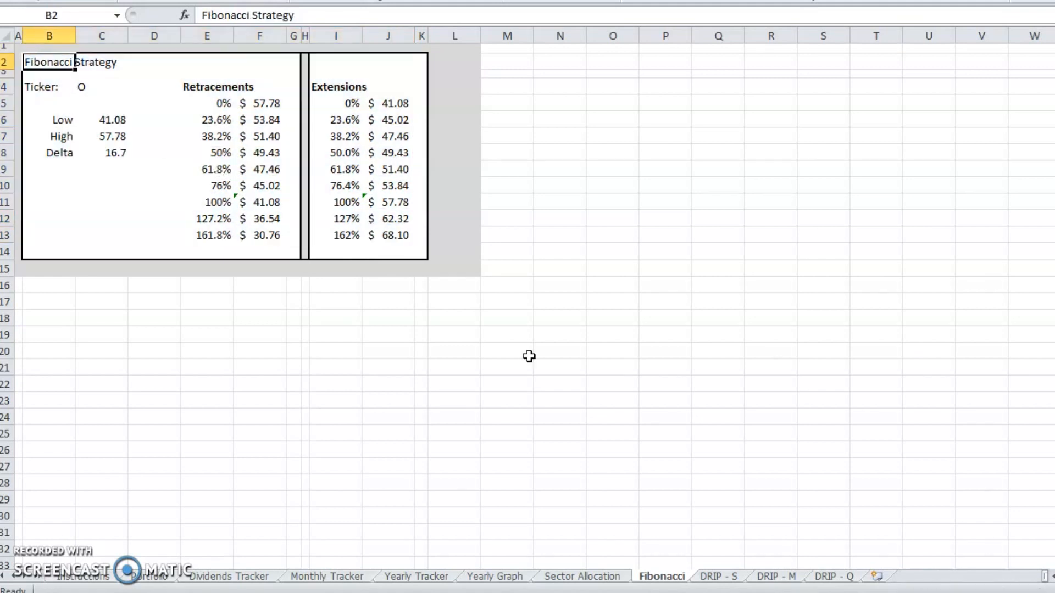
click(665, 506)
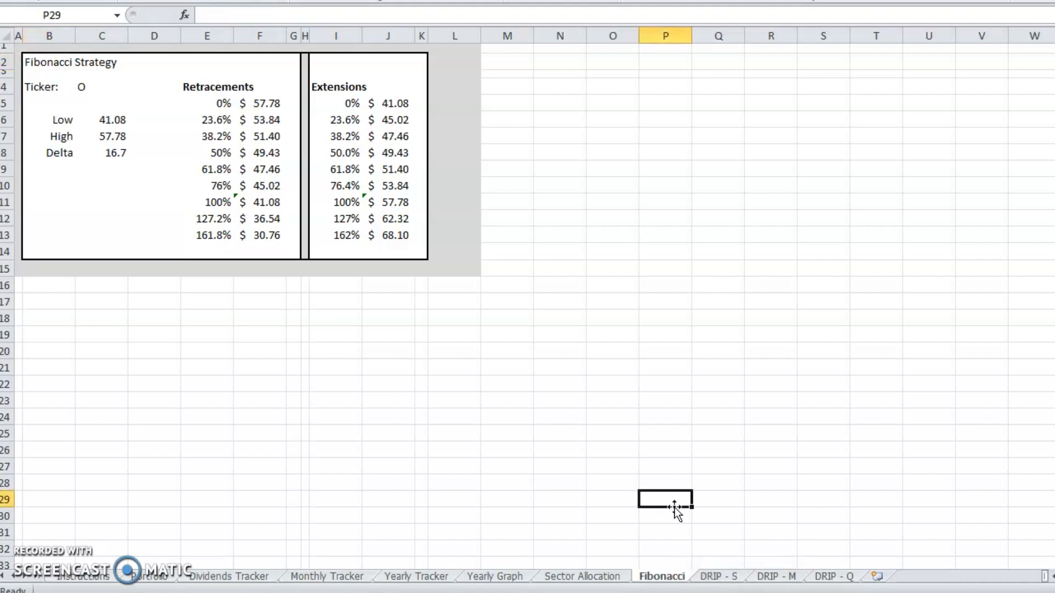
Open the DRIP - S sheet and inspect its Inputs, including 4% dividend growth.
click(722, 576)
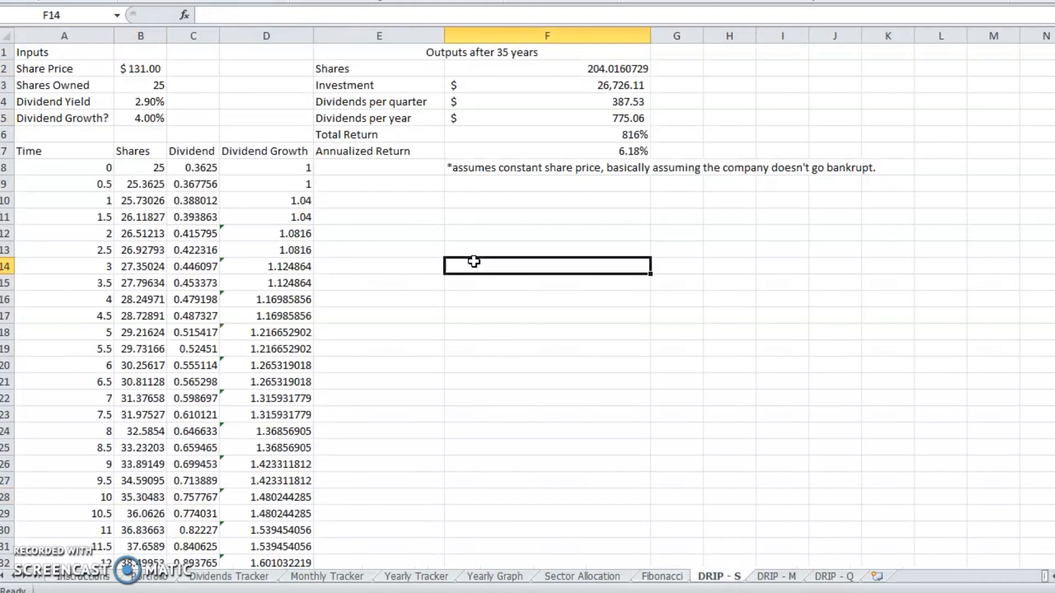
click(38, 53)
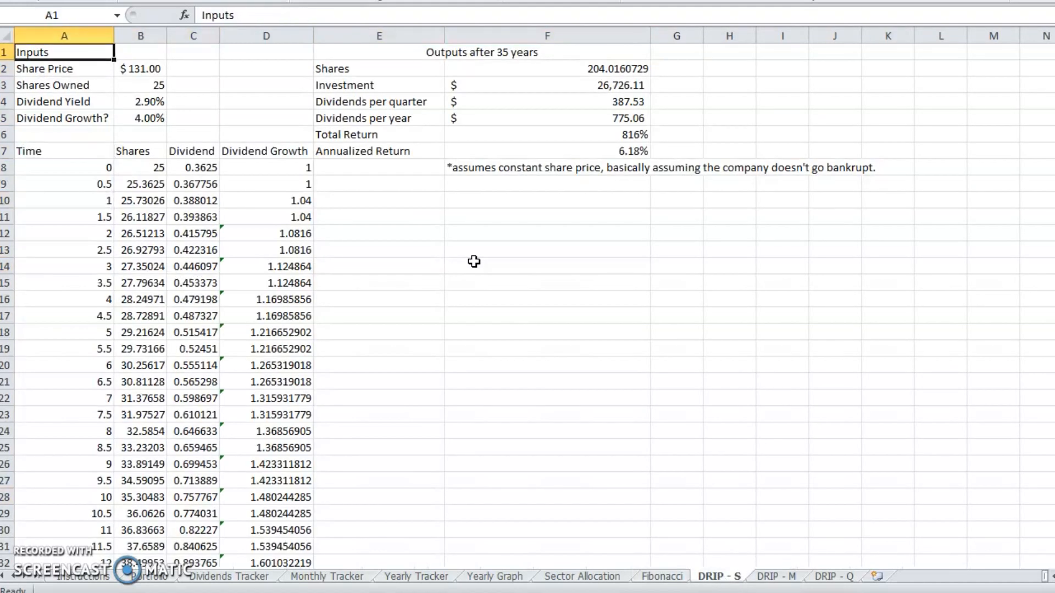
click(140, 101)
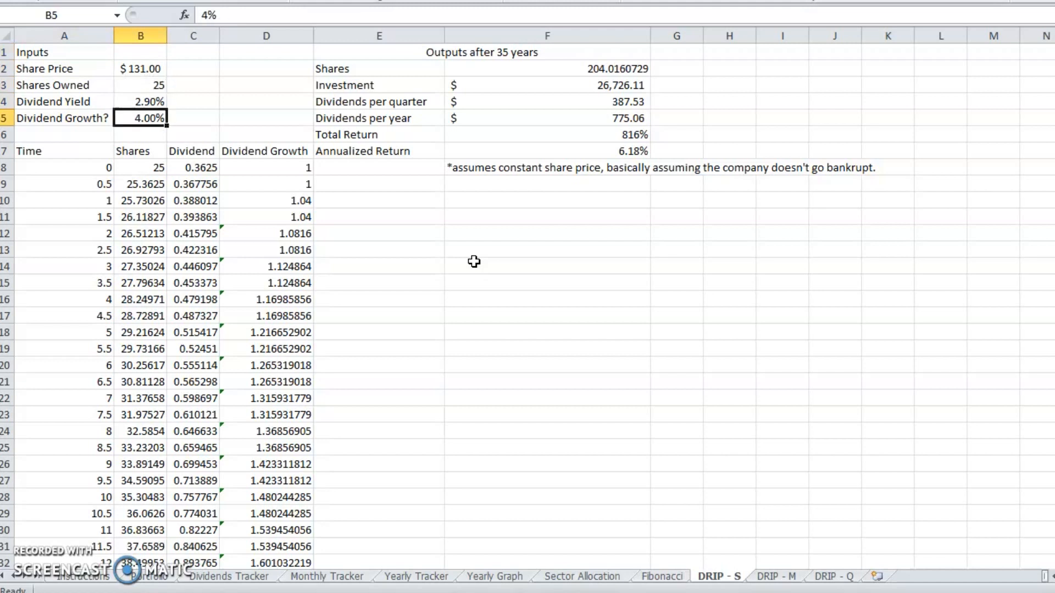
Review Investment, Total Return, Annualized Return and Dividends per year formulas, then view DRIP - M.
click(192, 233)
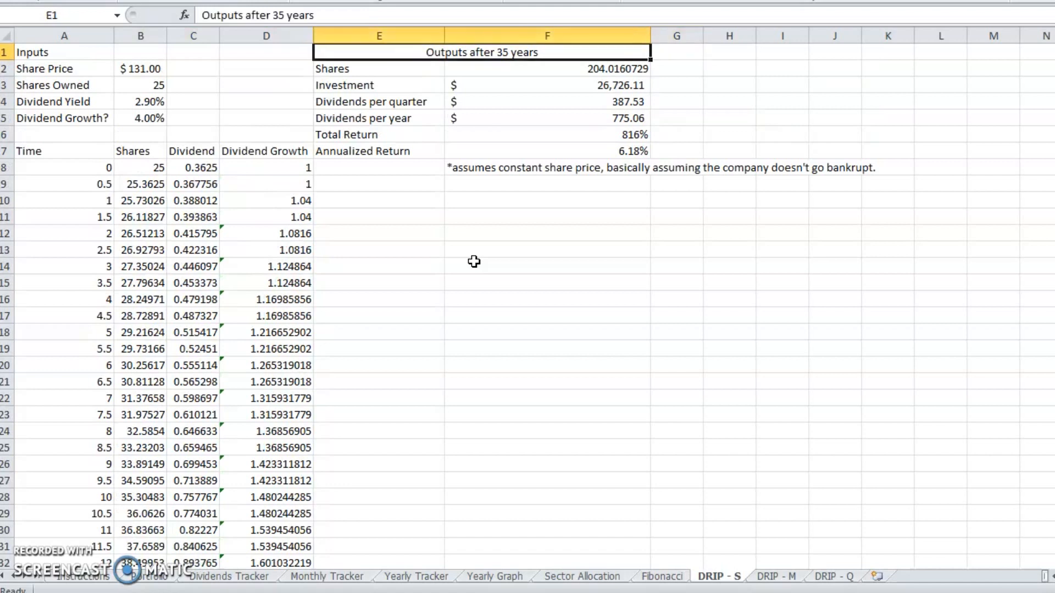
click(548, 85)
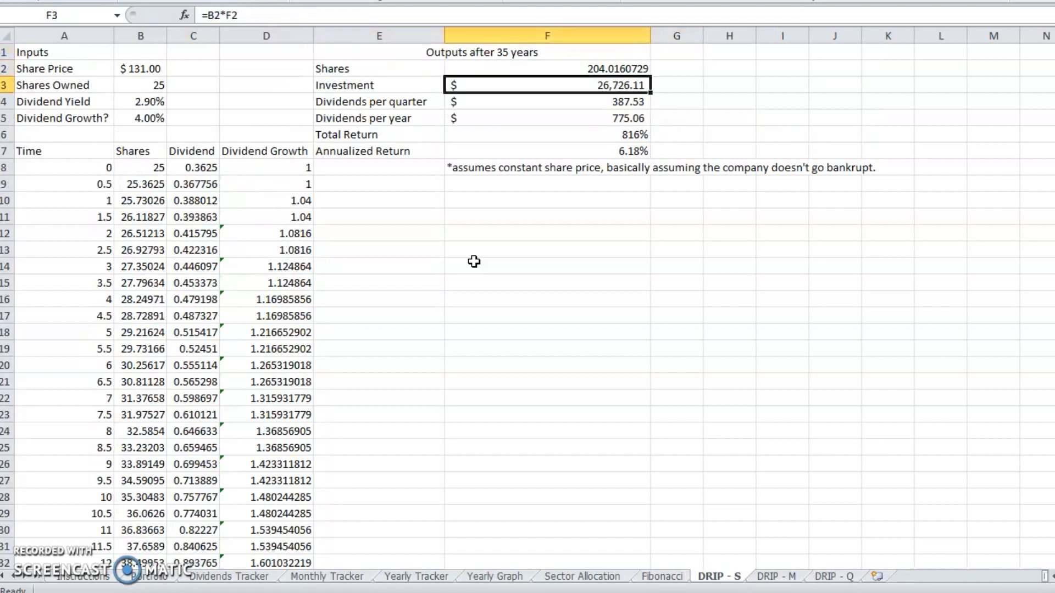
click(547, 134)
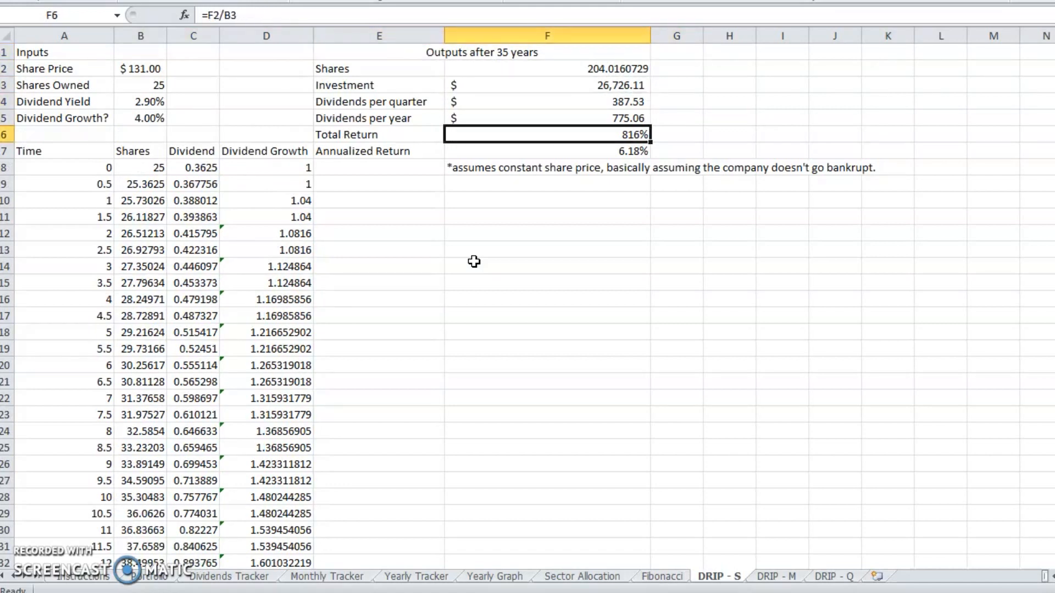
click(379, 151)
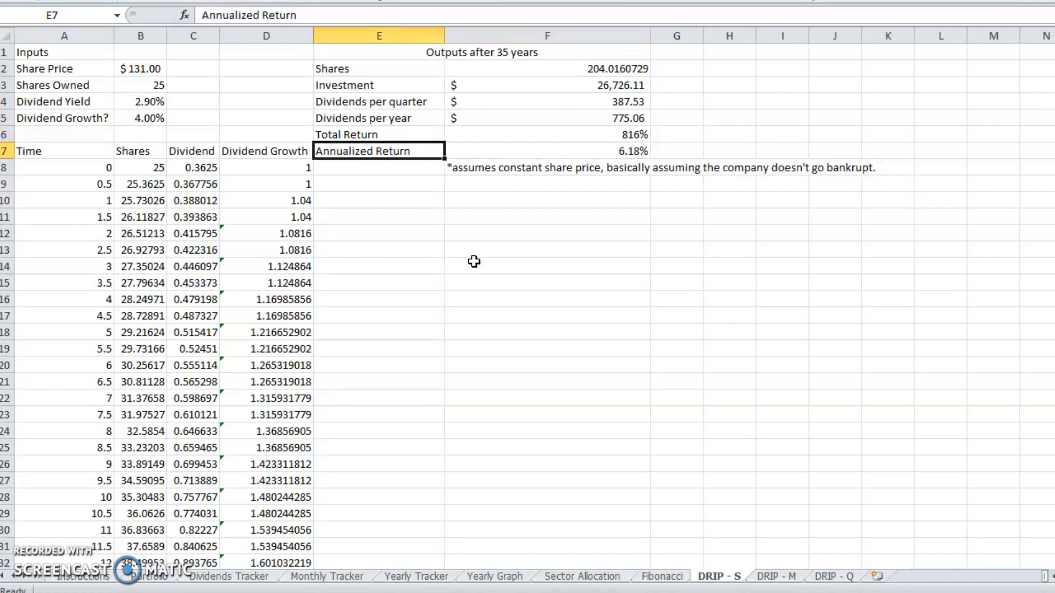
click(546, 102)
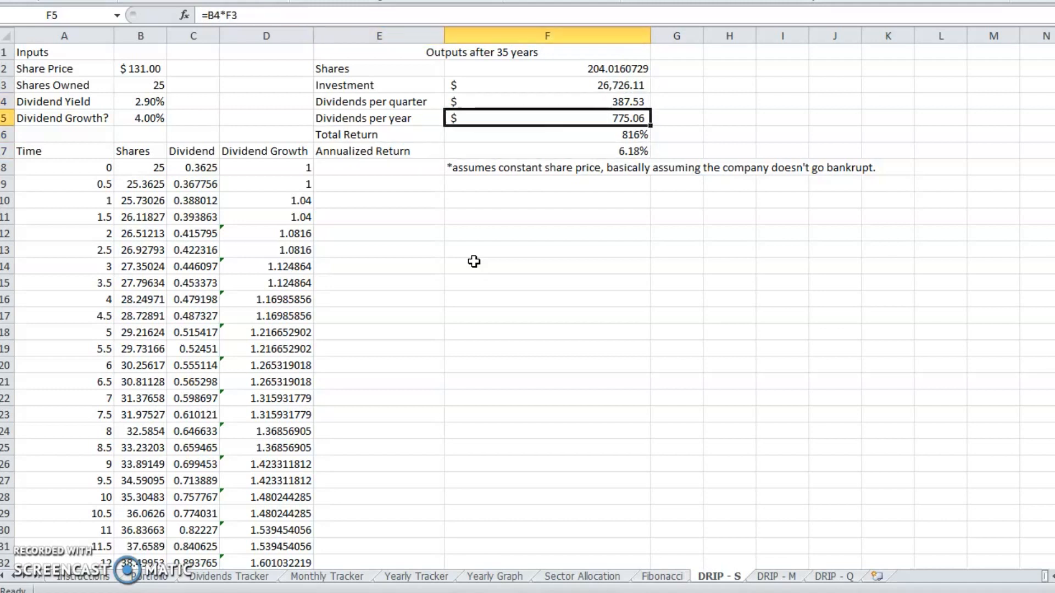
click(139, 85)
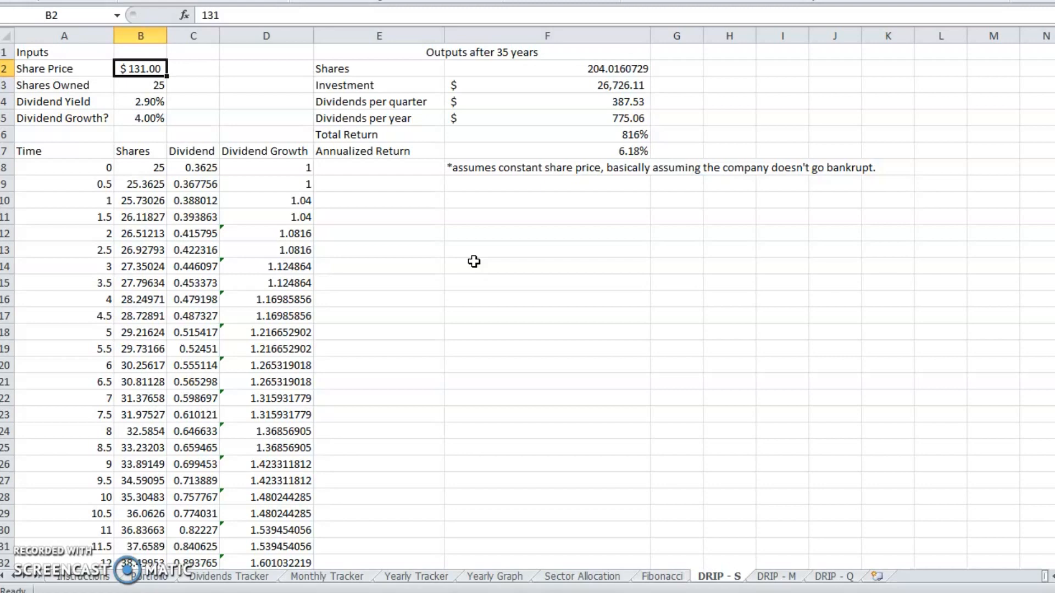
click(778, 576)
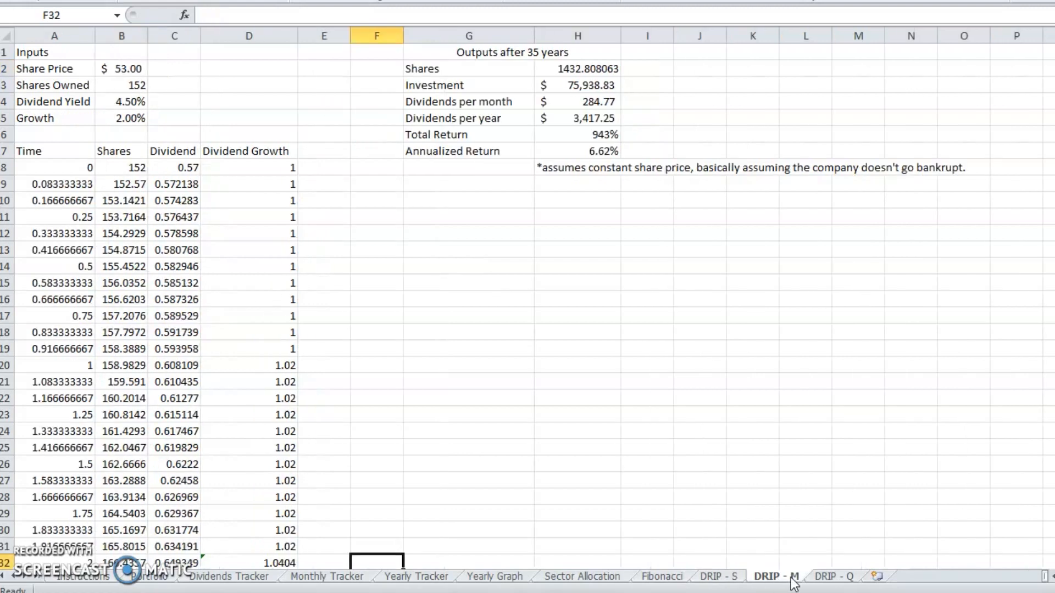
Look through DRIP - Q, DRIP - S and Instructions, ending on the Portfolio holdings sheet.
click(834, 576)
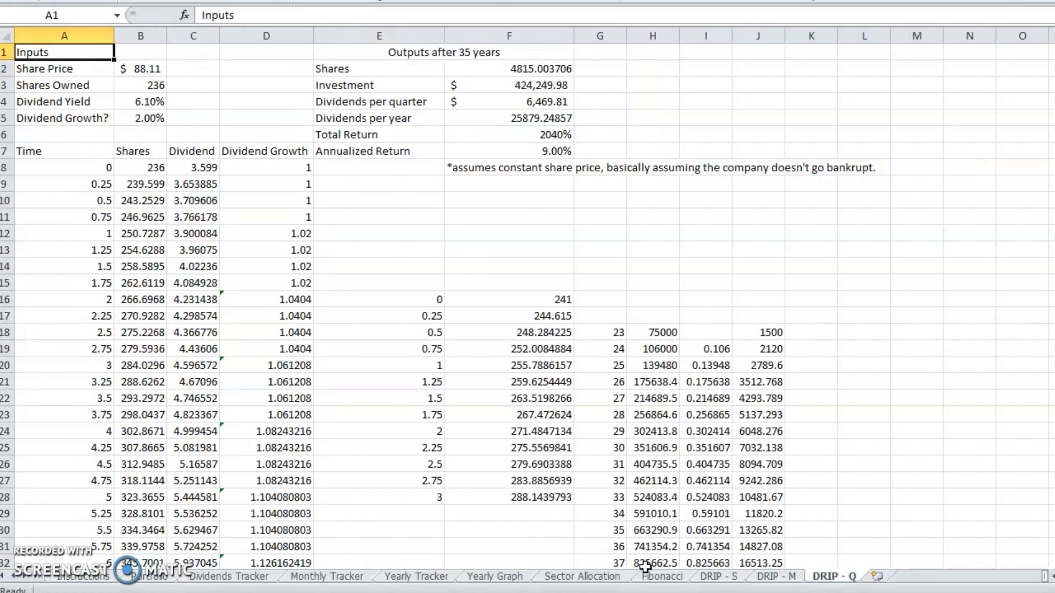
click(725, 577)
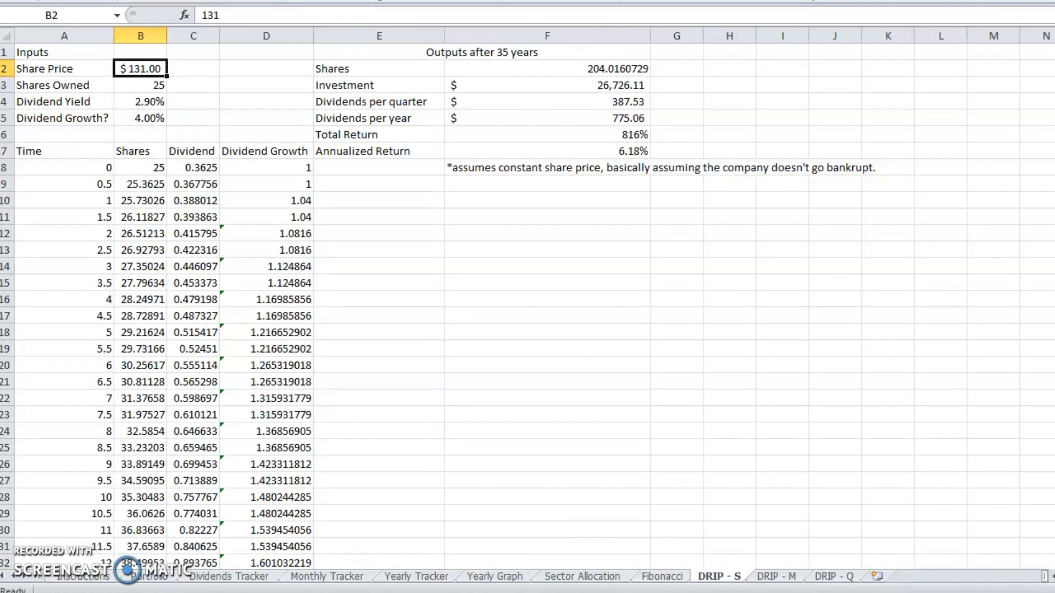
click(72, 575)
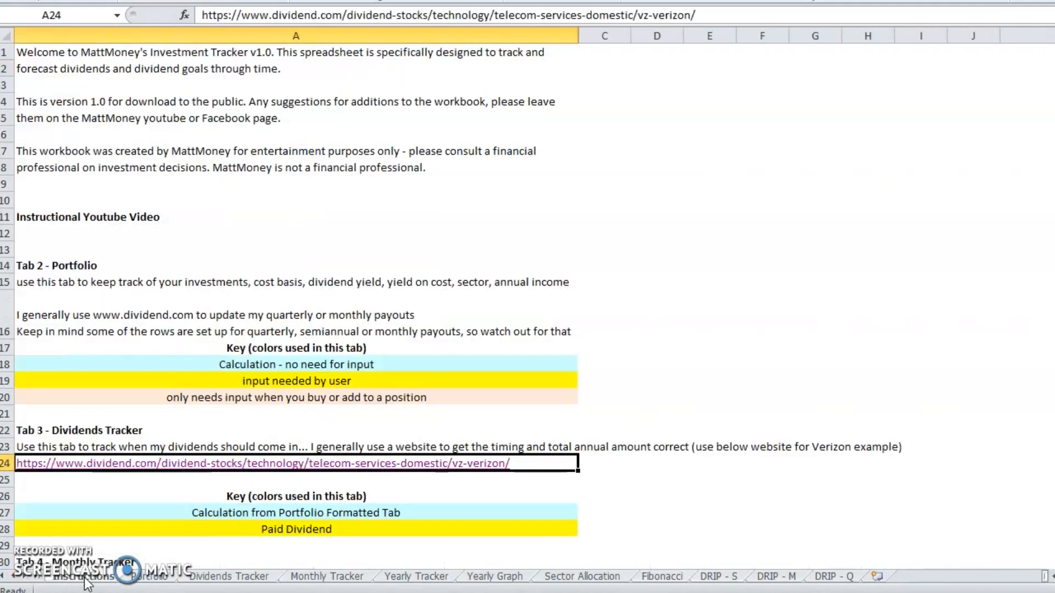
click(129, 576)
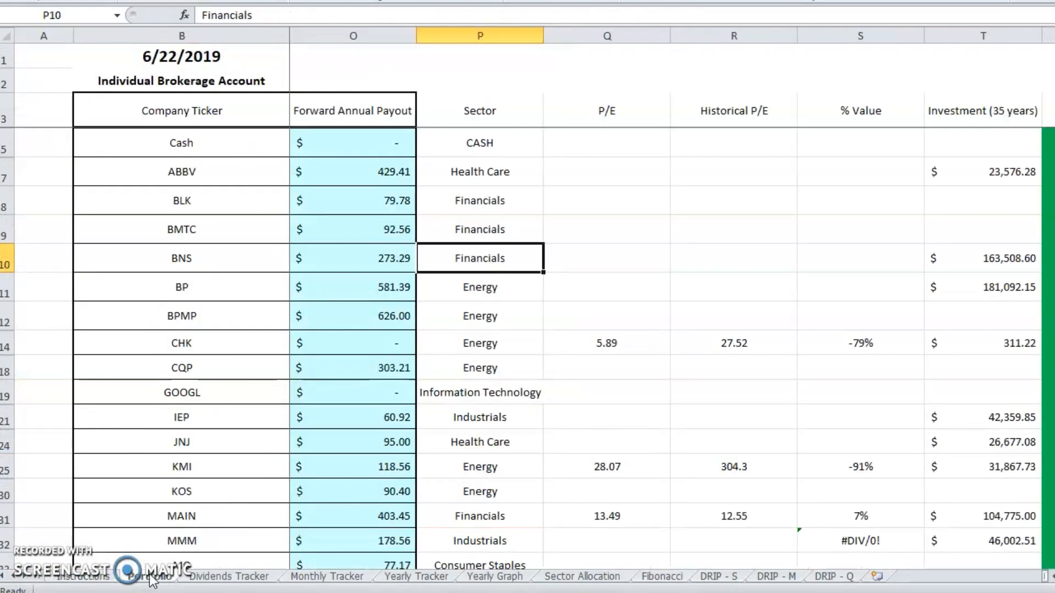